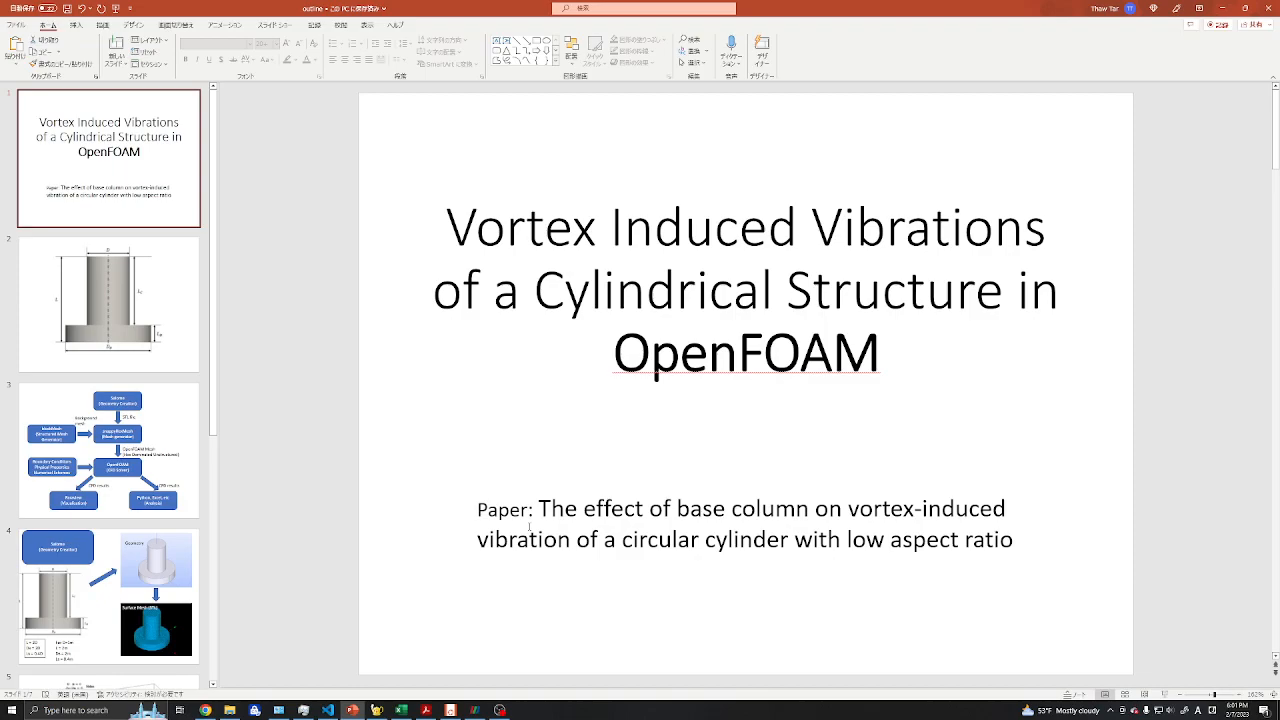
mouse_move(401, 450)
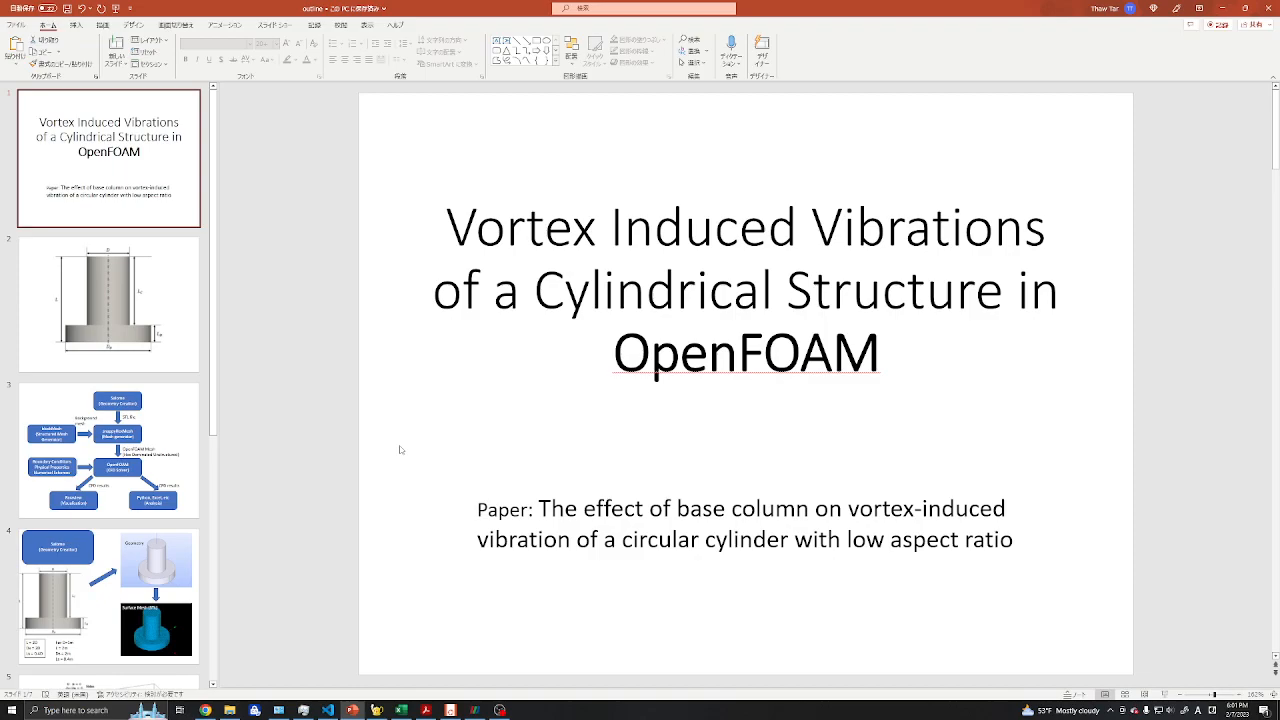
- Show slide 2, the dimensioned cylinder-with-base diagram (D, L, L_C, L_B, D_B)
left_click(108, 303)
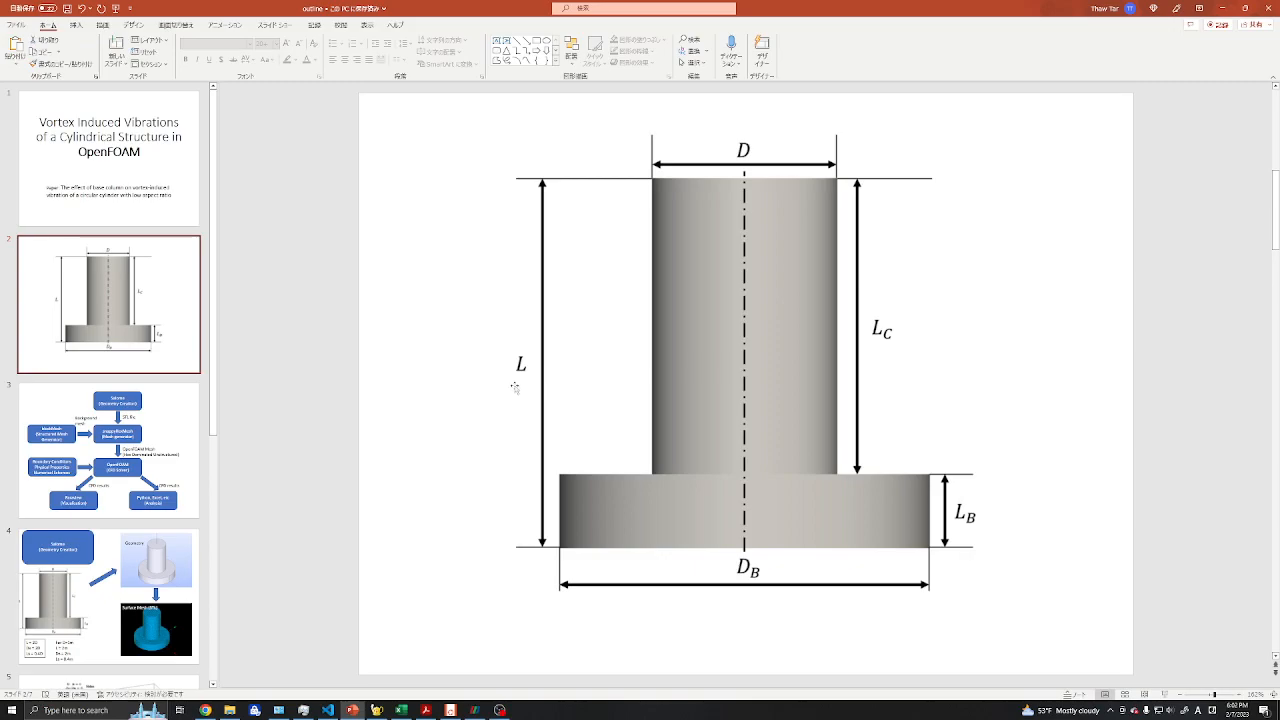
mouse_move(478, 388)
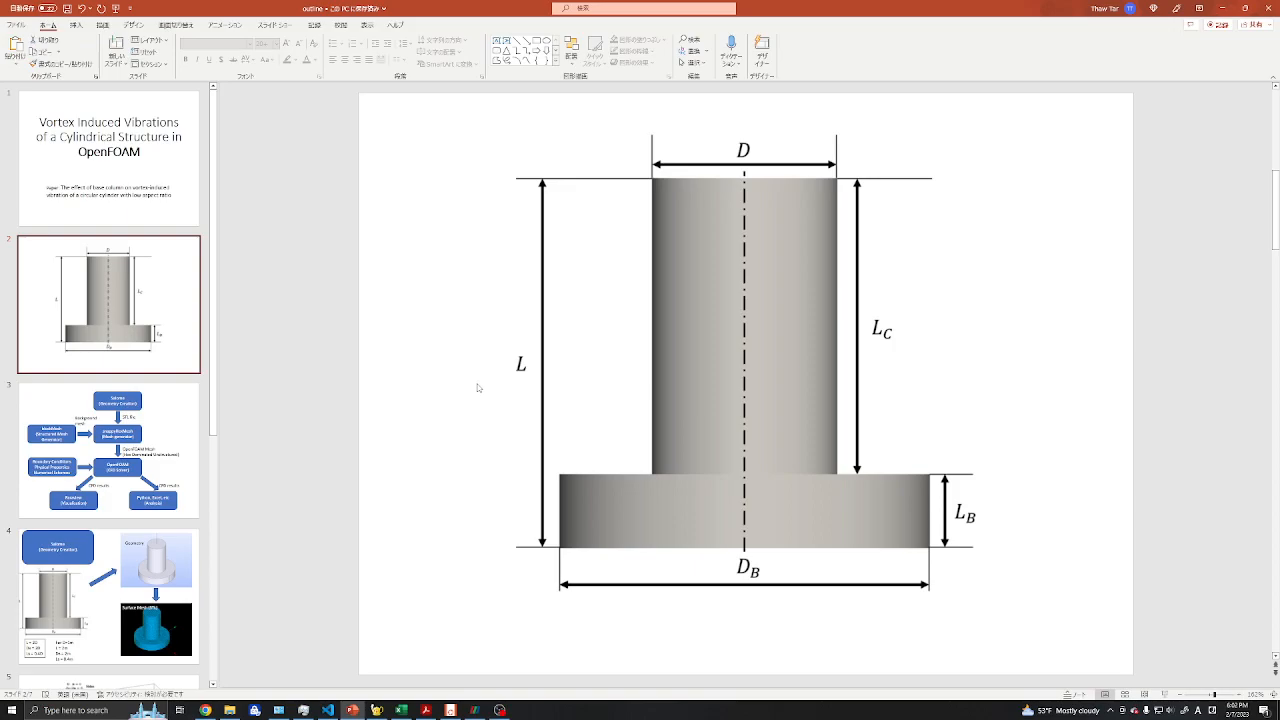
mouse_move(472, 398)
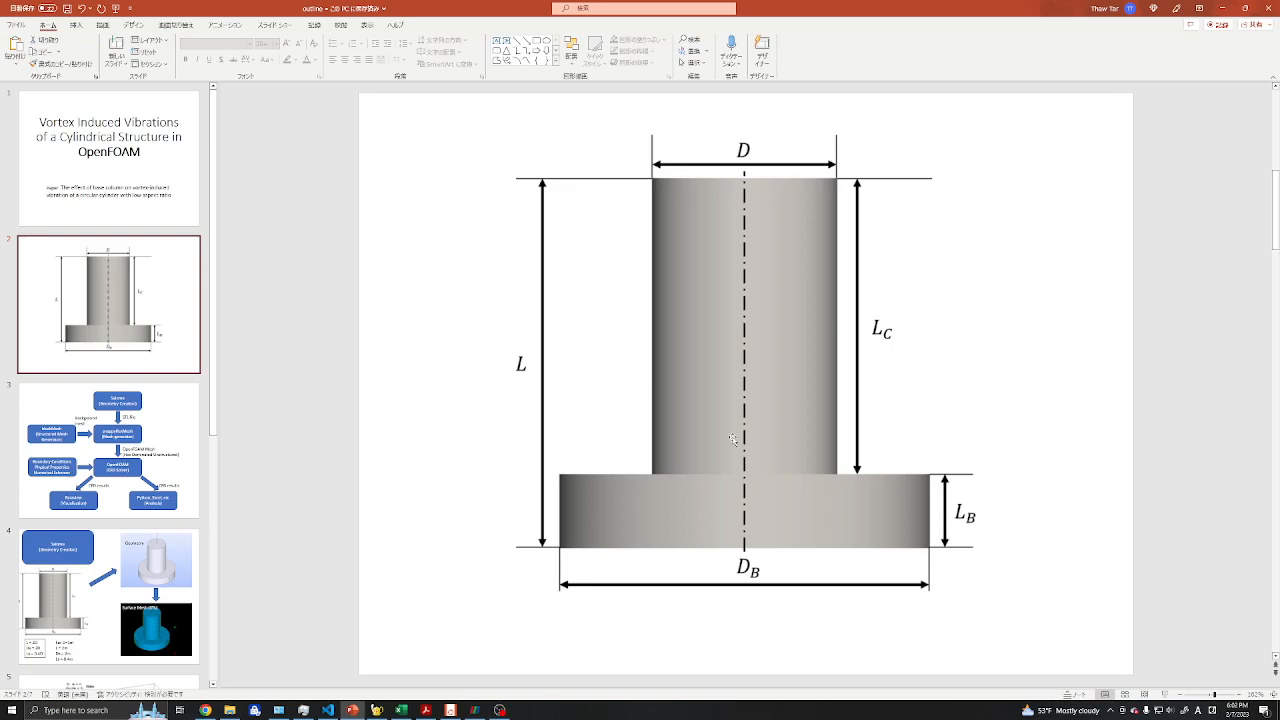
mouse_move(656, 281)
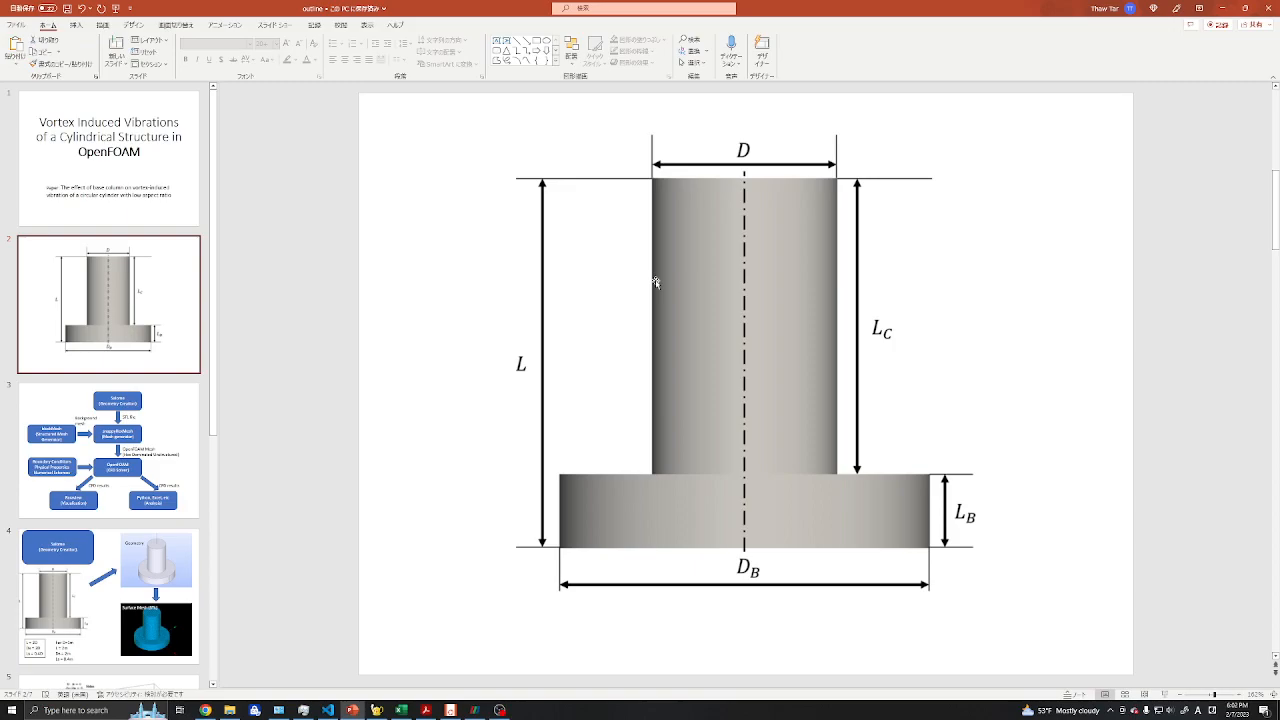
- Show slide 3, the Salome → snappyHexMesh → OpenFOAM → ParaView workflow flowchart
left_click(108, 449)
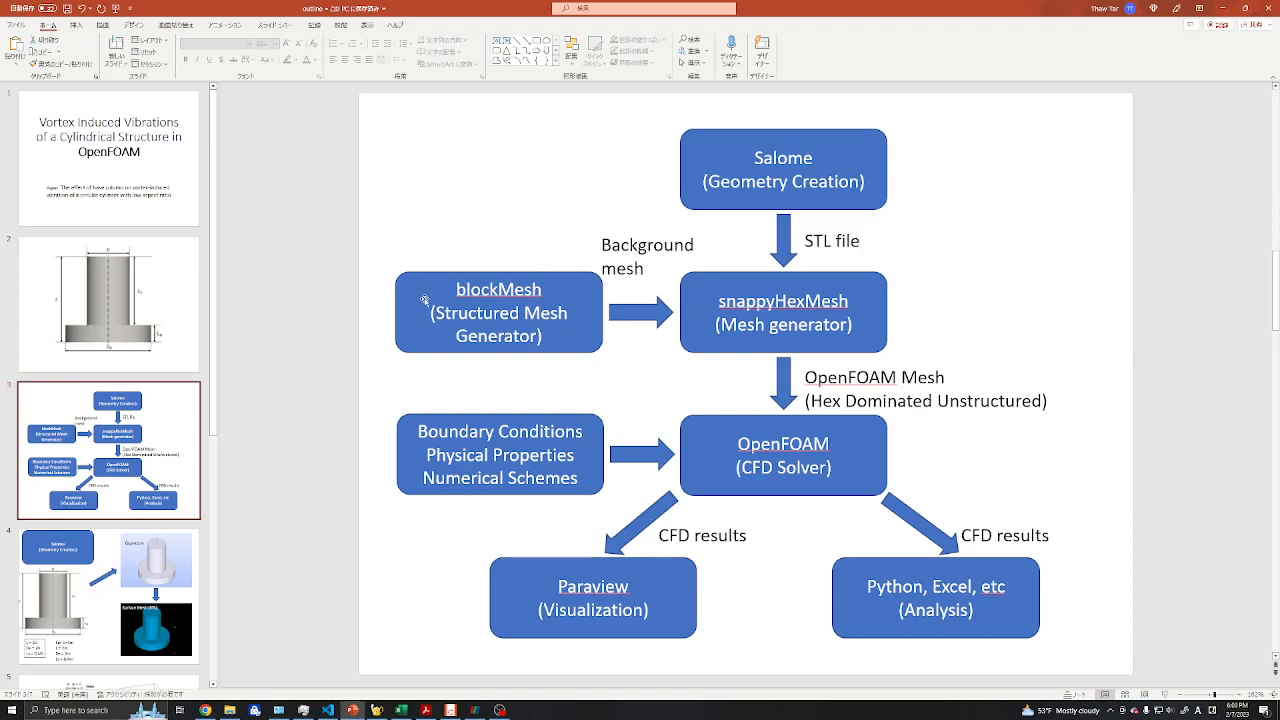
mouse_move(411, 378)
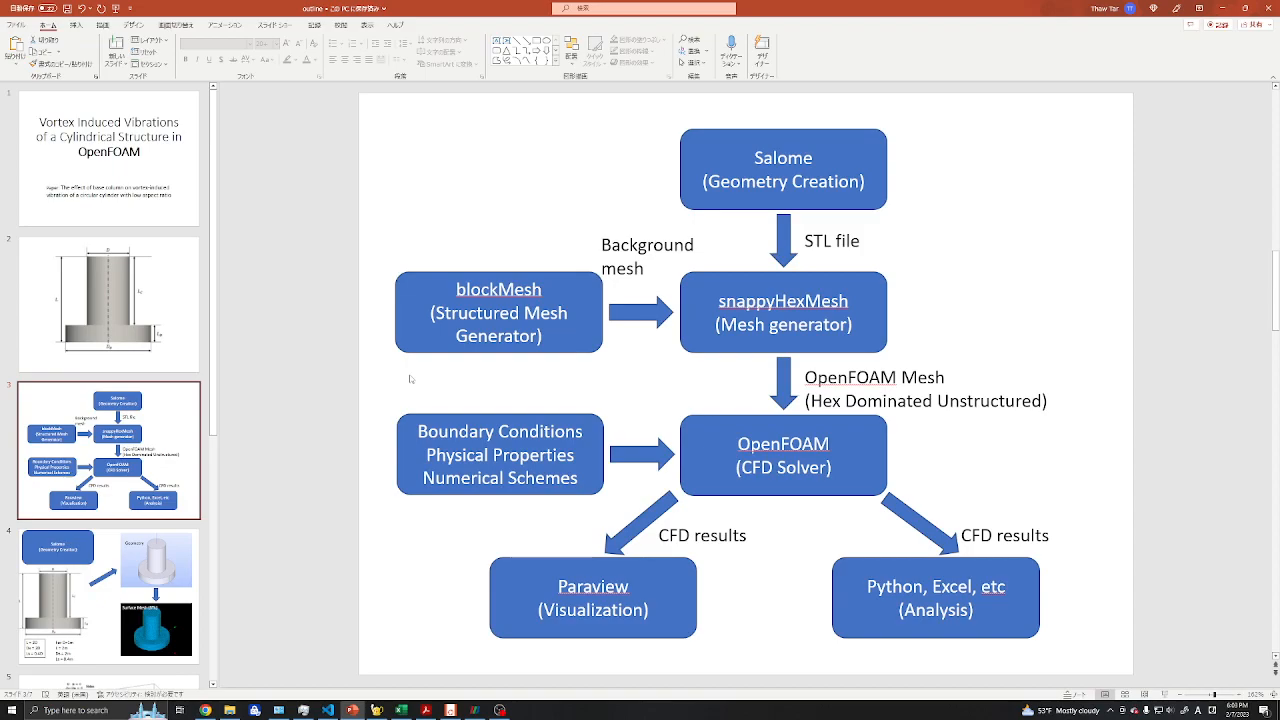
mouse_move(783, 298)
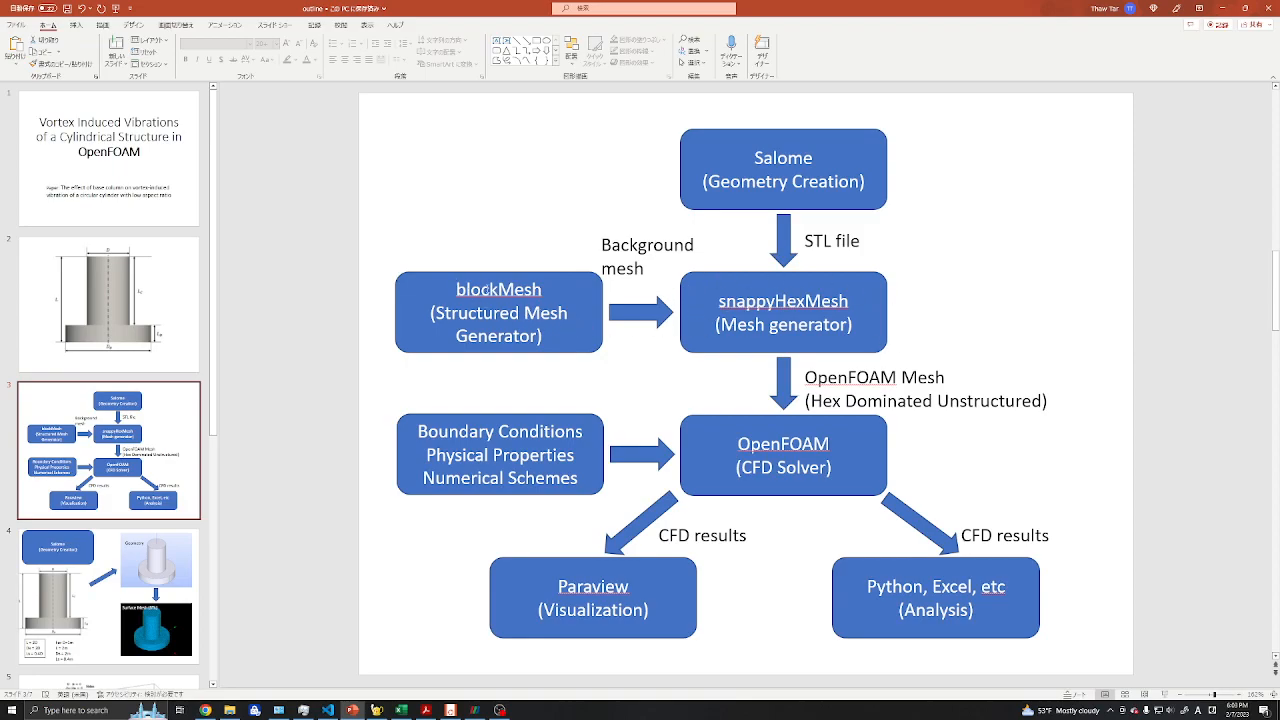
mouse_move(739, 288)
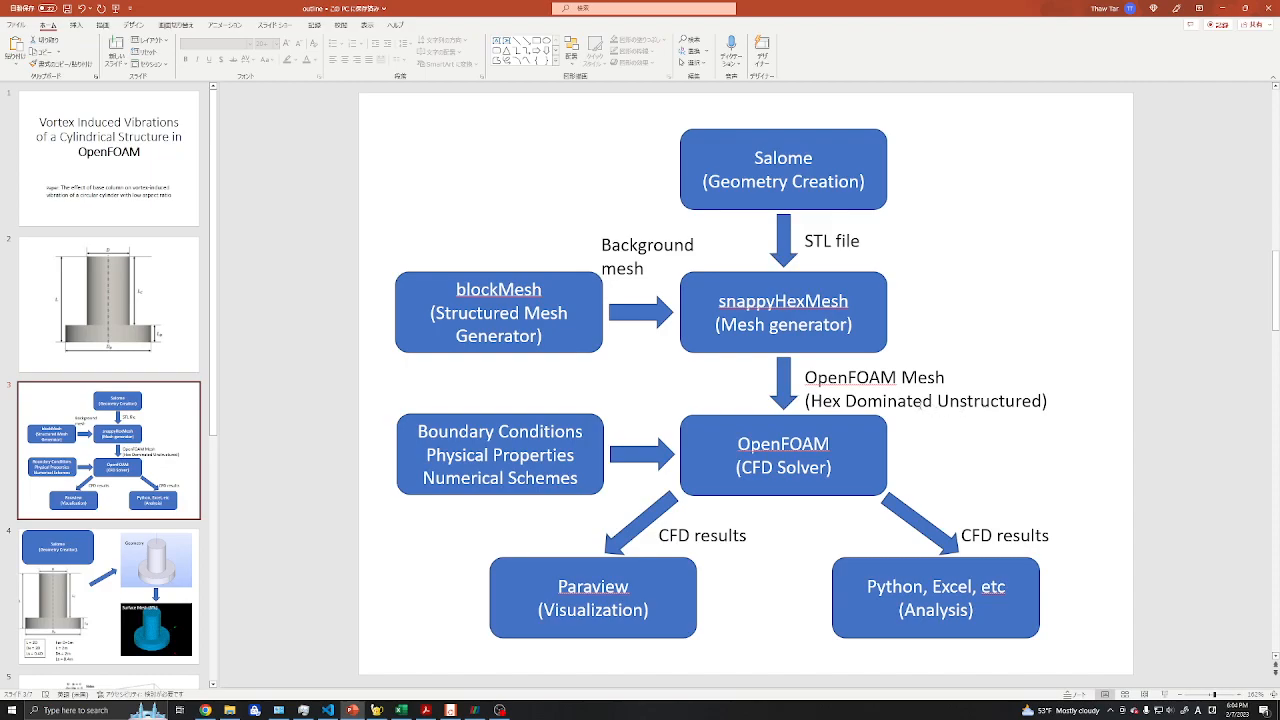
mouse_move(792, 519)
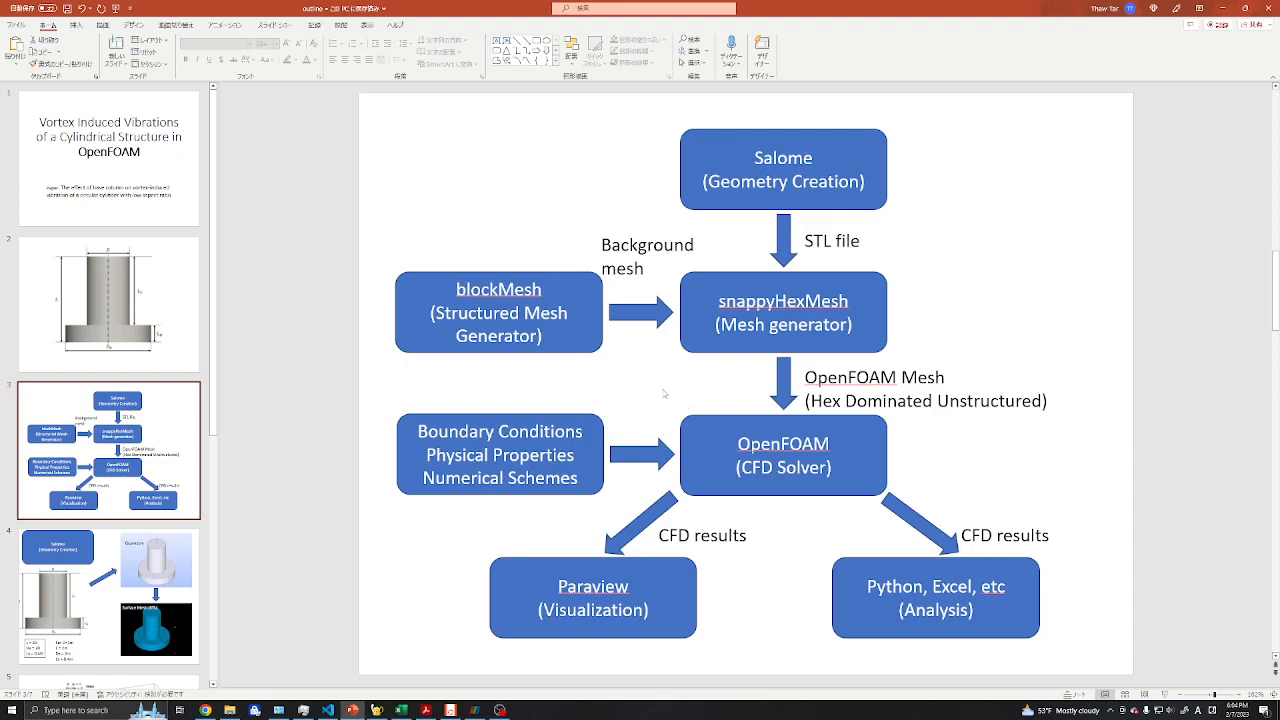
mouse_move(653, 388)
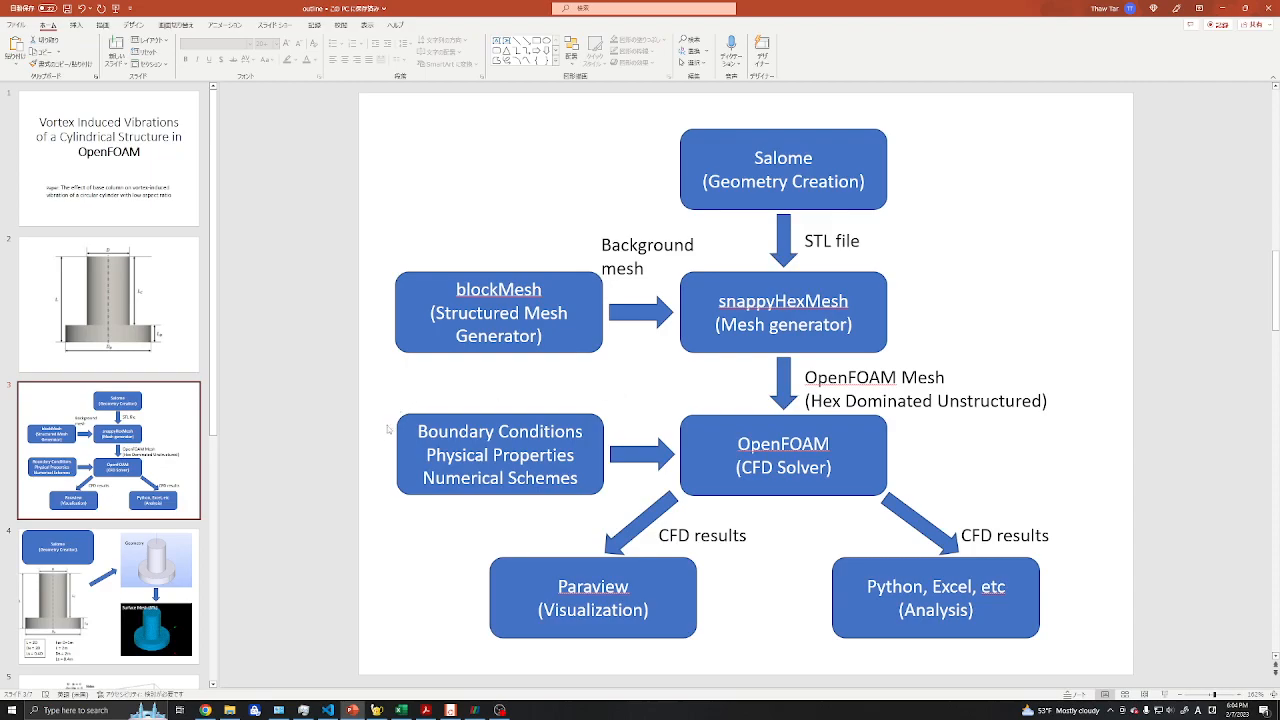
mouse_move(418, 413)
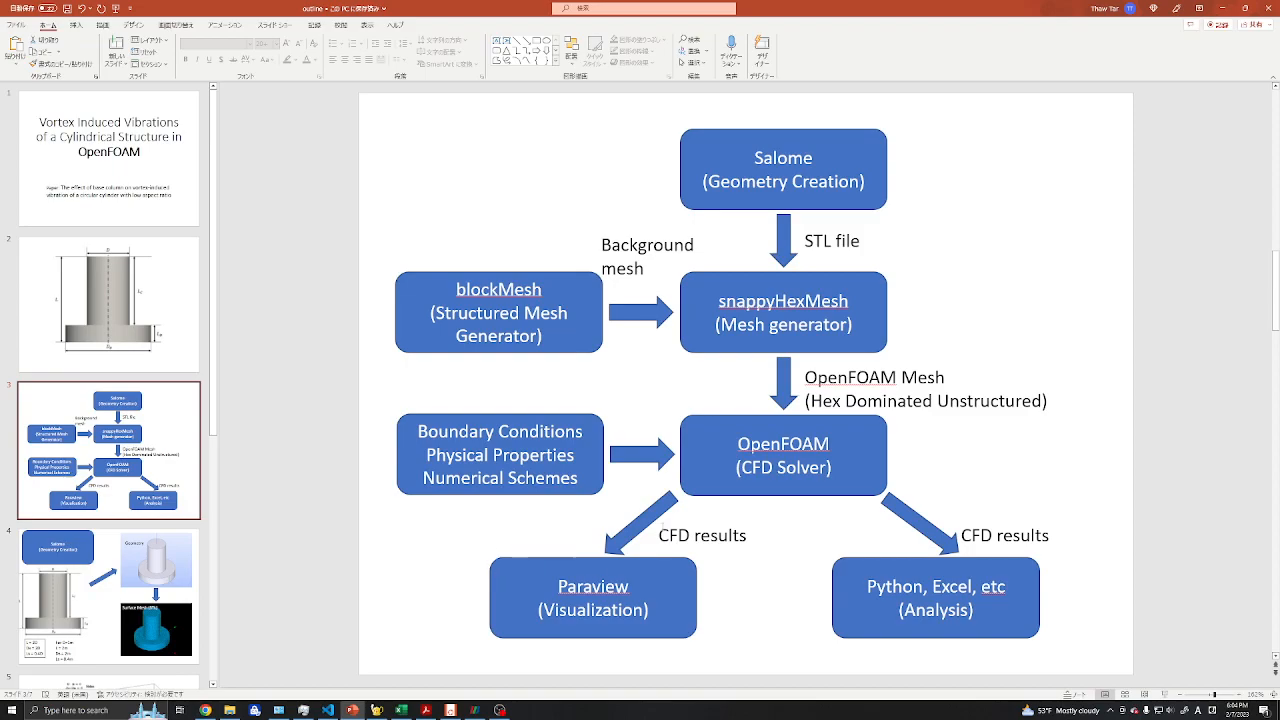
mouse_move(490, 570)
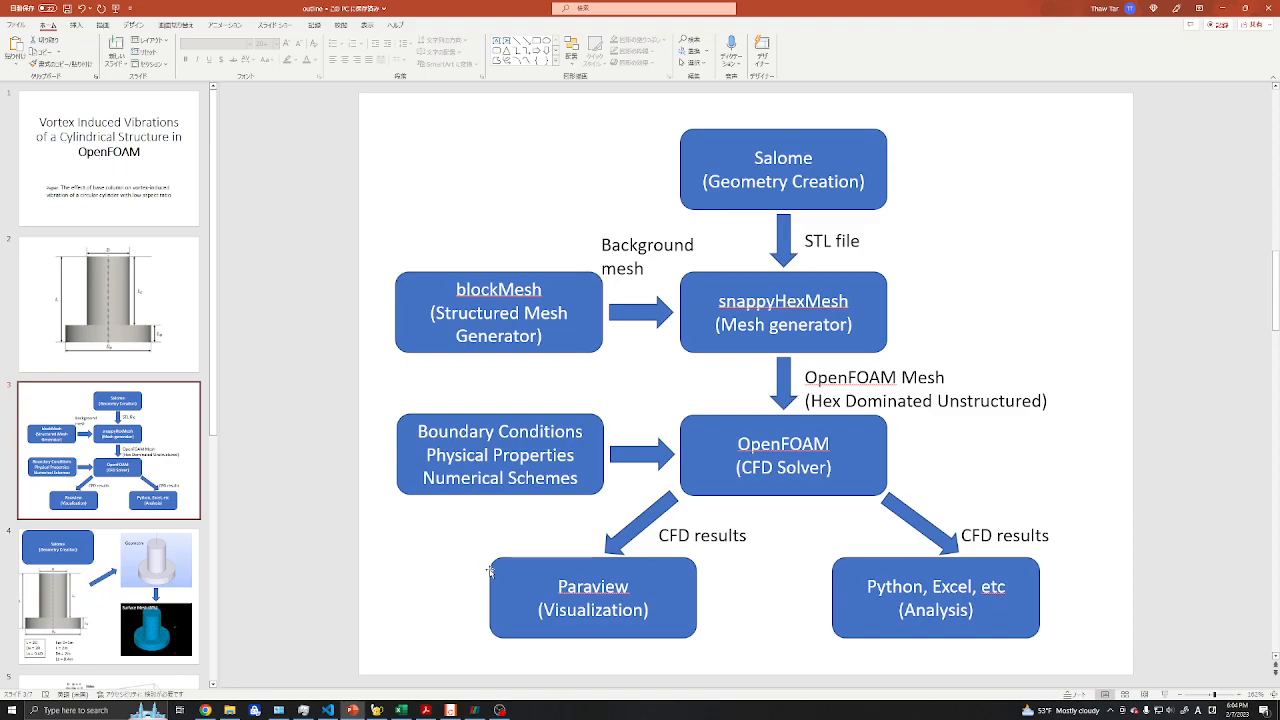
mouse_move(867, 611)
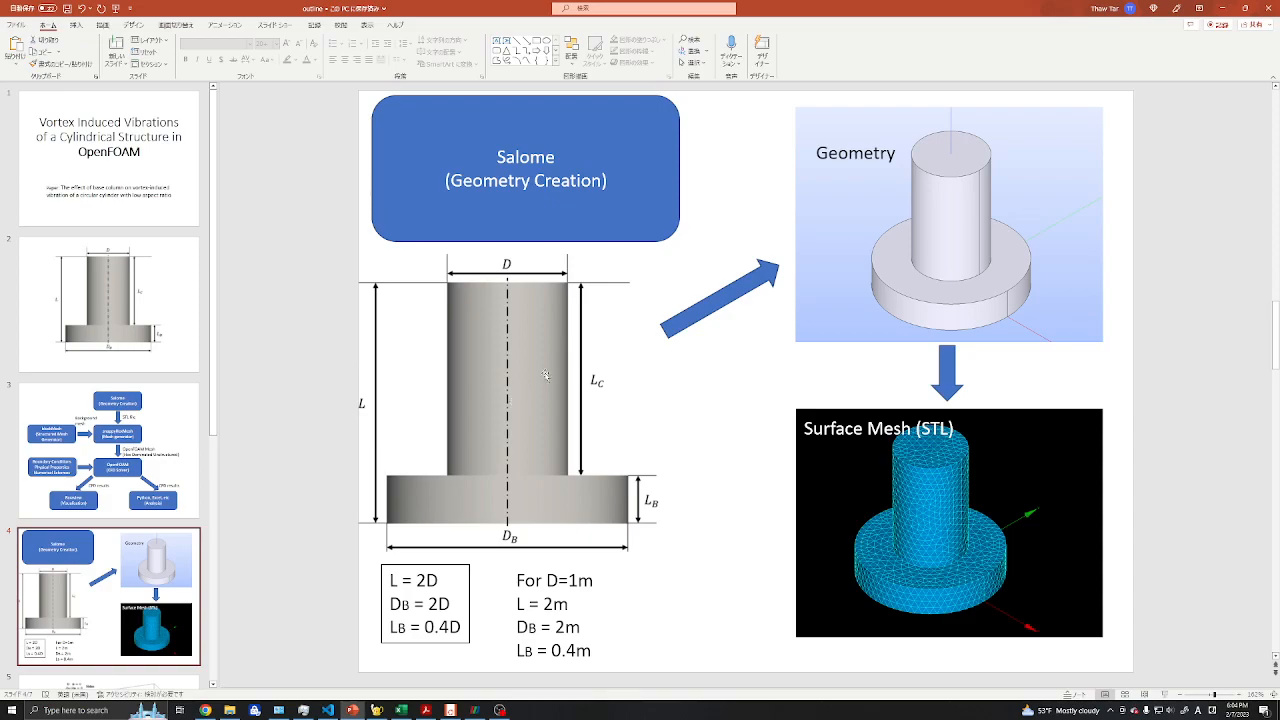
mouse_move(417, 388)
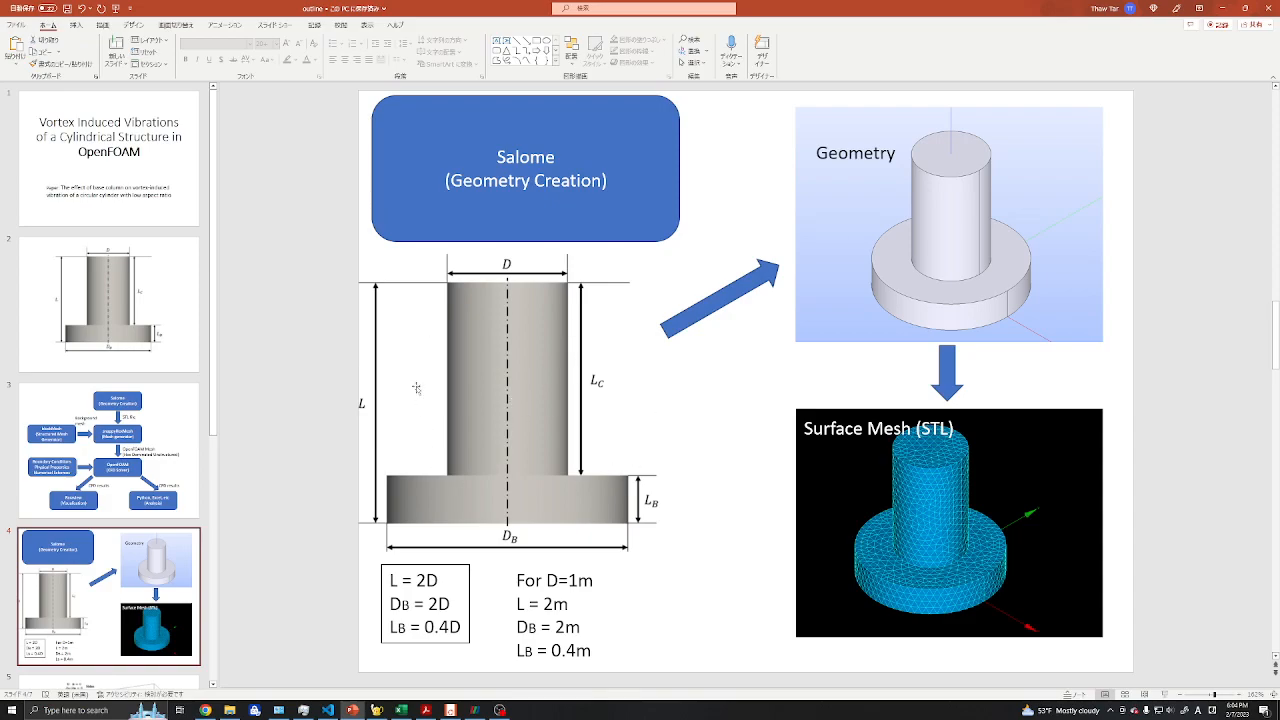
mouse_move(403, 413)
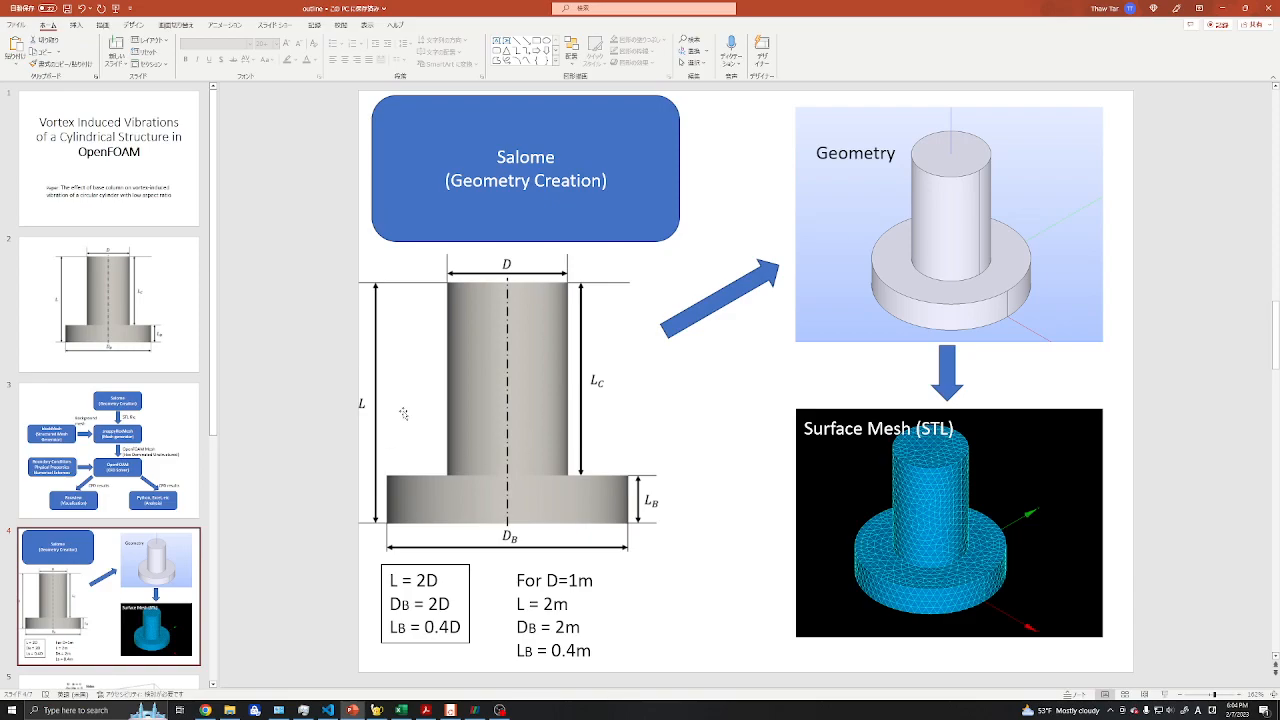
mouse_move(405, 400)
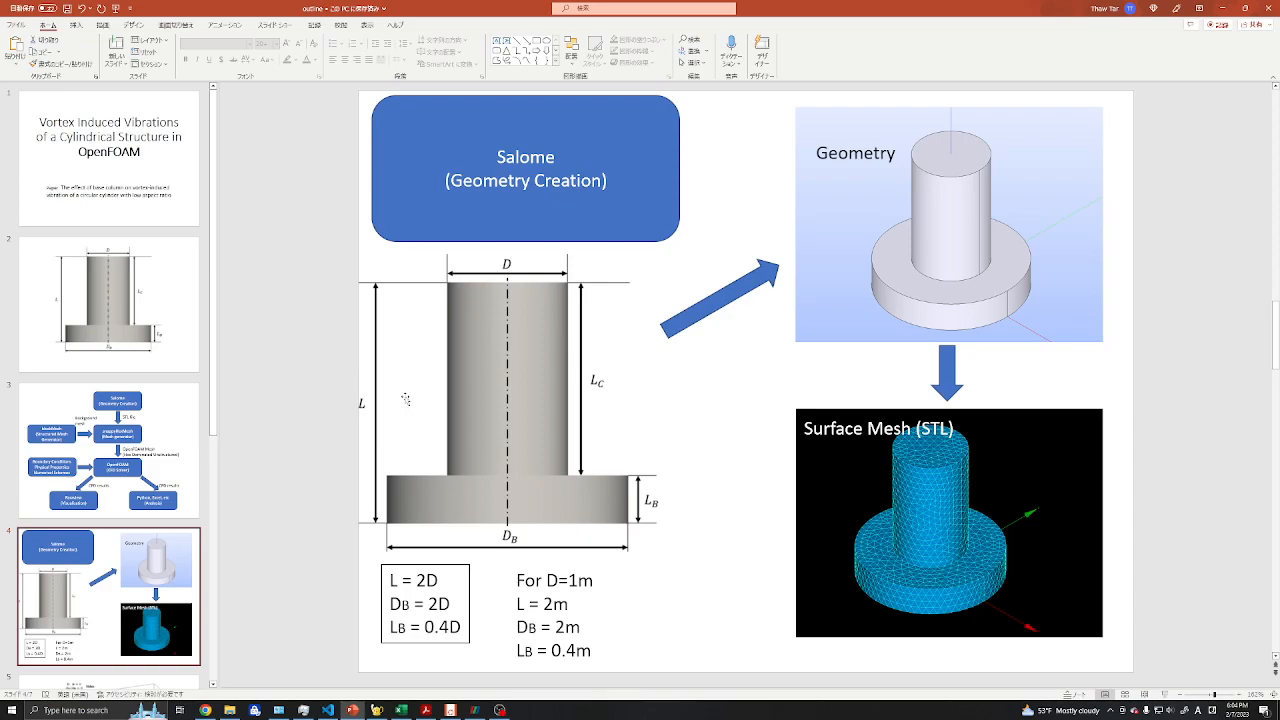
mouse_move(435, 538)
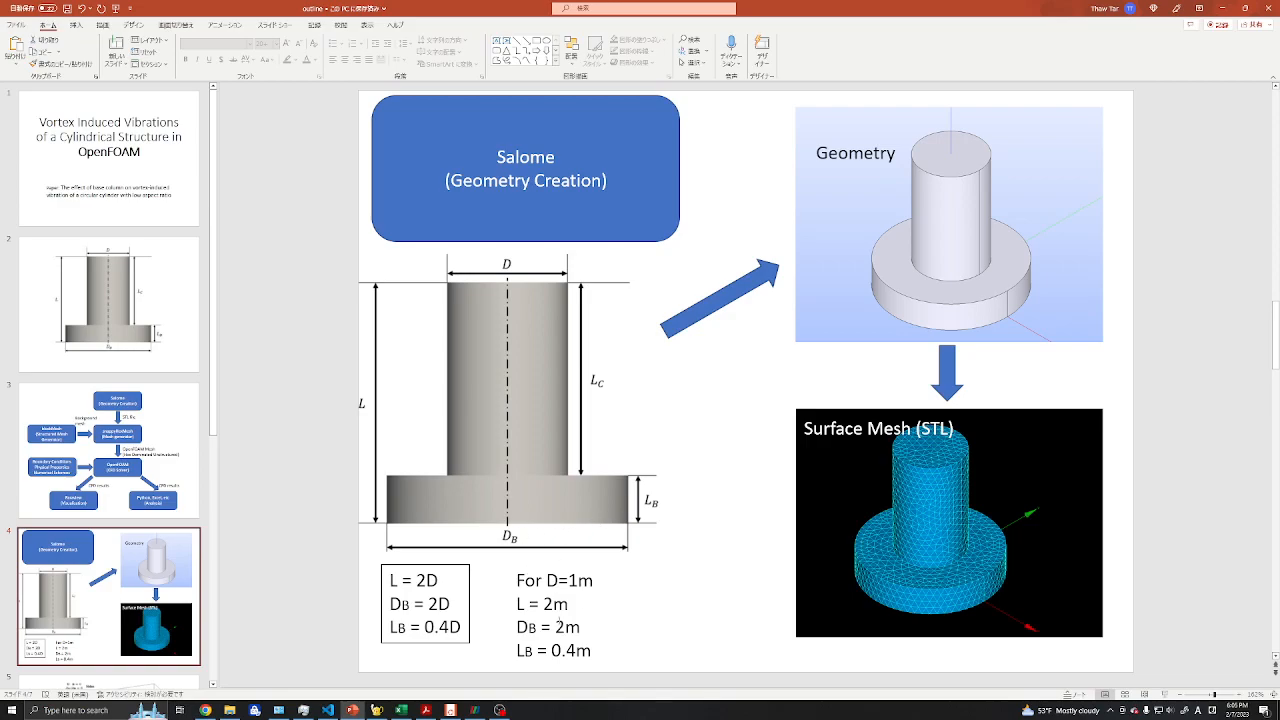
mouse_move(770, 291)
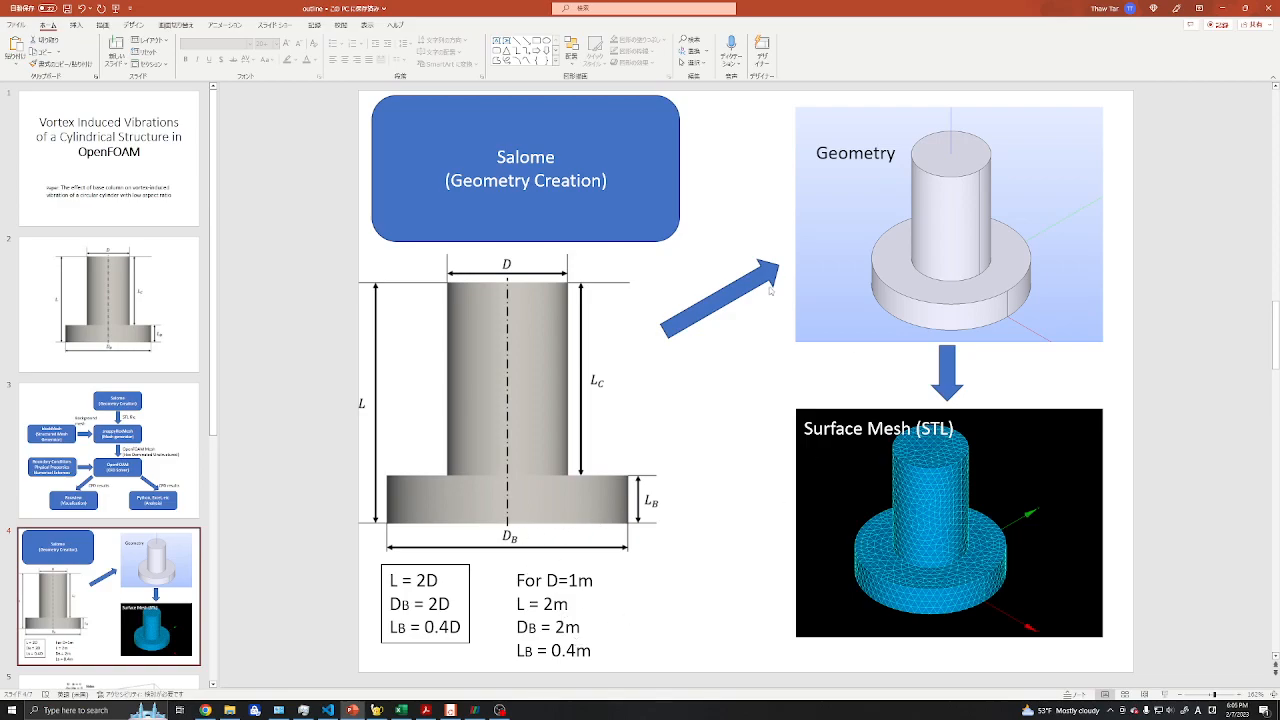
mouse_move(1000, 330)
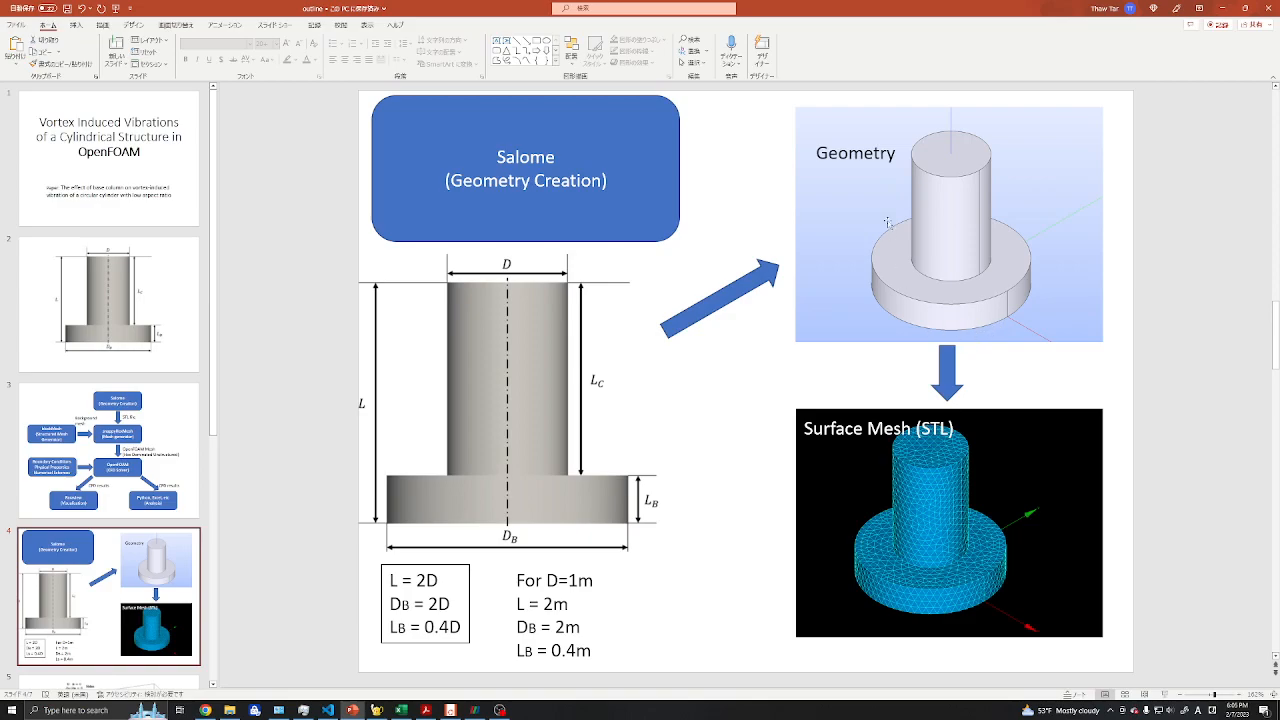
mouse_move(952, 407)
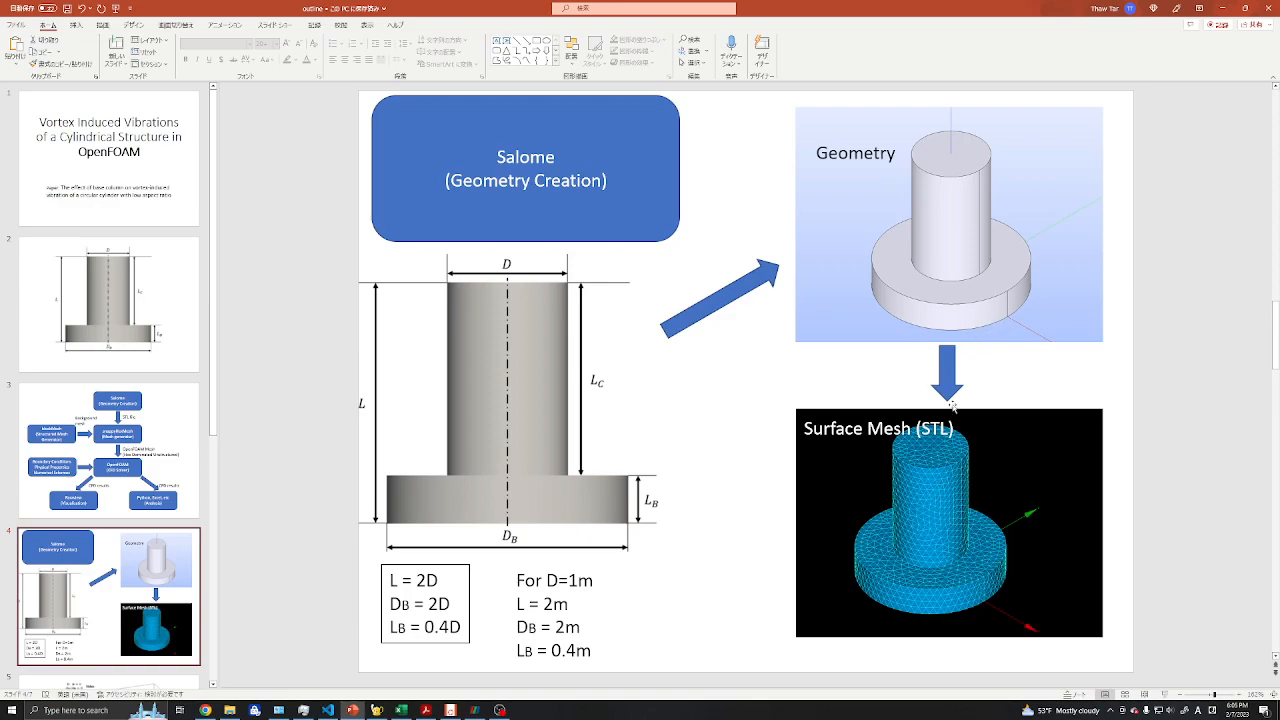
mouse_move(951, 404)
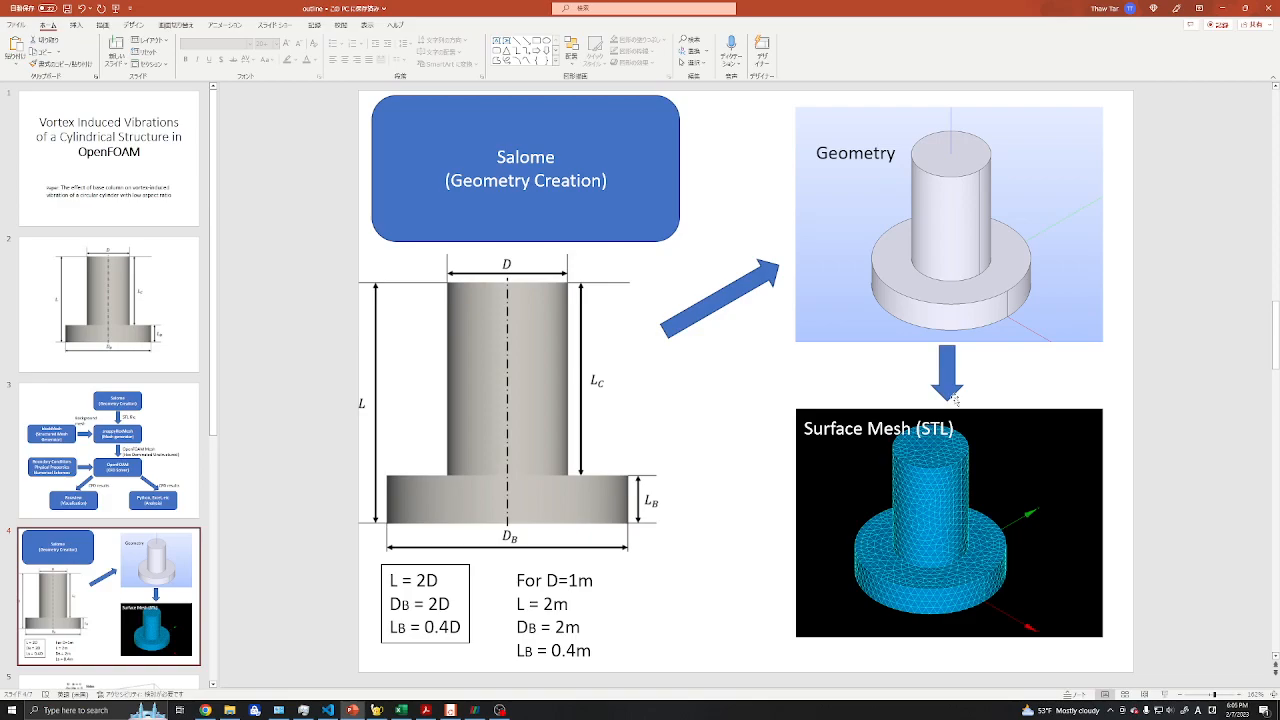
- Scroll the slide thumbnails down to reach slide 5's computational domain
scroll("down", 3)
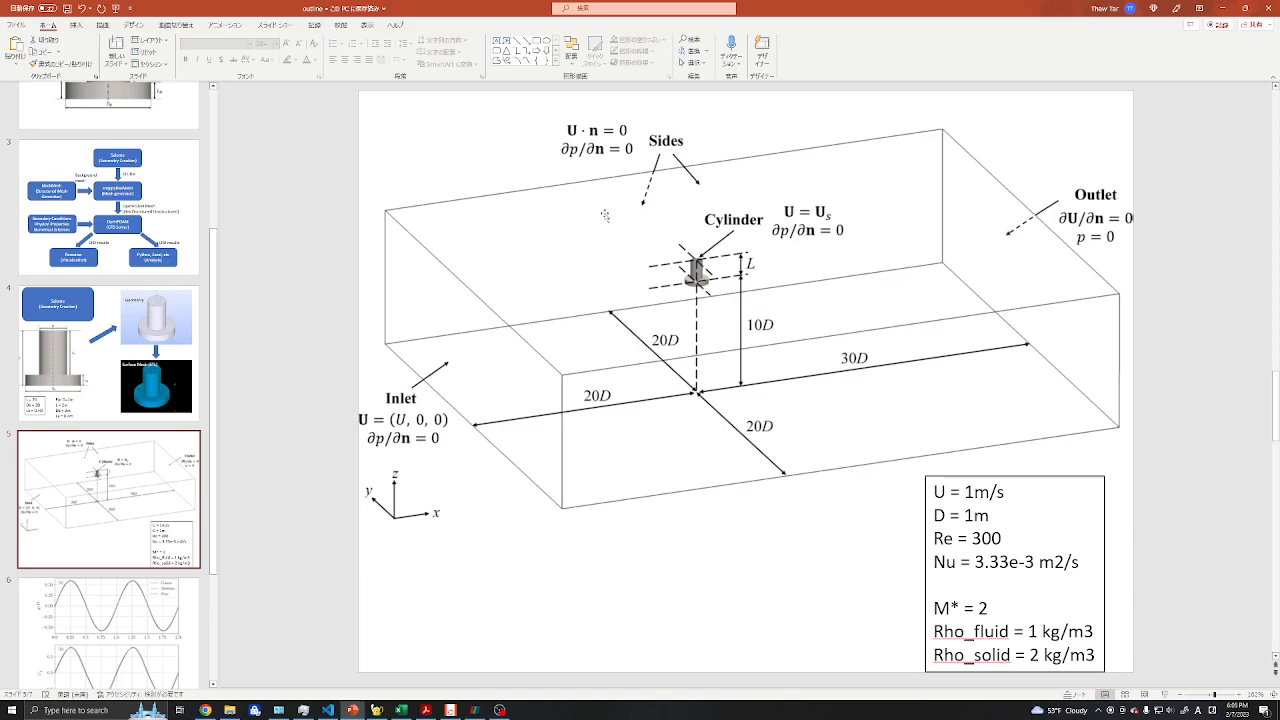
mouse_move(480, 368)
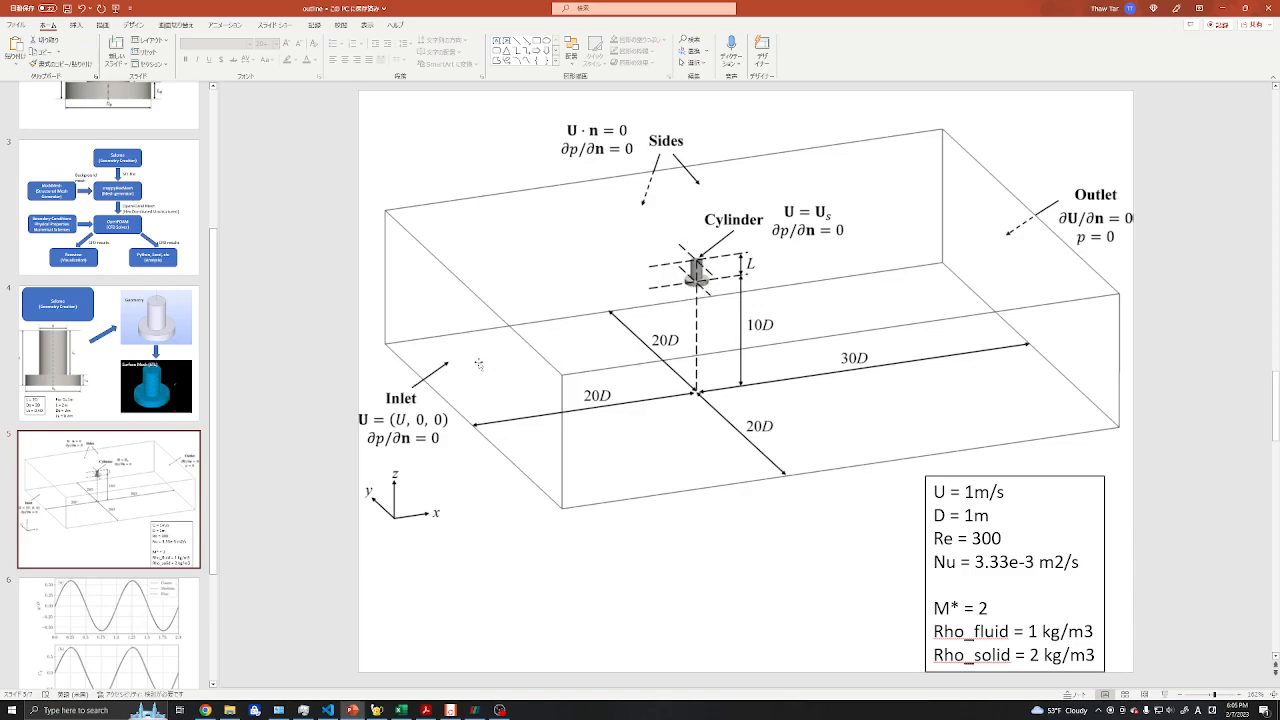
mouse_move(428, 390)
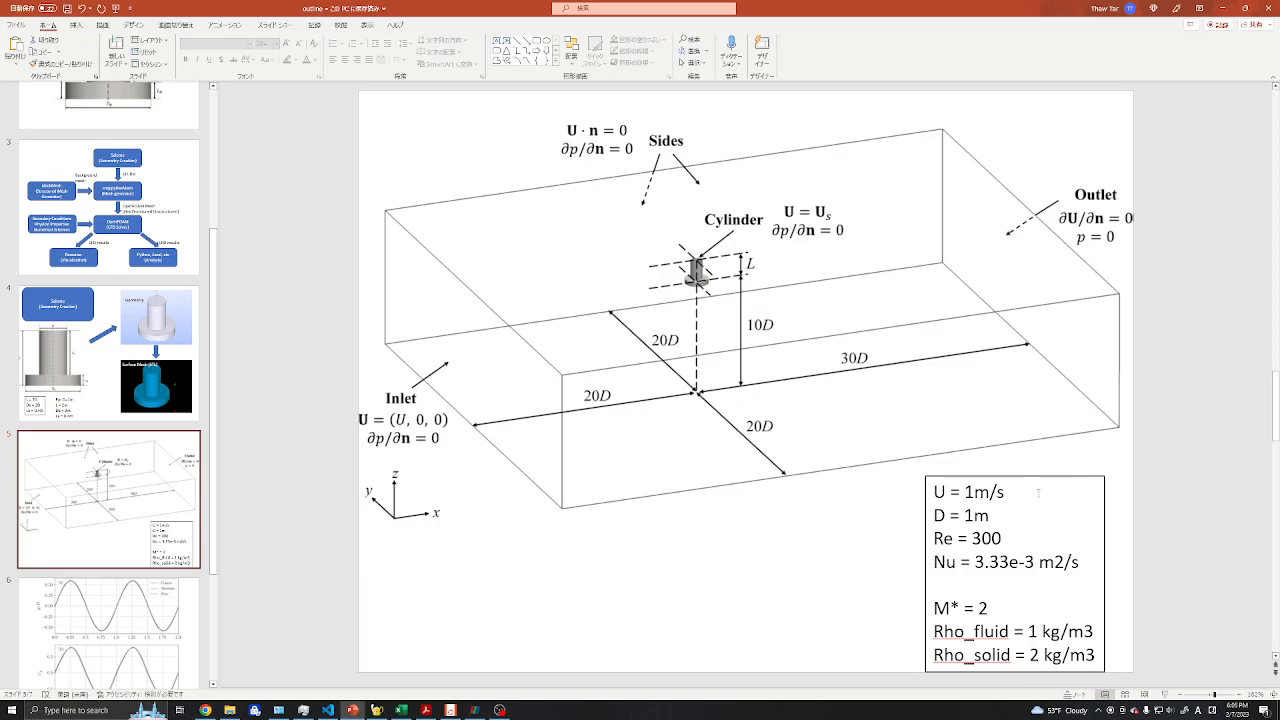
mouse_move(765, 362)
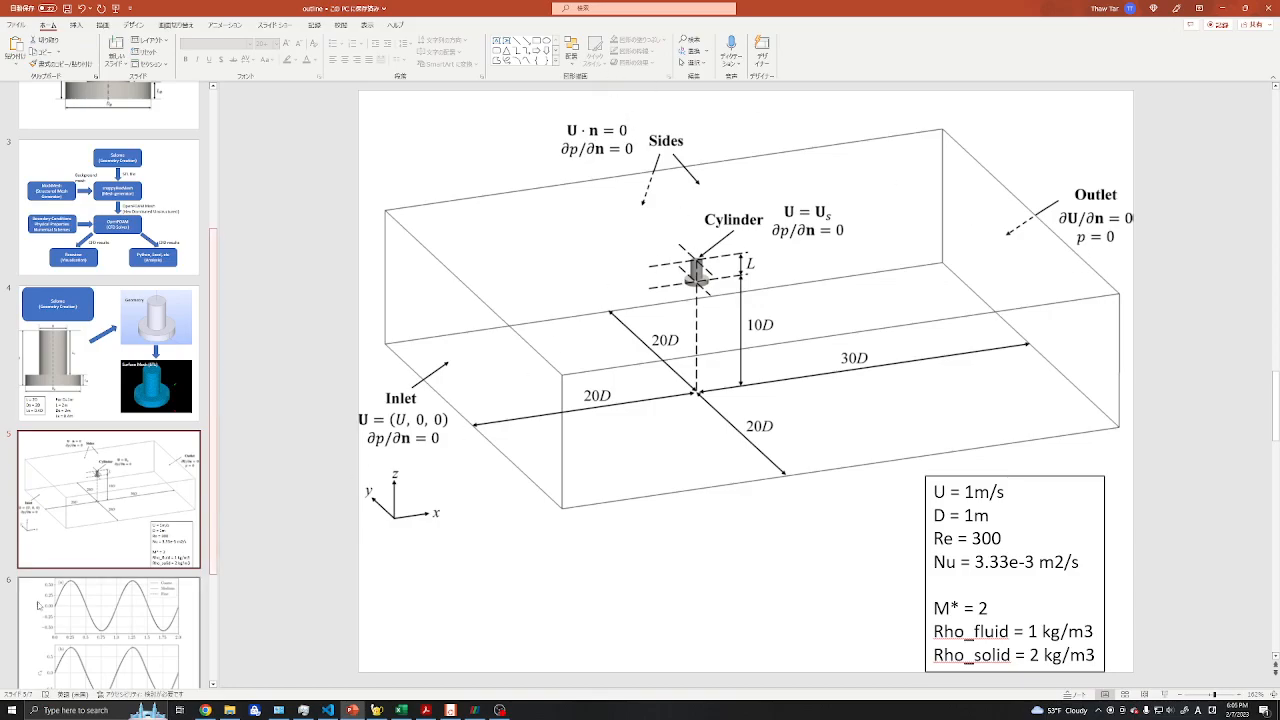
- Scroll further through the slide thumbnails past slides 6 and 7
scroll("down", 3)
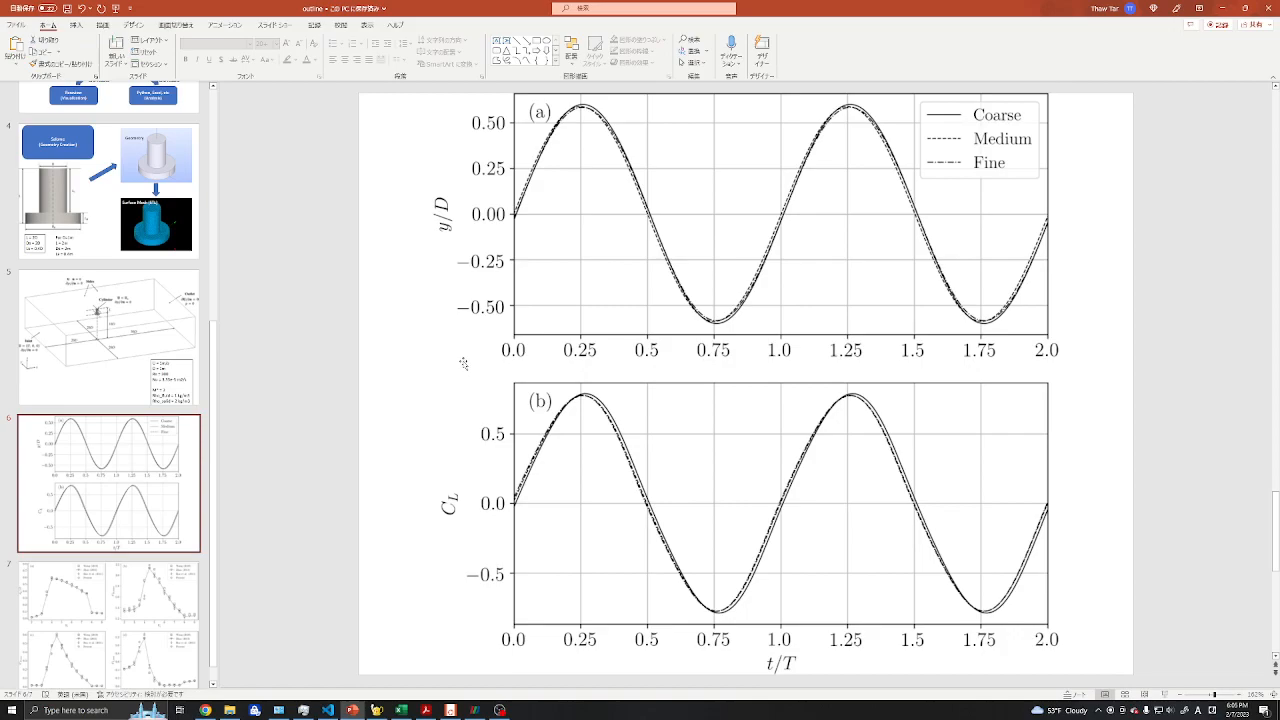
mouse_move(570, 260)
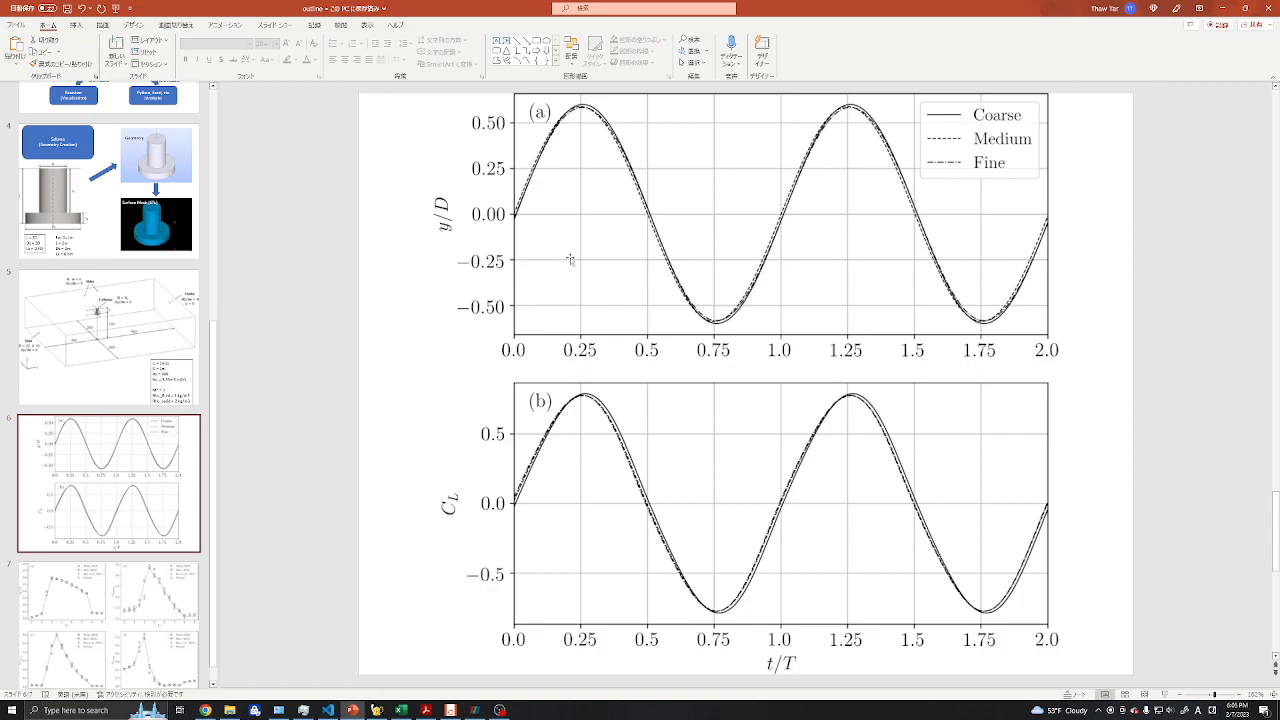
mouse_move(540, 258)
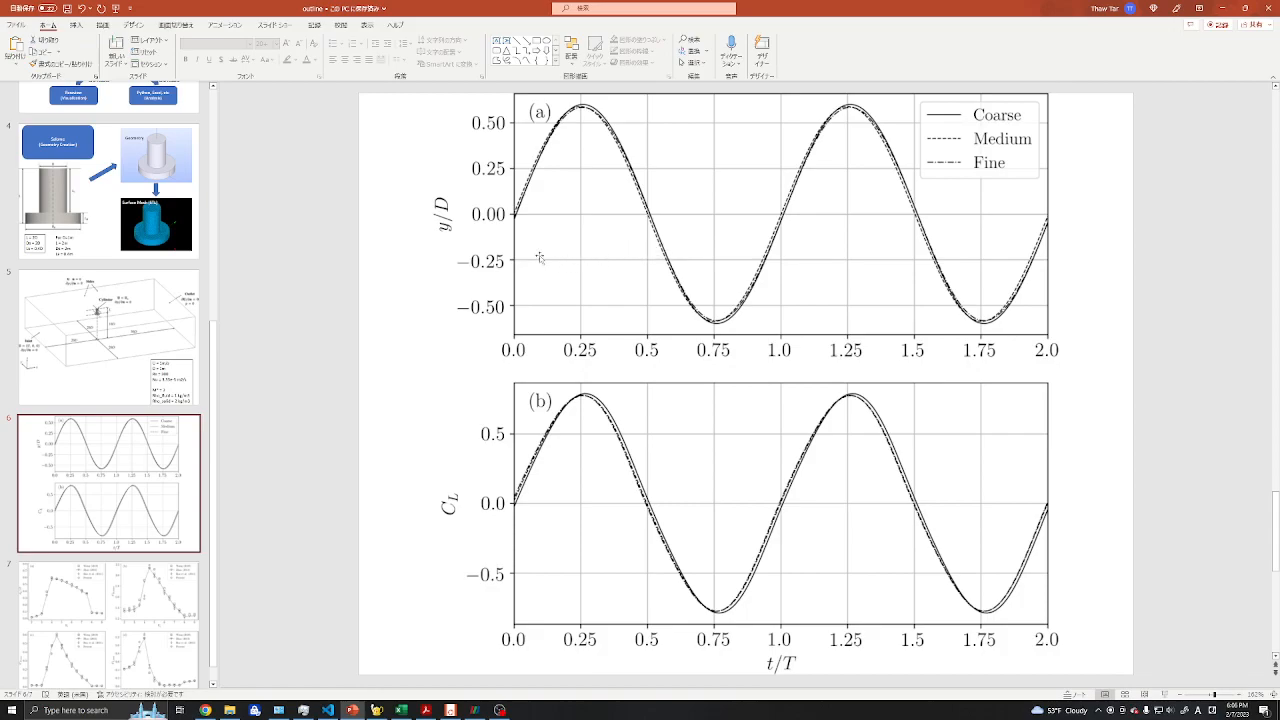
mouse_move(535, 255)
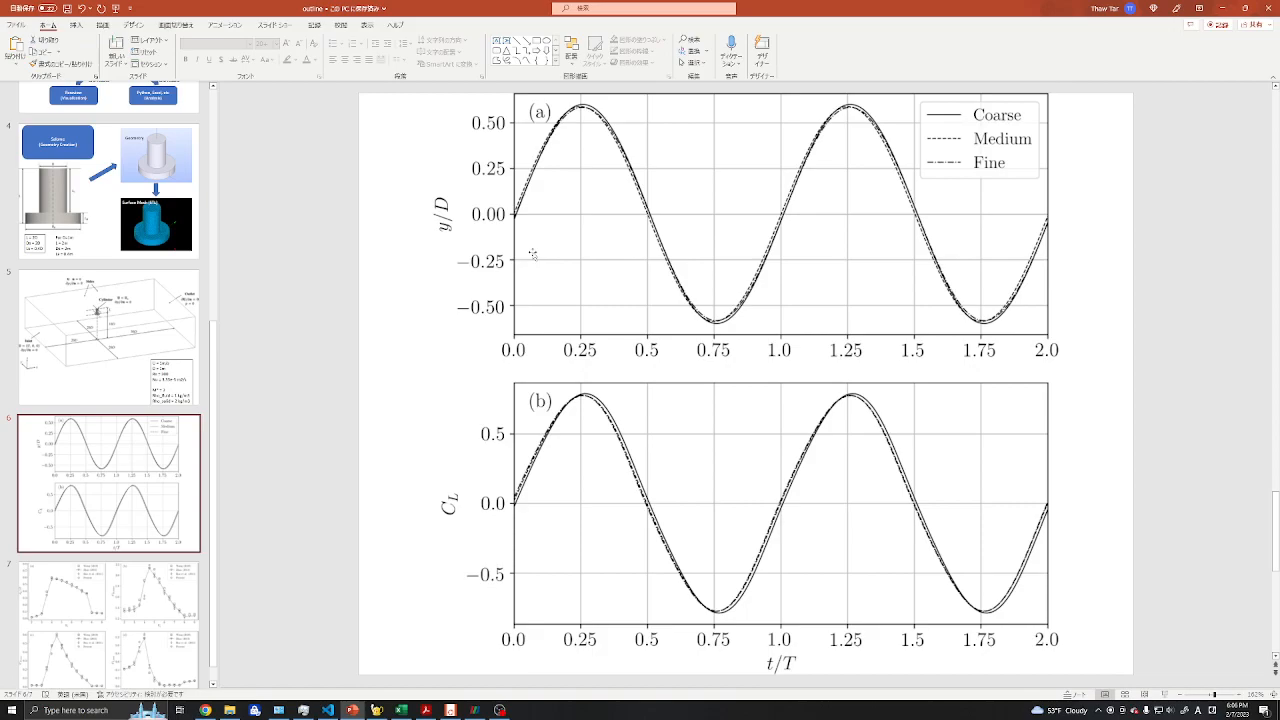
mouse_move(748, 329)
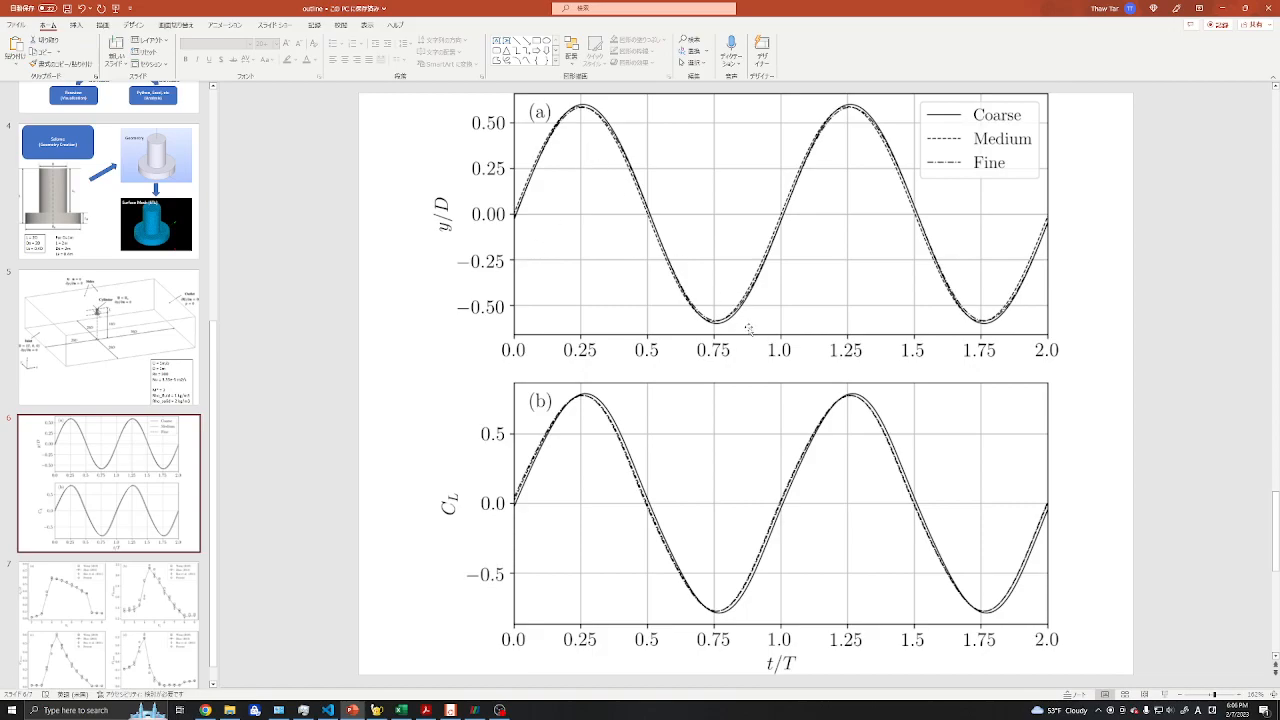
mouse_move(660, 336)
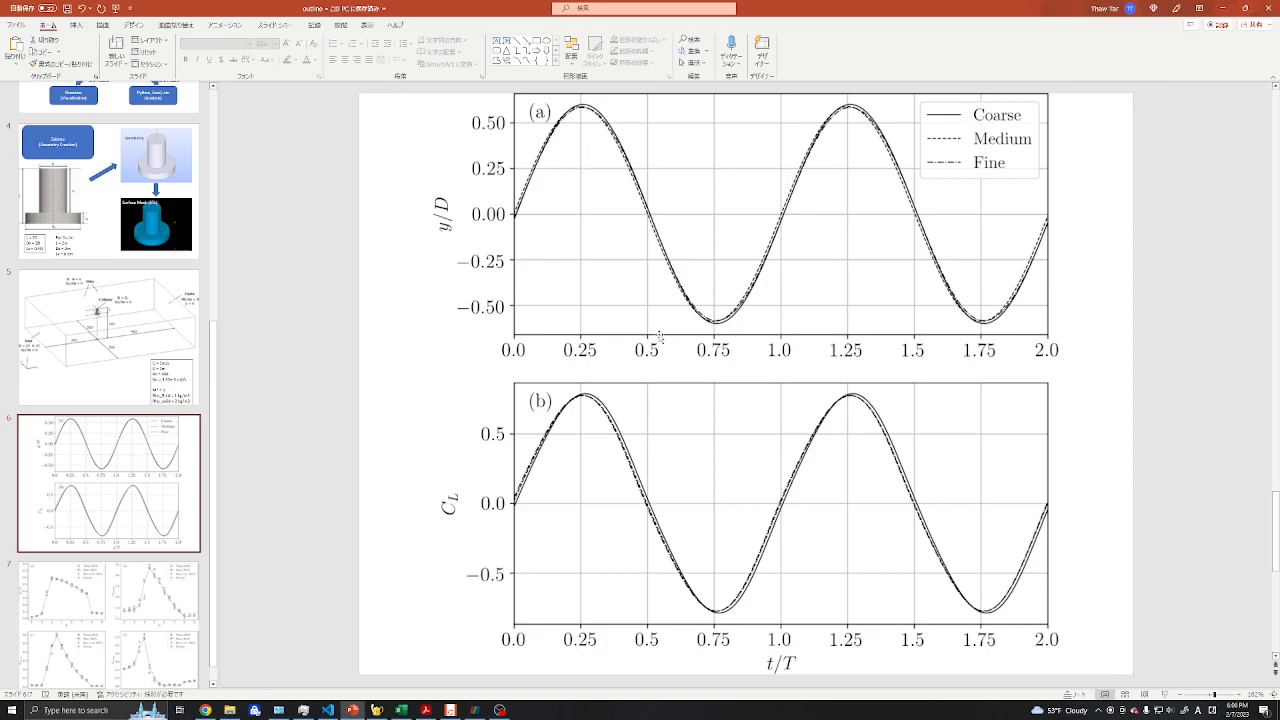
mouse_move(275, 393)
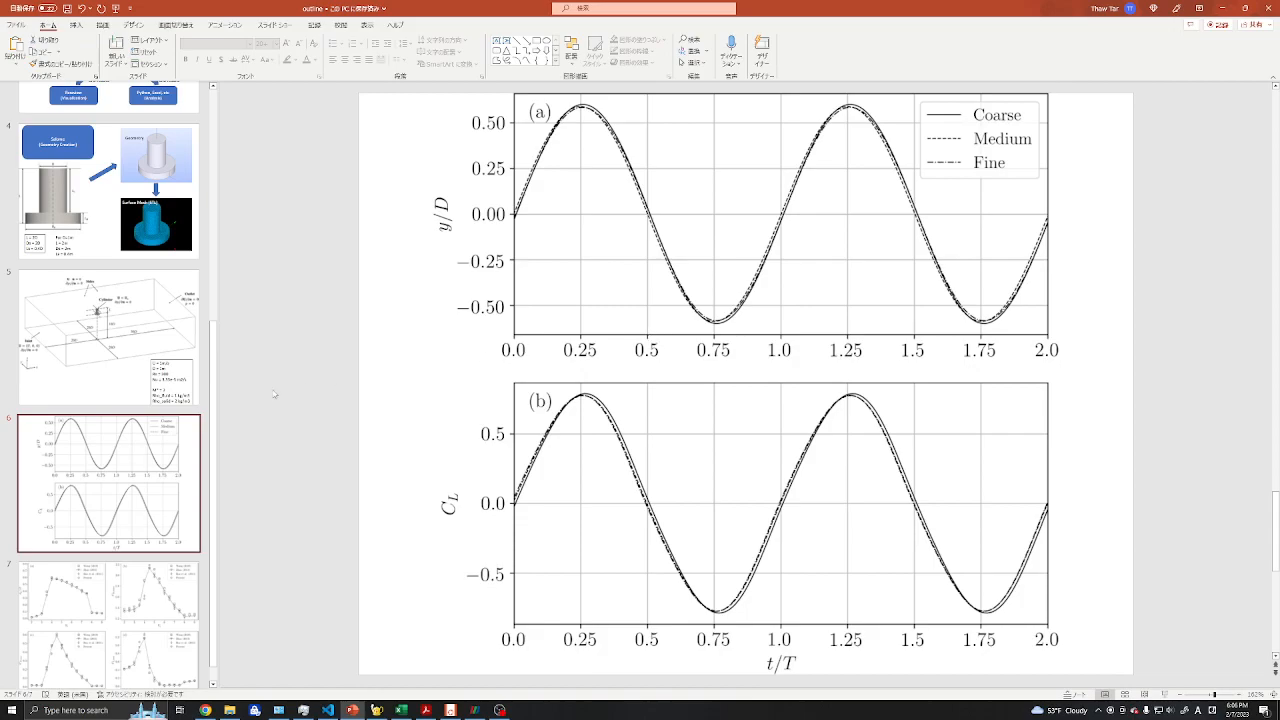
mouse_move(375, 450)
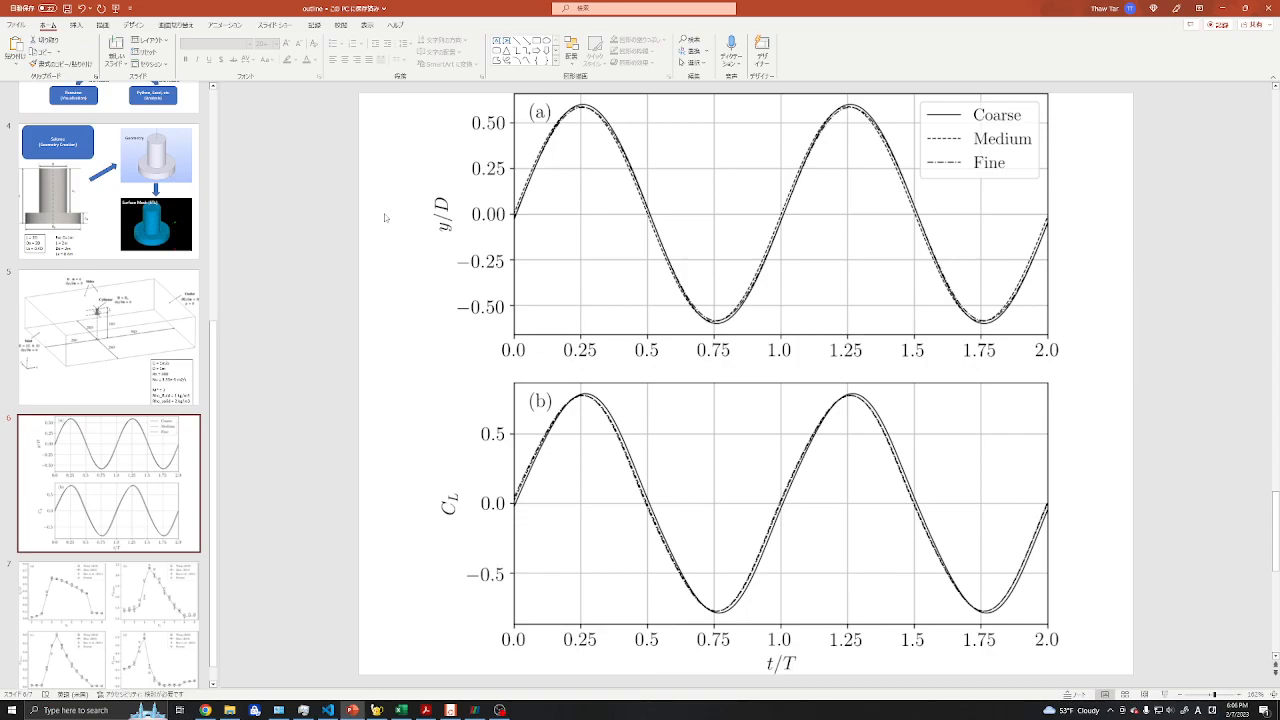
mouse_move(711, 288)
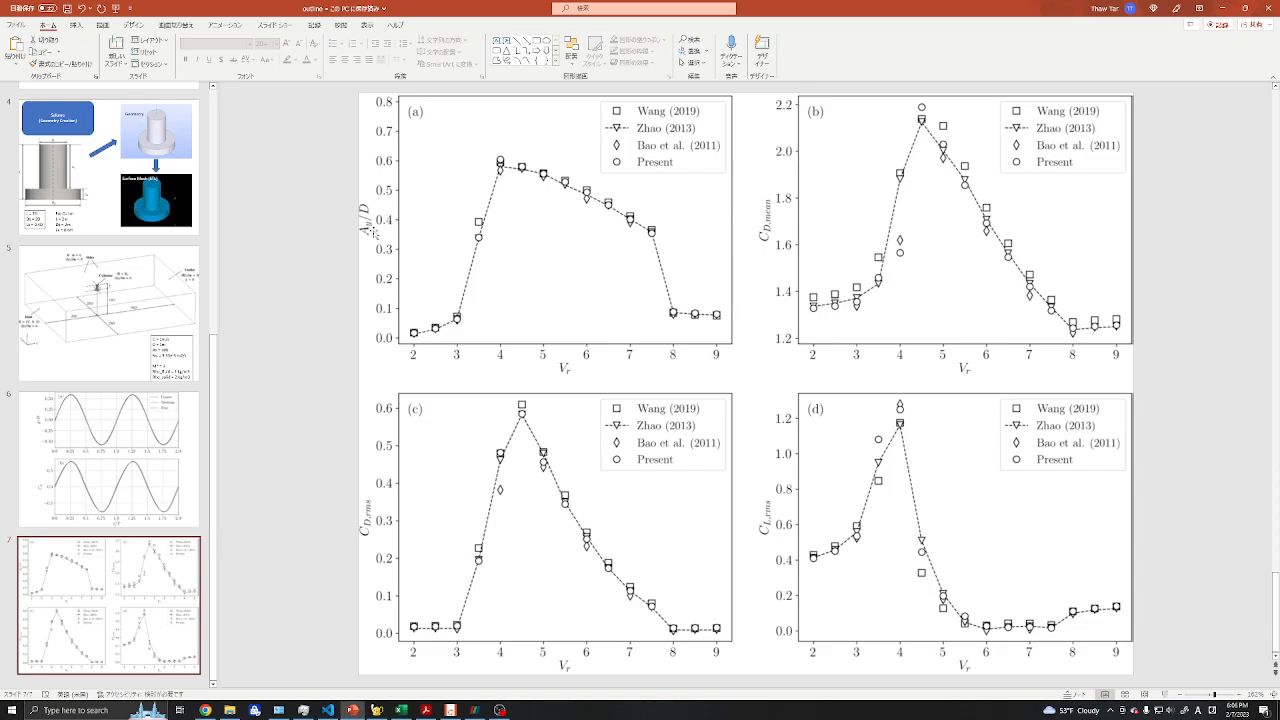
mouse_move(479, 292)
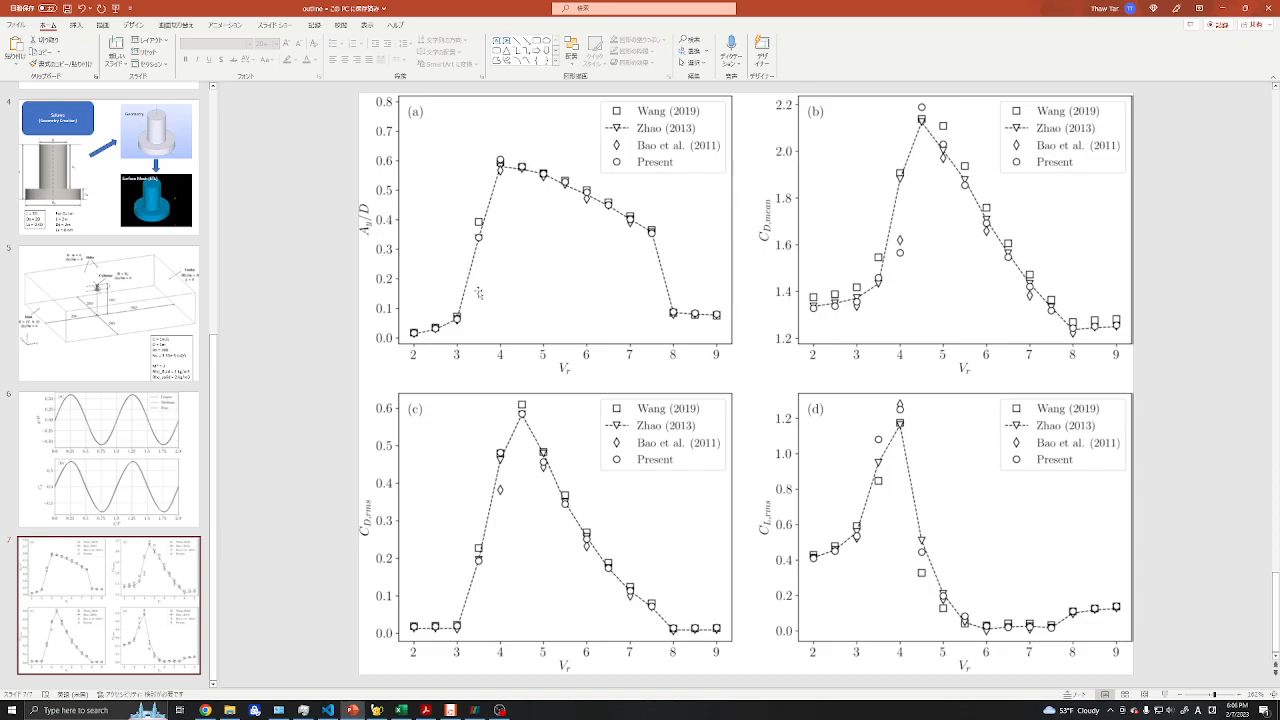
mouse_move(230, 337)
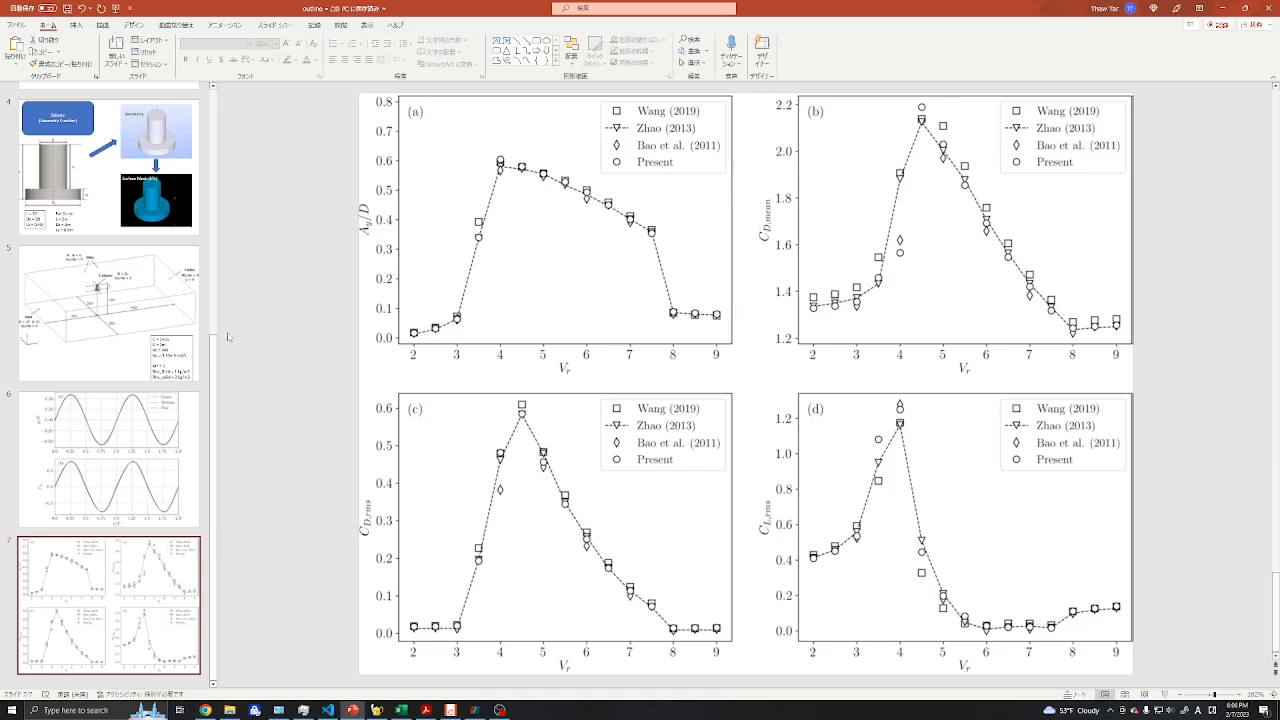
mouse_move(287, 295)
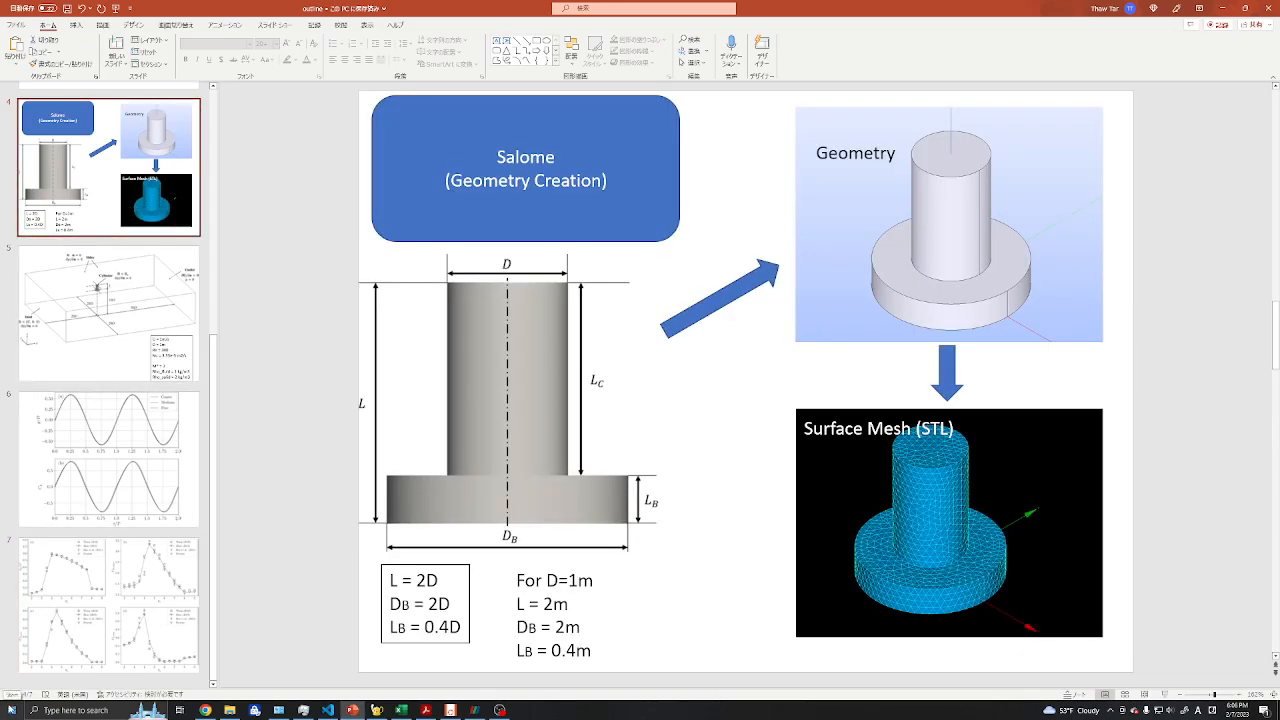
- Bring Chrome forward from the taskbar to the SALOME 9.9.0 download page
left_click(11, 710)
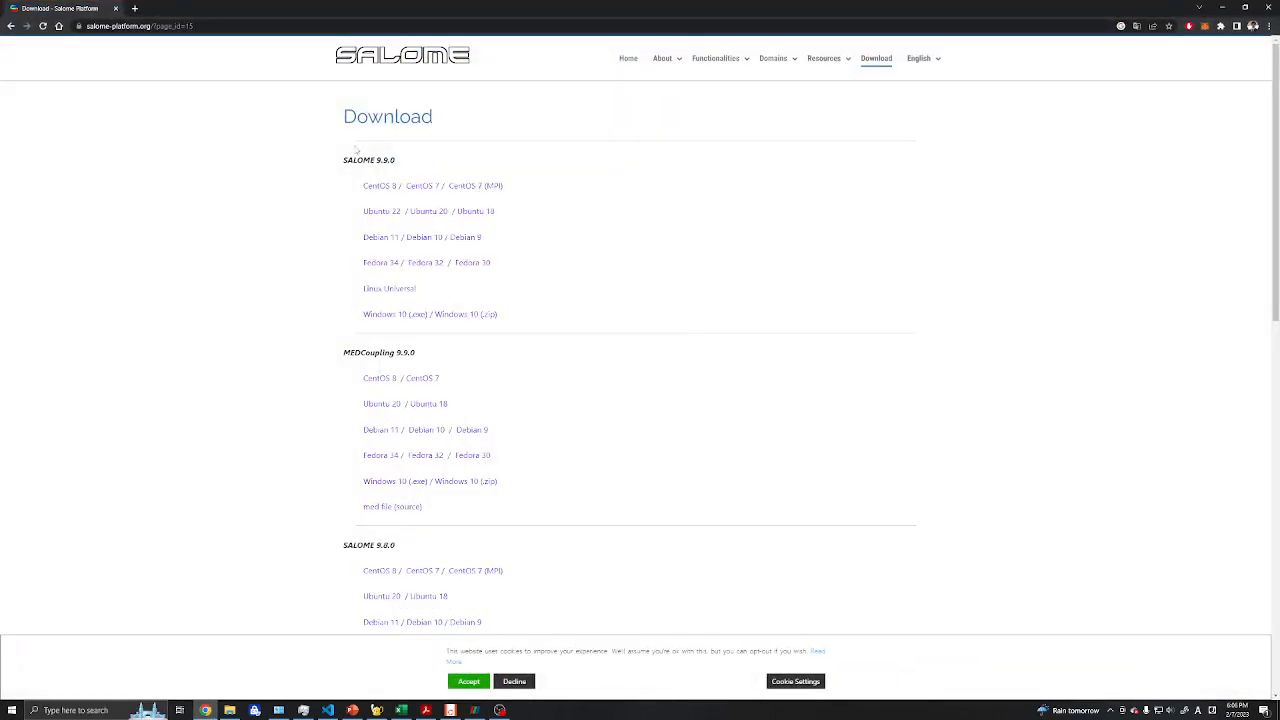
mouse_move(404, 403)
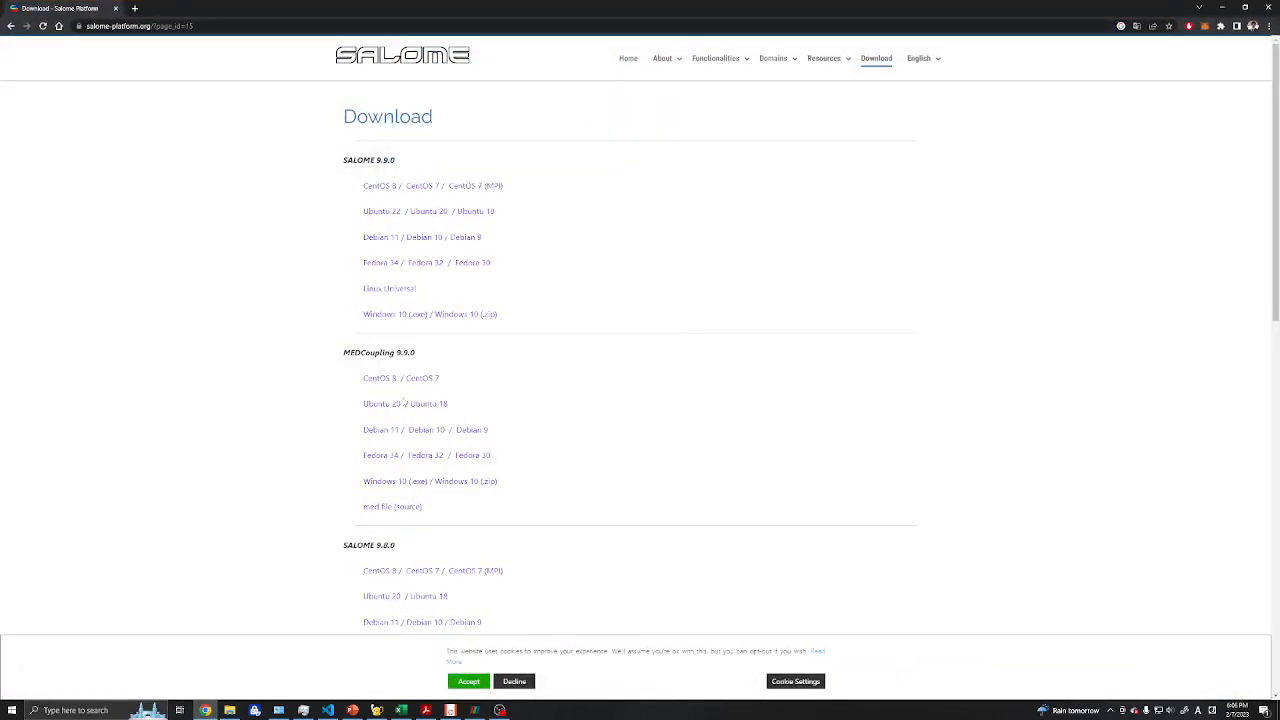
mouse_move(225, 247)
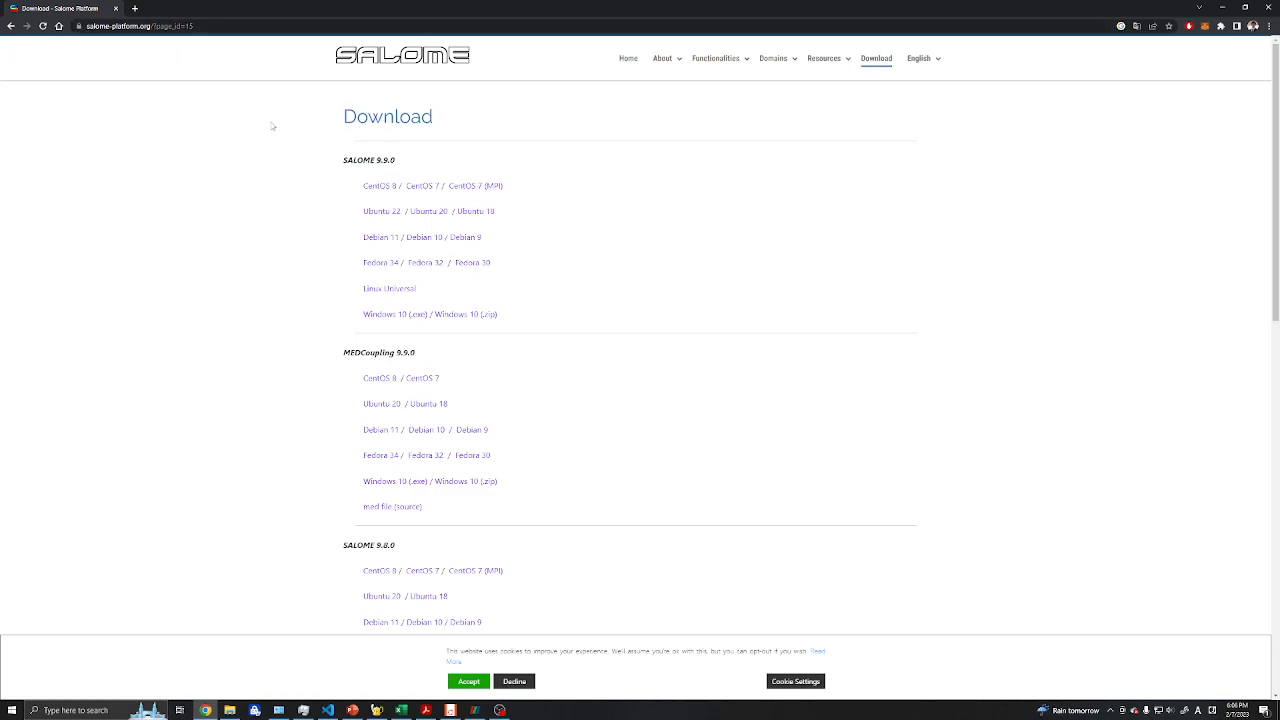
mouse_move(324, 177)
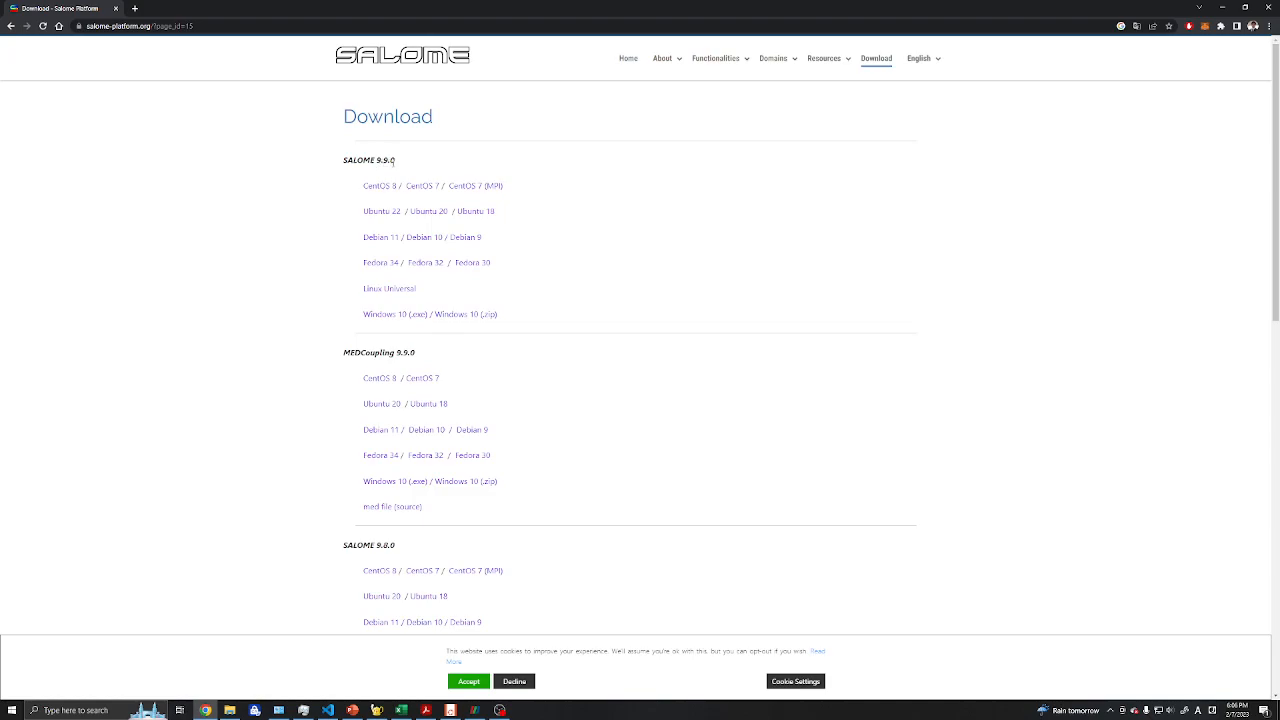
mouse_move(318, 261)
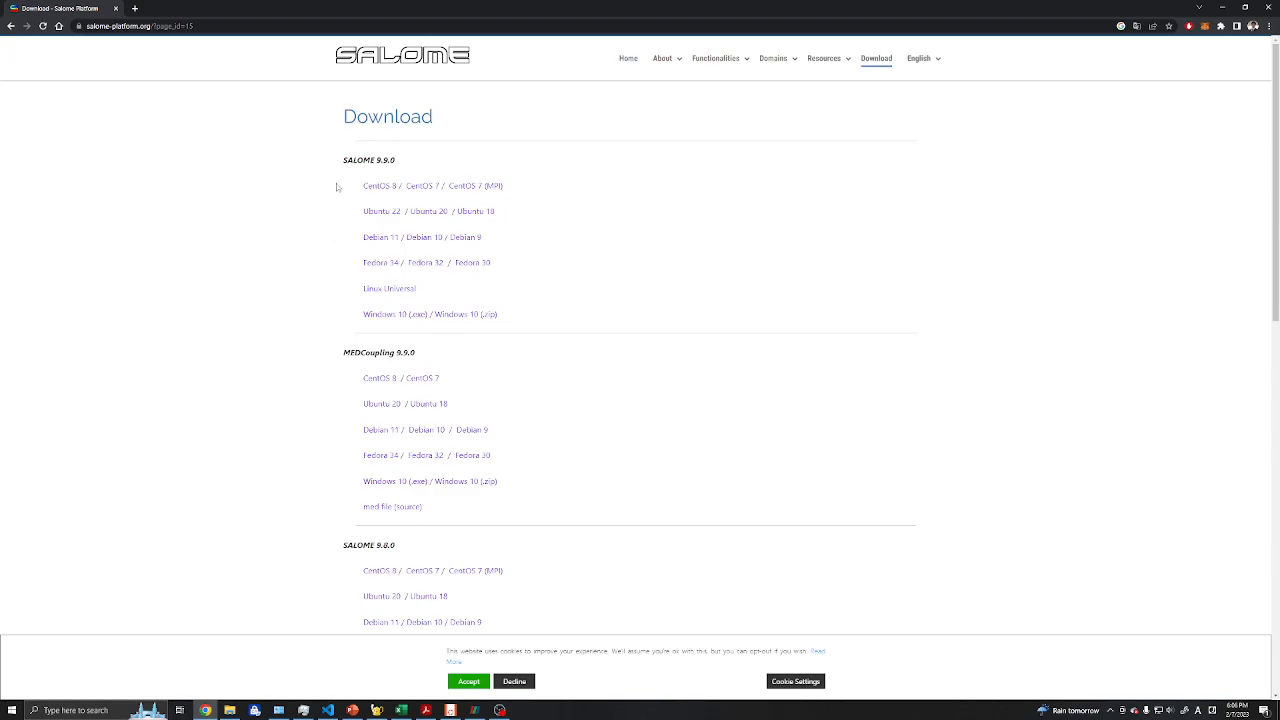
mouse_move(357, 231)
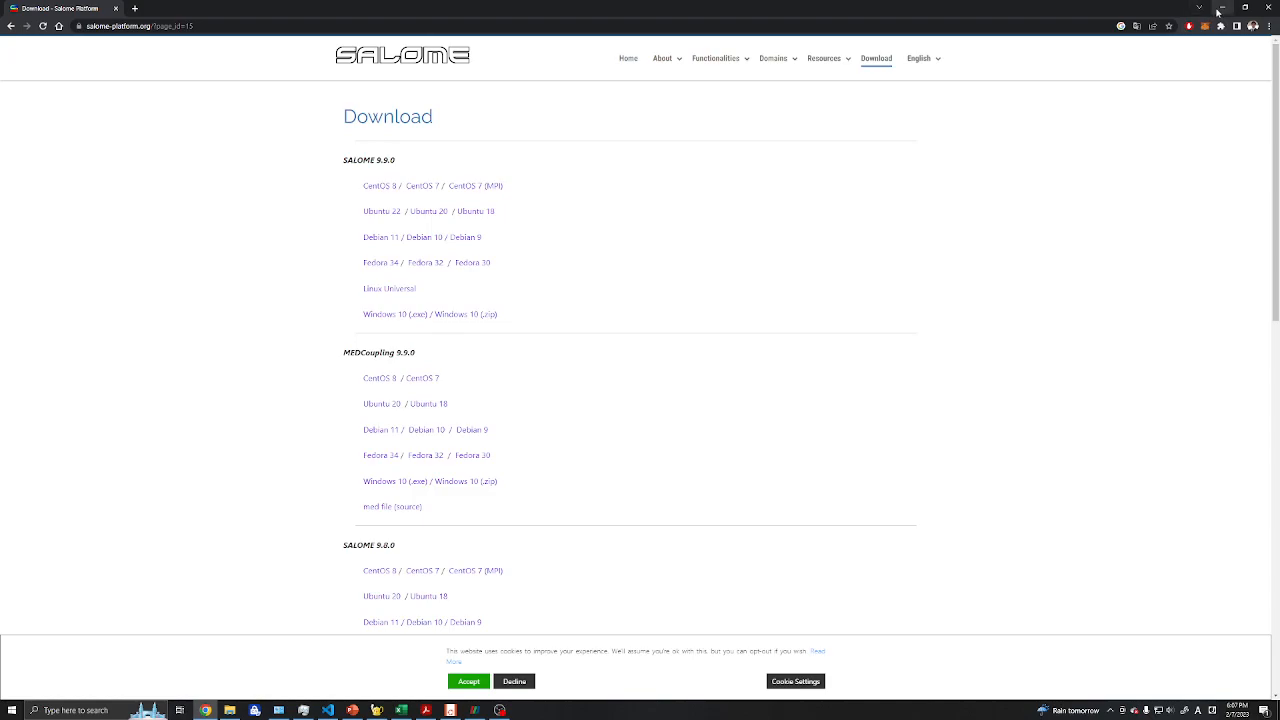
left_click(11, 710)
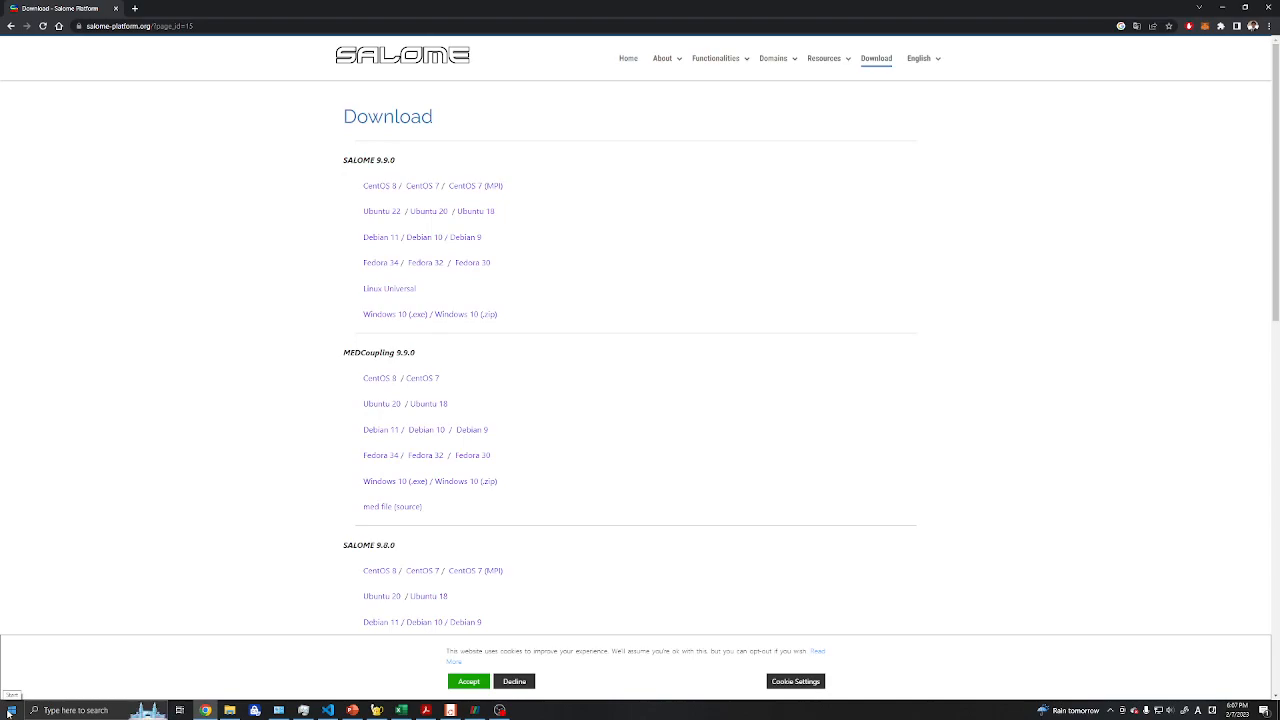
- Search the Start menu for 'SALOME-9.9.0' and launch the app
left_click(9, 709)
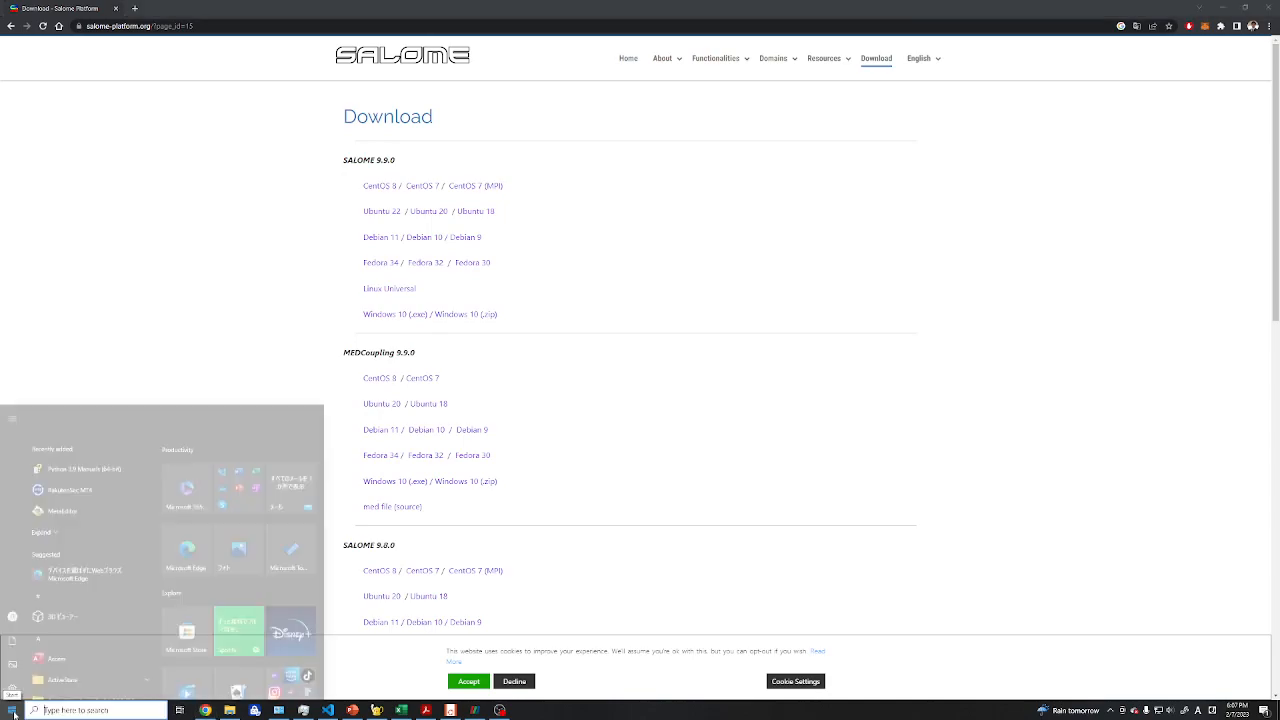
type("SALOME-9.9.0")
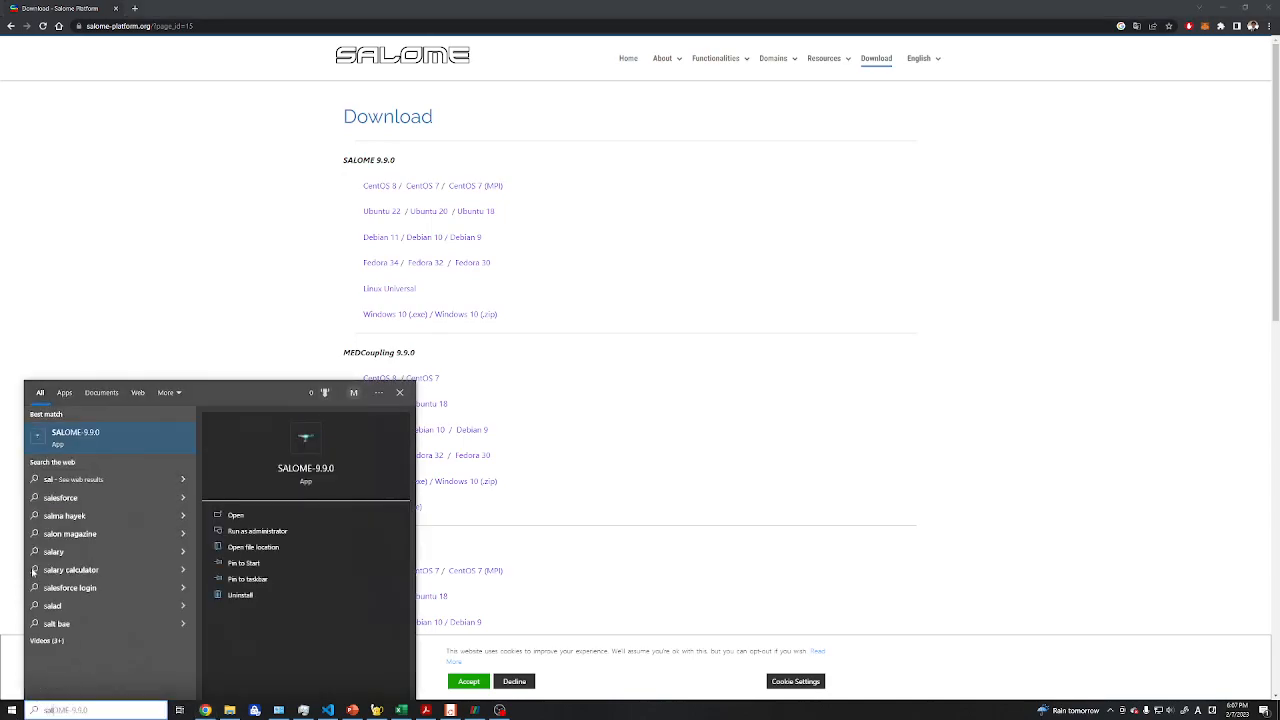
left_click(236, 515)
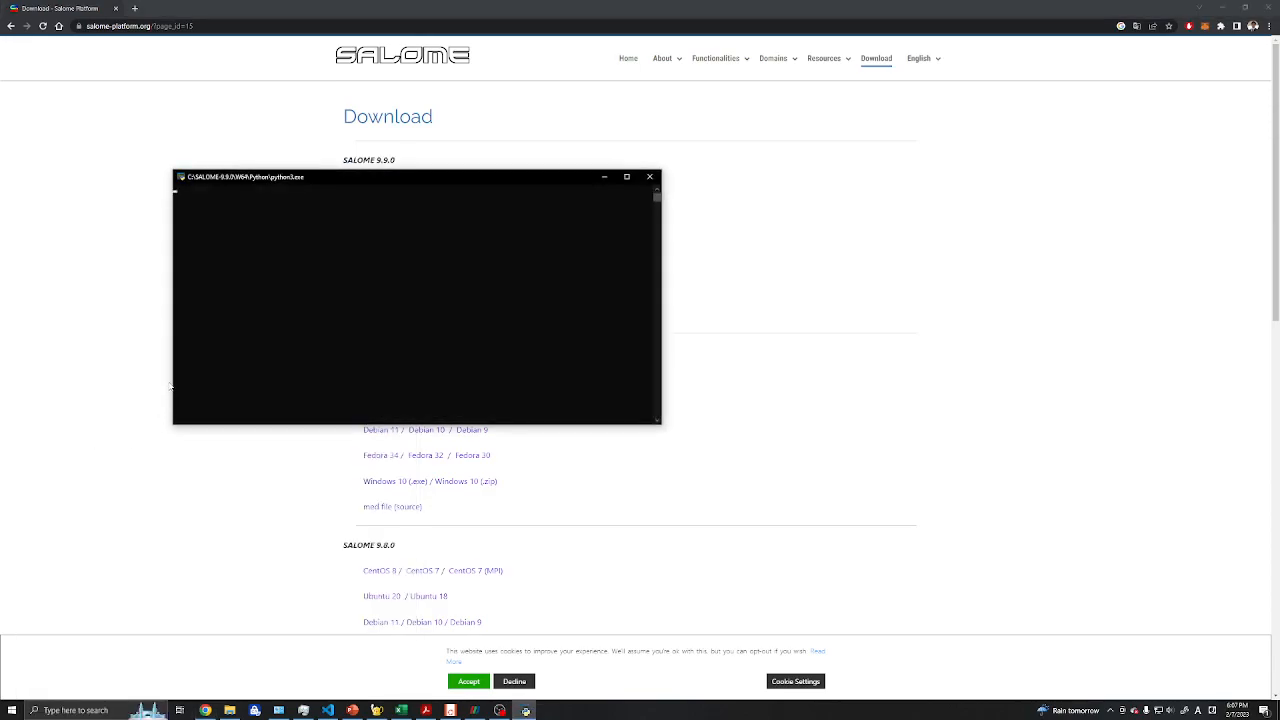
mouse_move(212, 339)
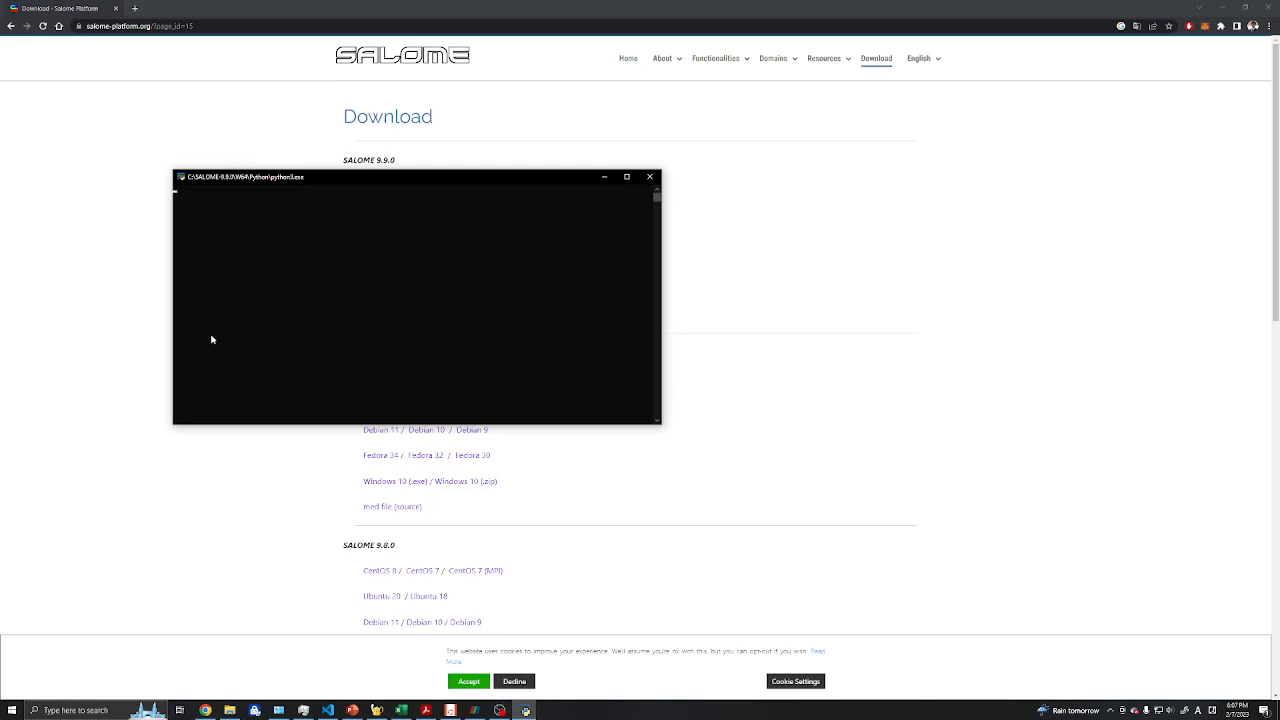
mouse_move(253, 351)
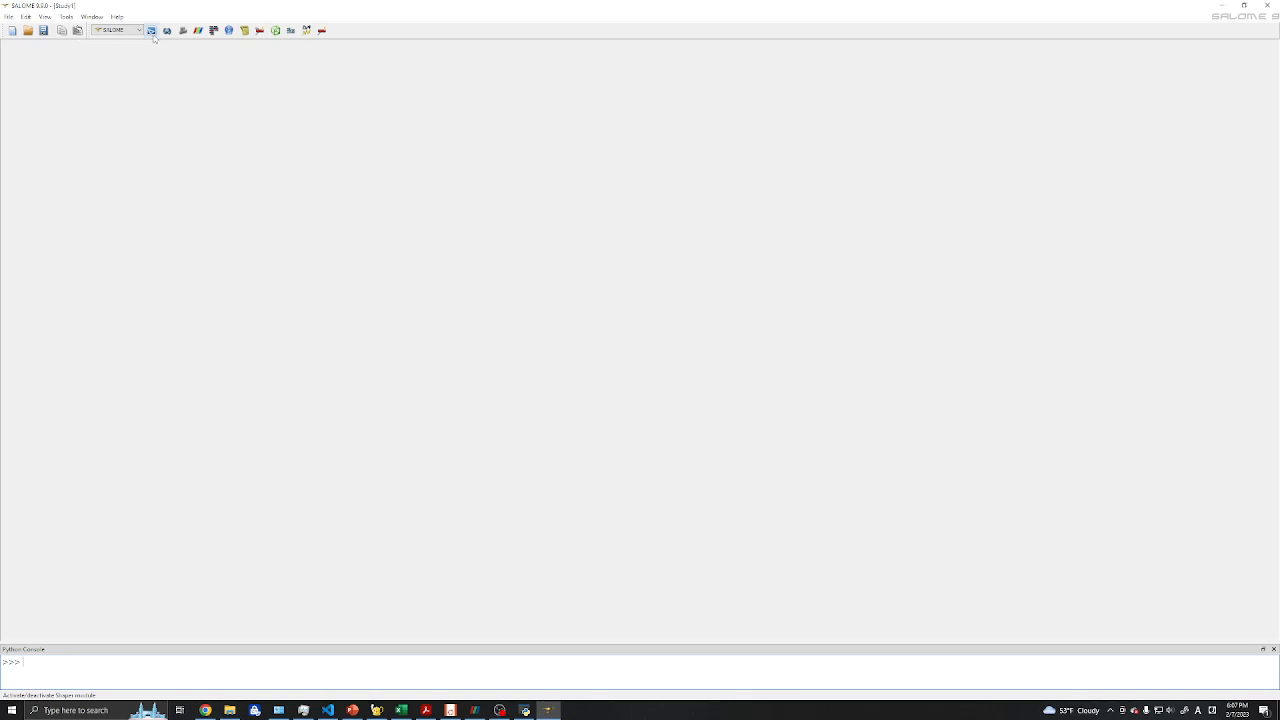
mouse_move(152, 30)
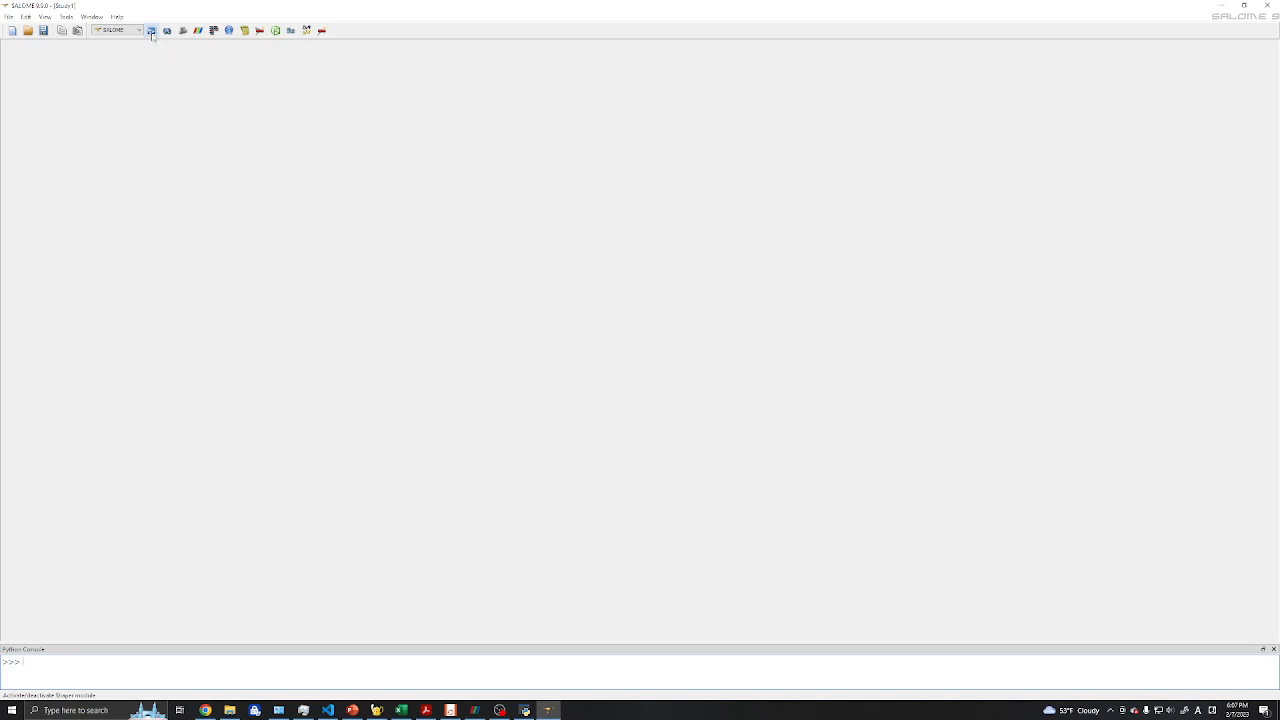
mouse_move(167, 30)
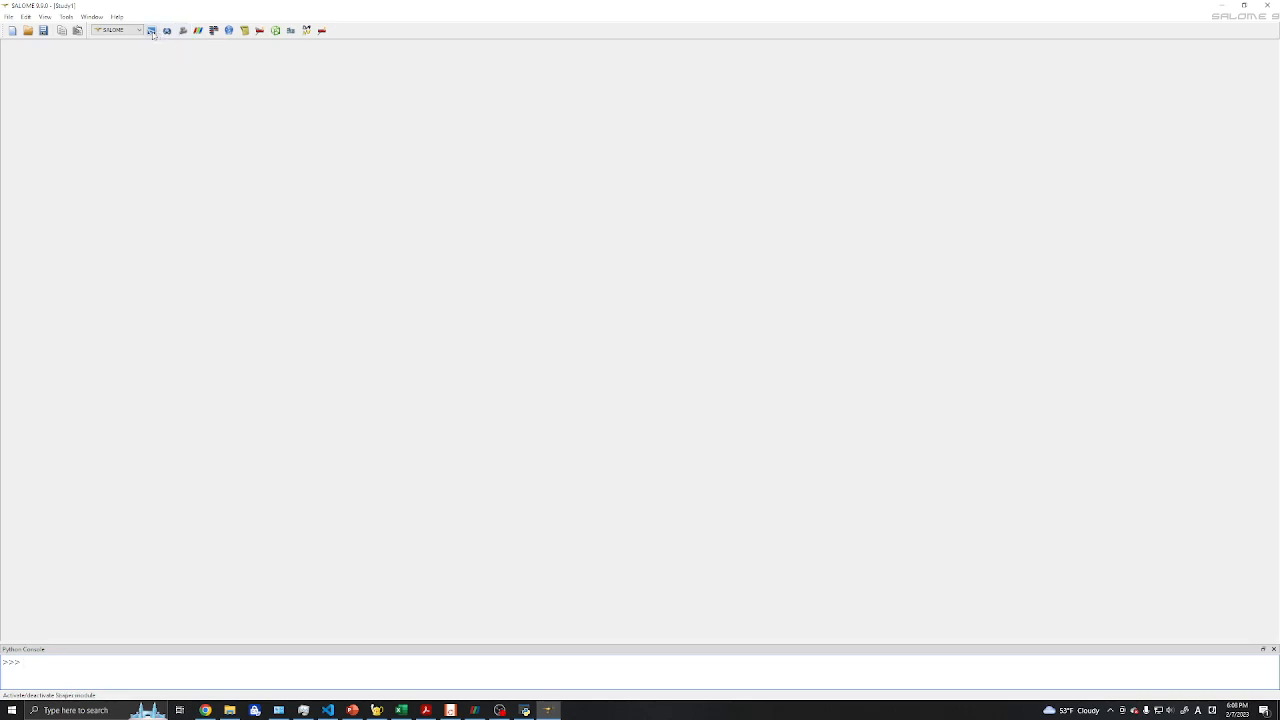
- Switch to the Shaper module and add a new empty Part_1
left_click(152, 30)
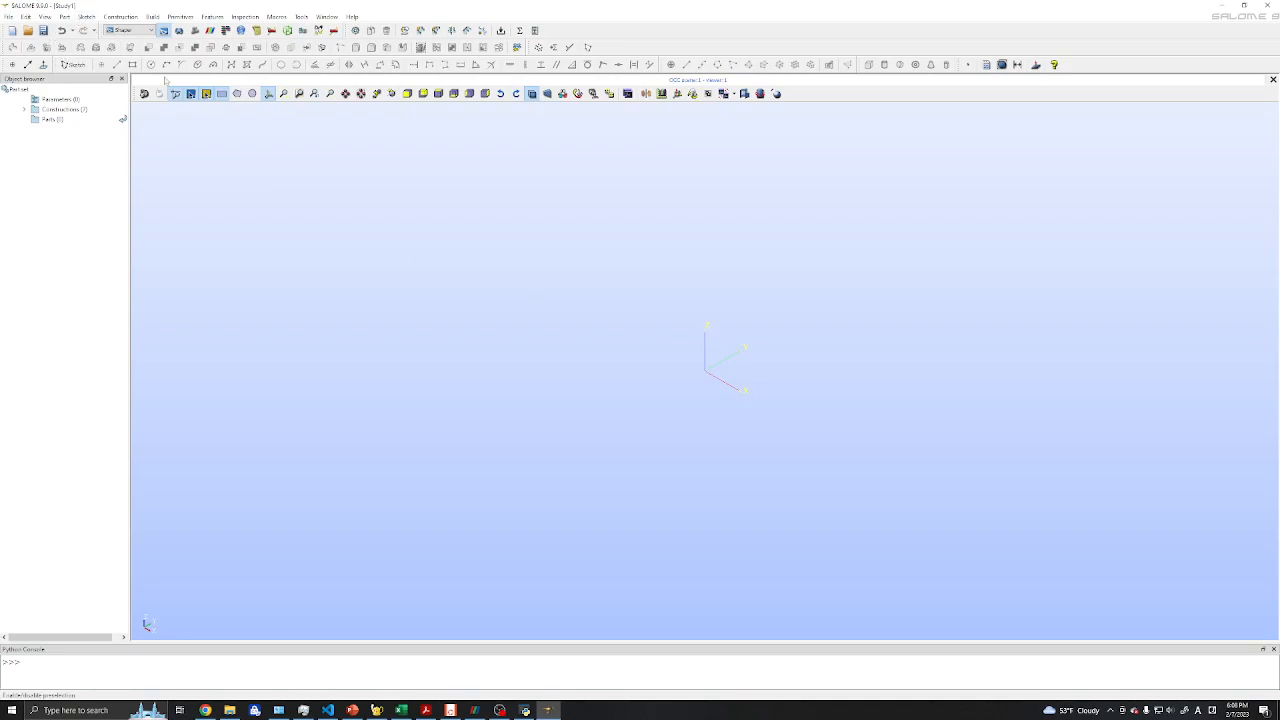
left_click(64, 17)
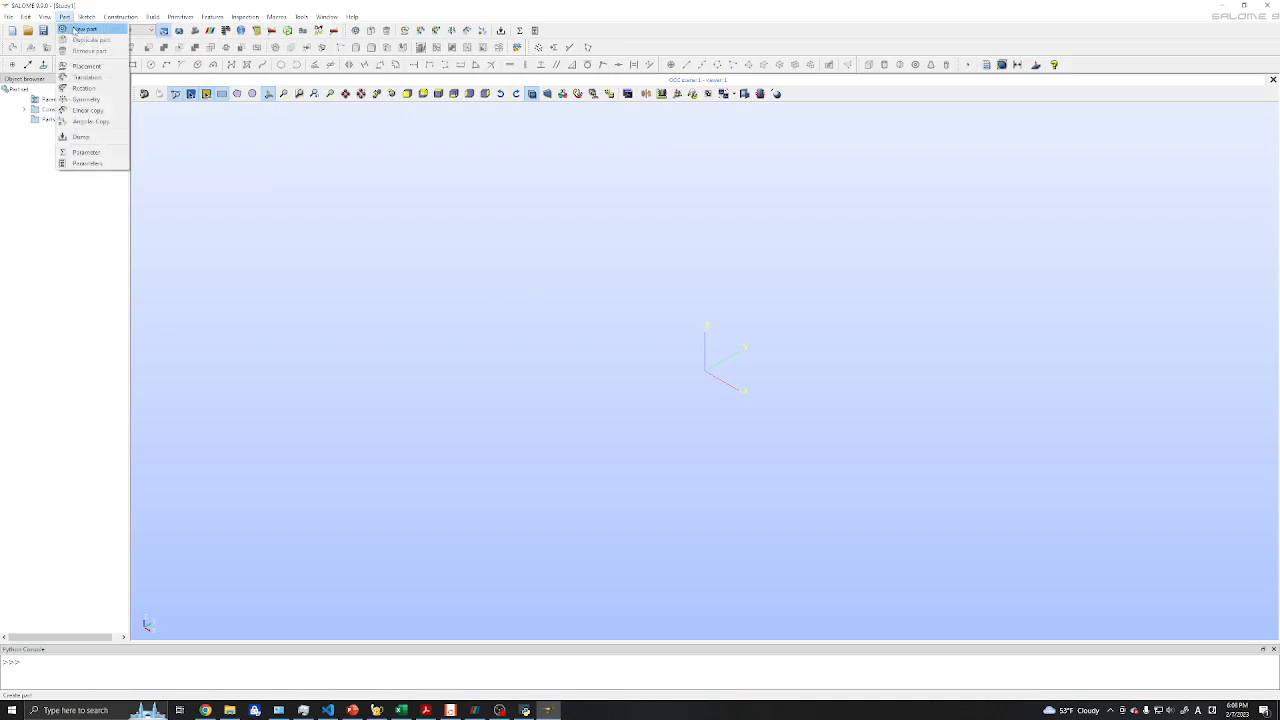
left_click(84, 28)
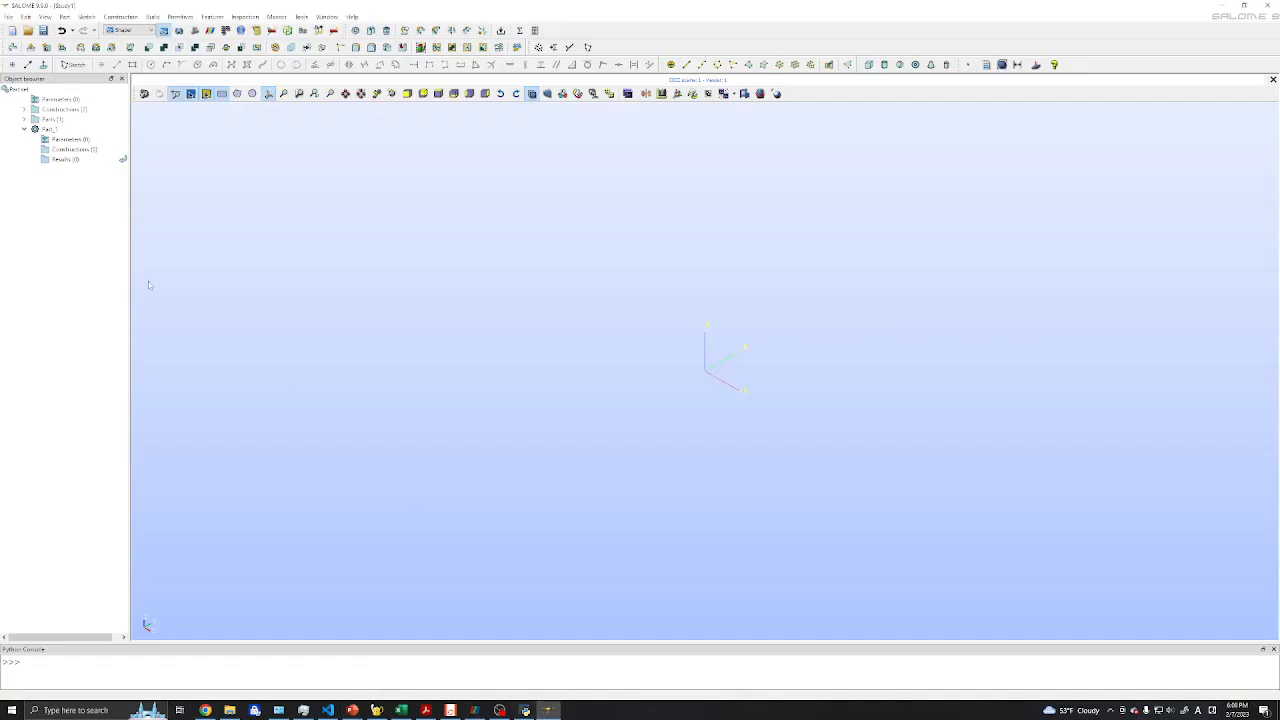
left_click(86, 17)
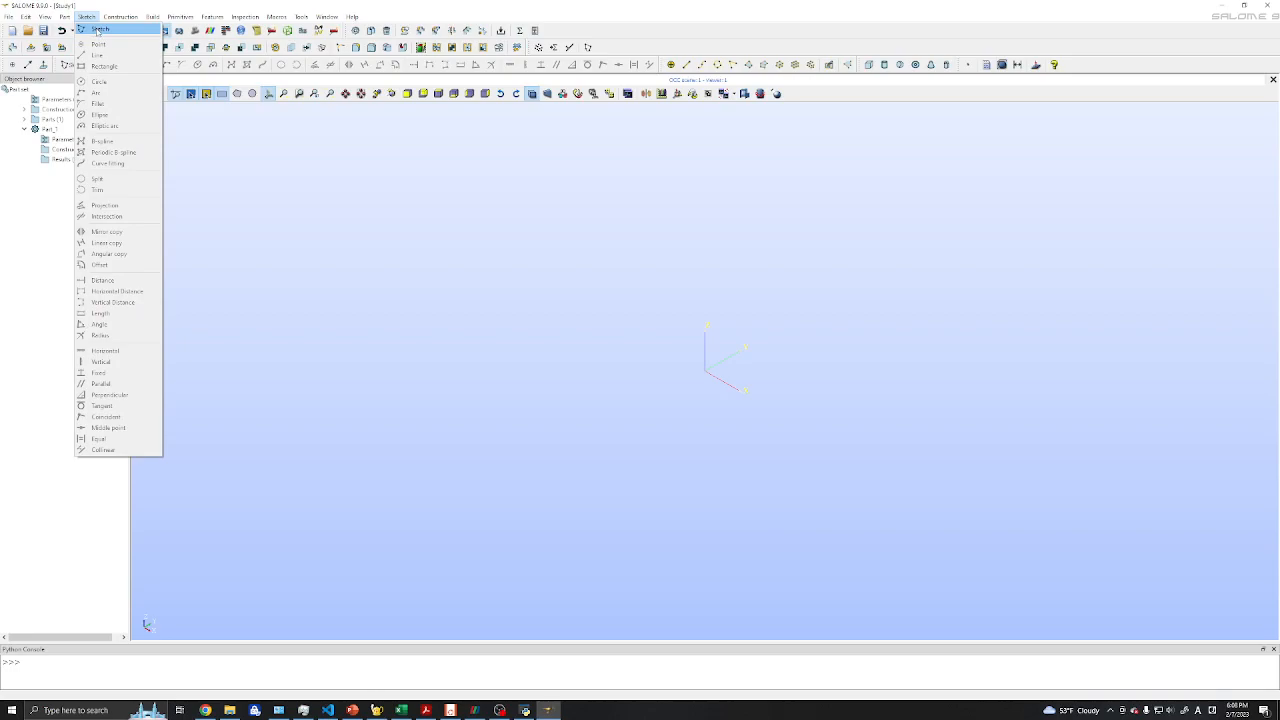
- Start a new sketch, Sketch_1, inside Part_1
left_click(100, 28)
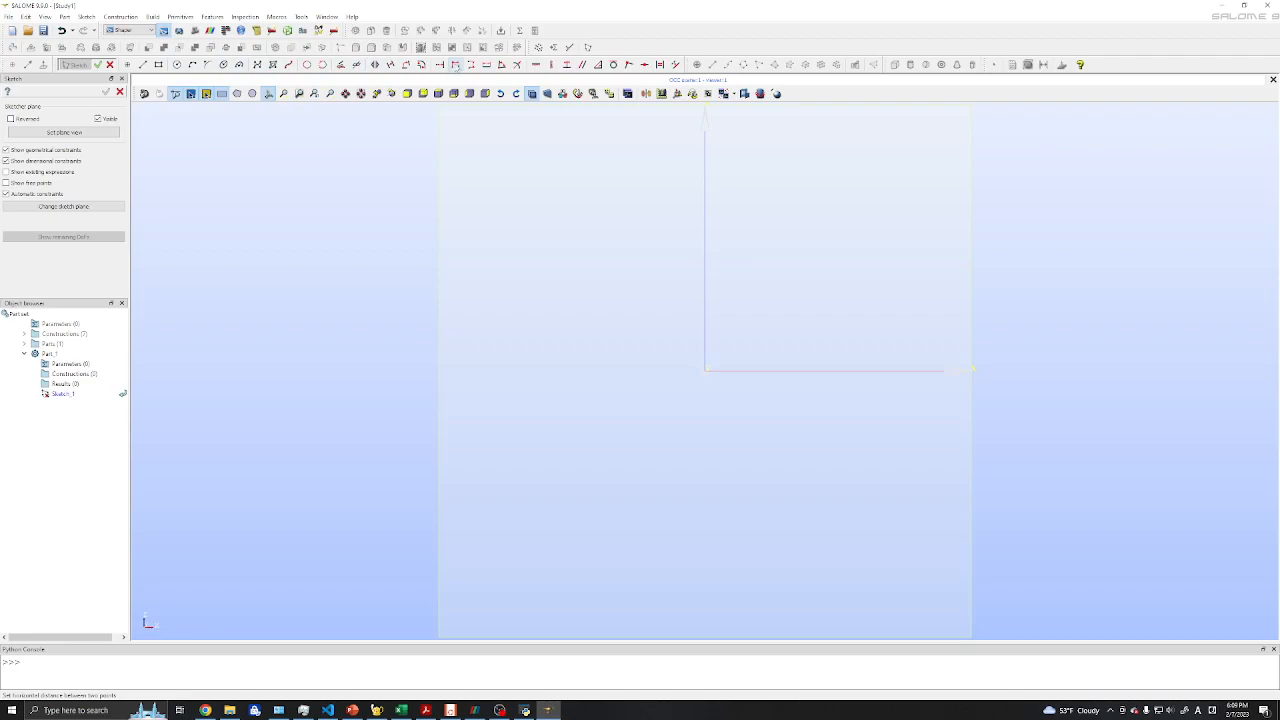
mouse_move(421, 64)
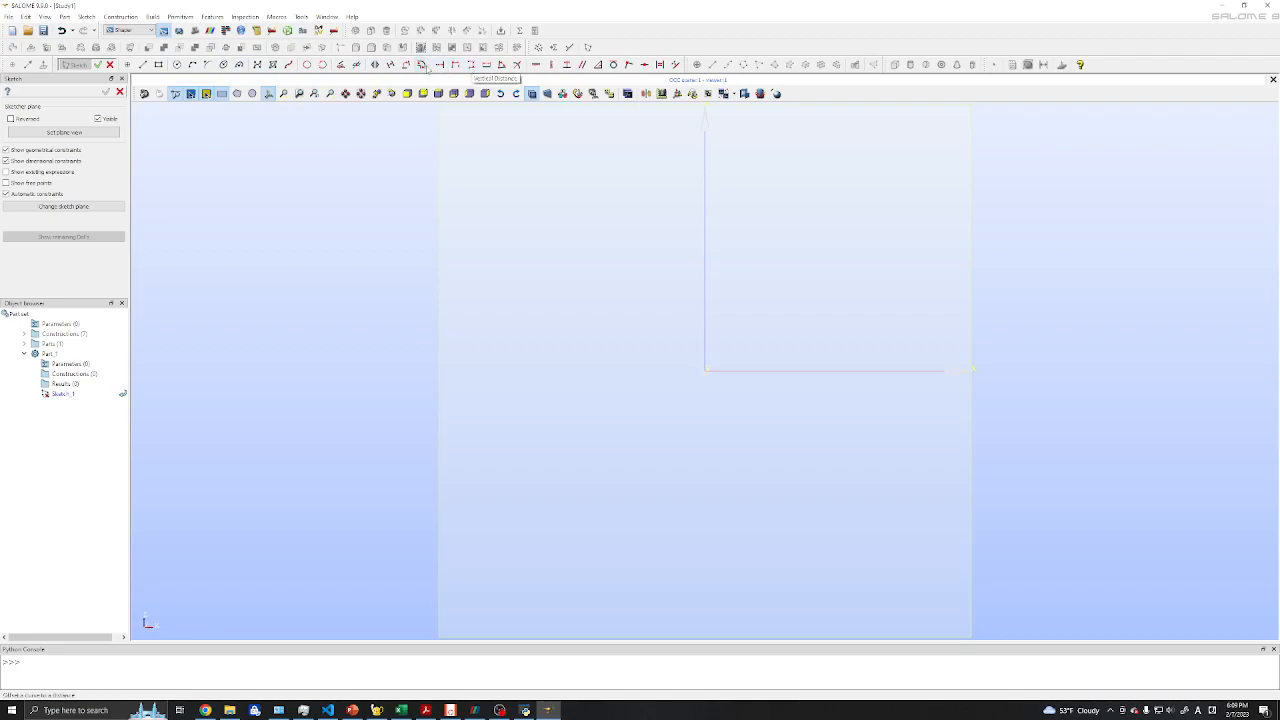
mouse_move(500, 307)
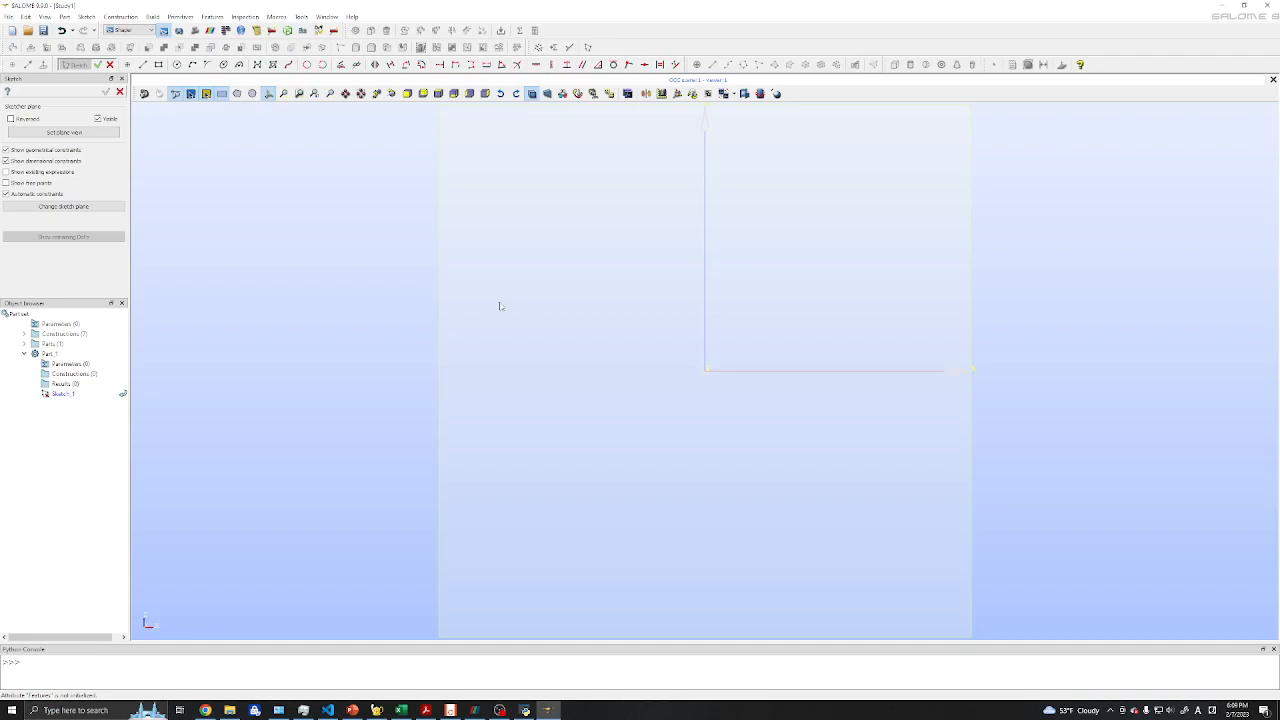
mouse_move(210, 255)
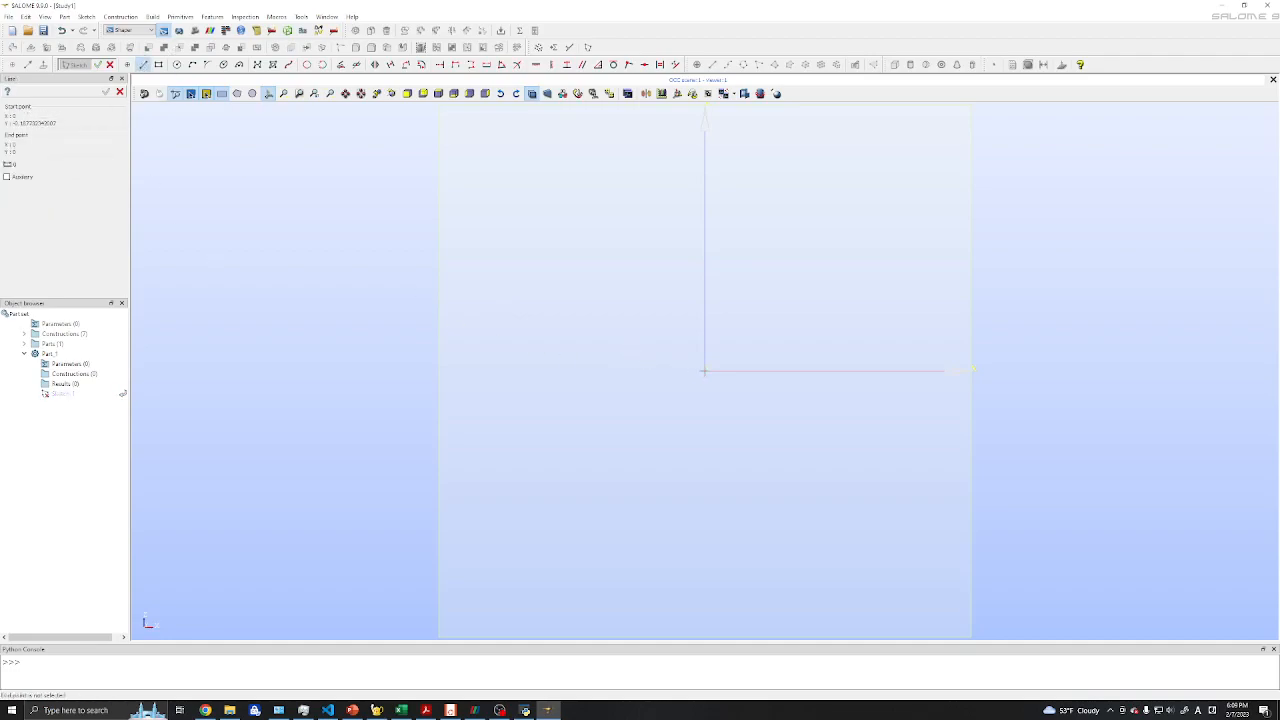
- Draw the closed L-shaped line profile from the origin: a tall narrow wall and wider base
left_click(705, 285)
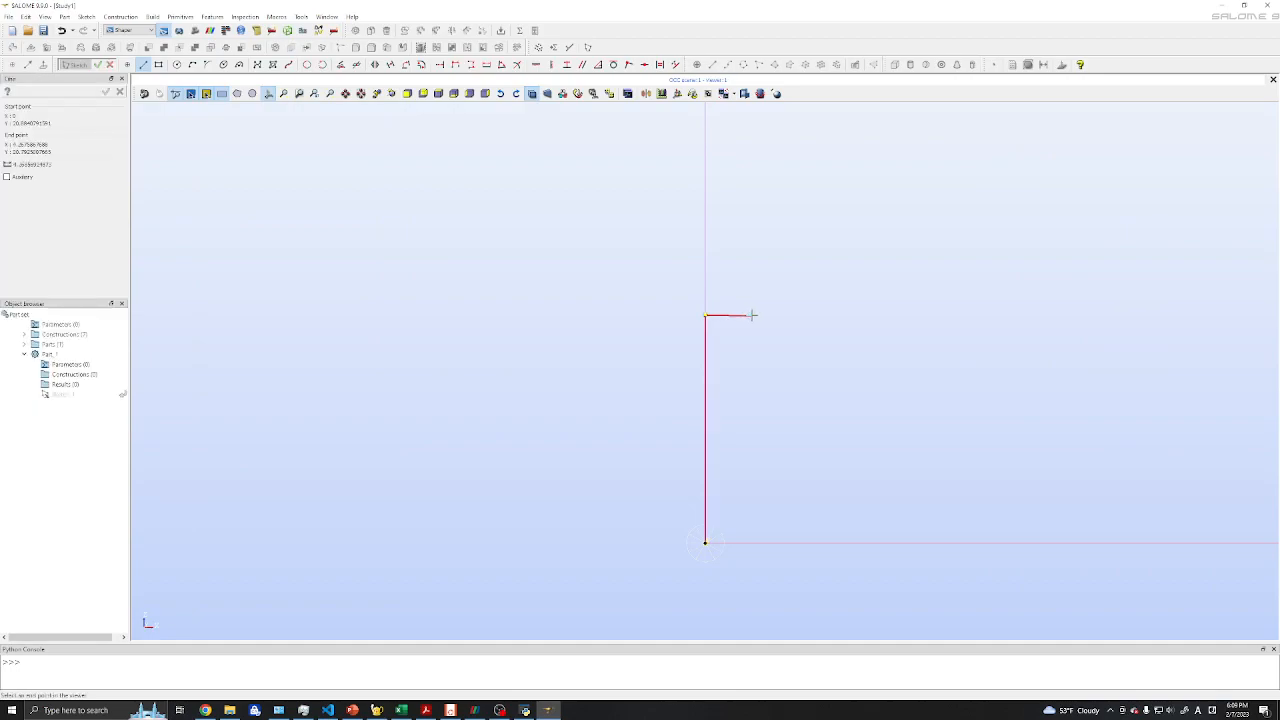
left_click(760, 477)
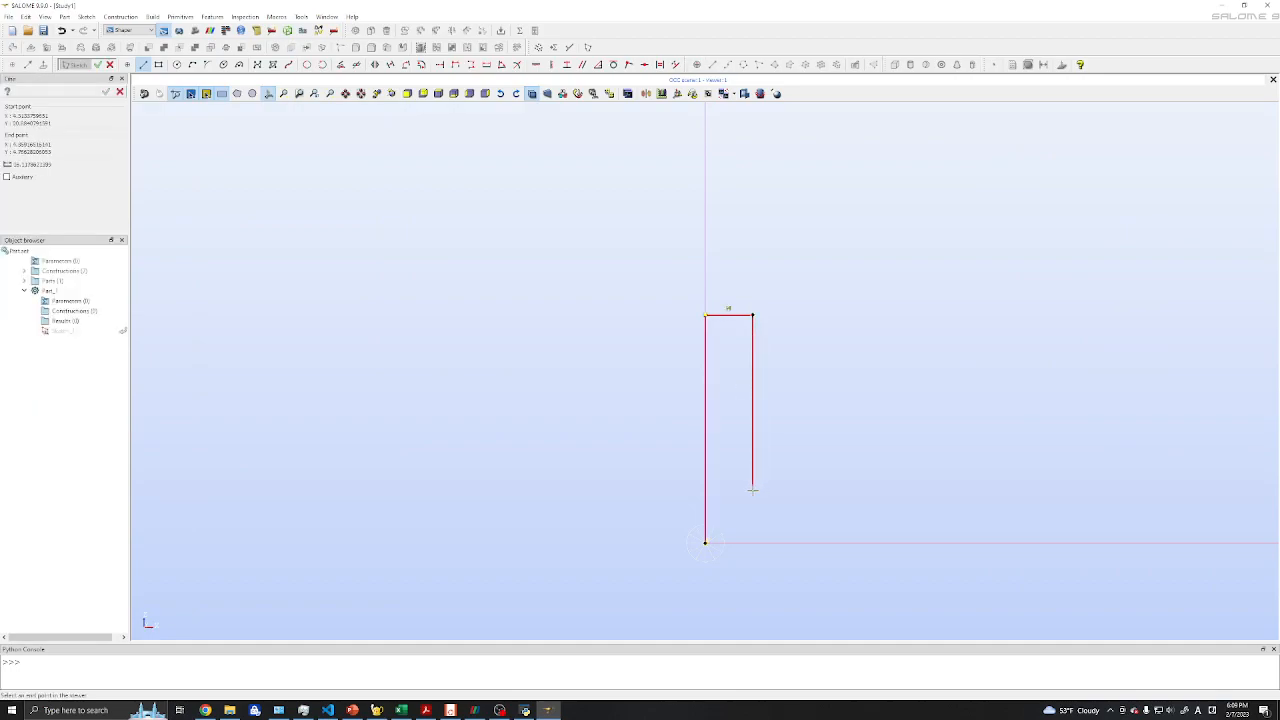
left_click(845, 487)
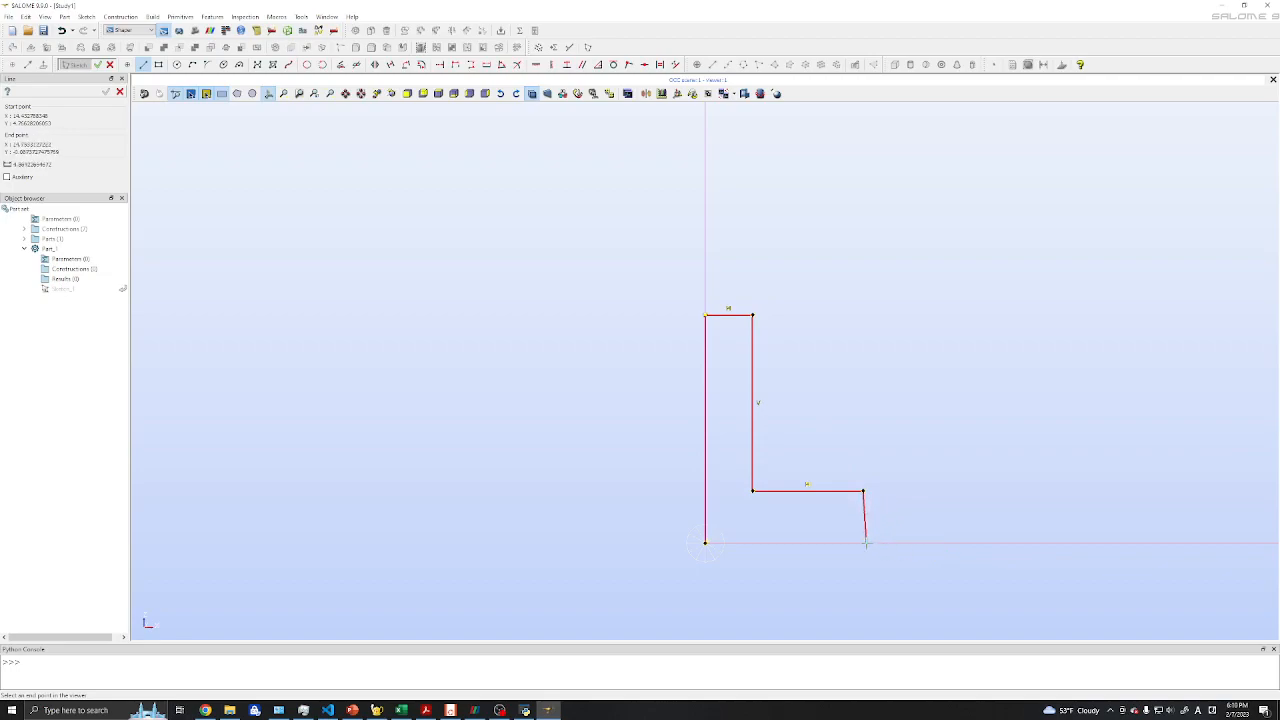
left_click_drag(865, 520, 865, 543)
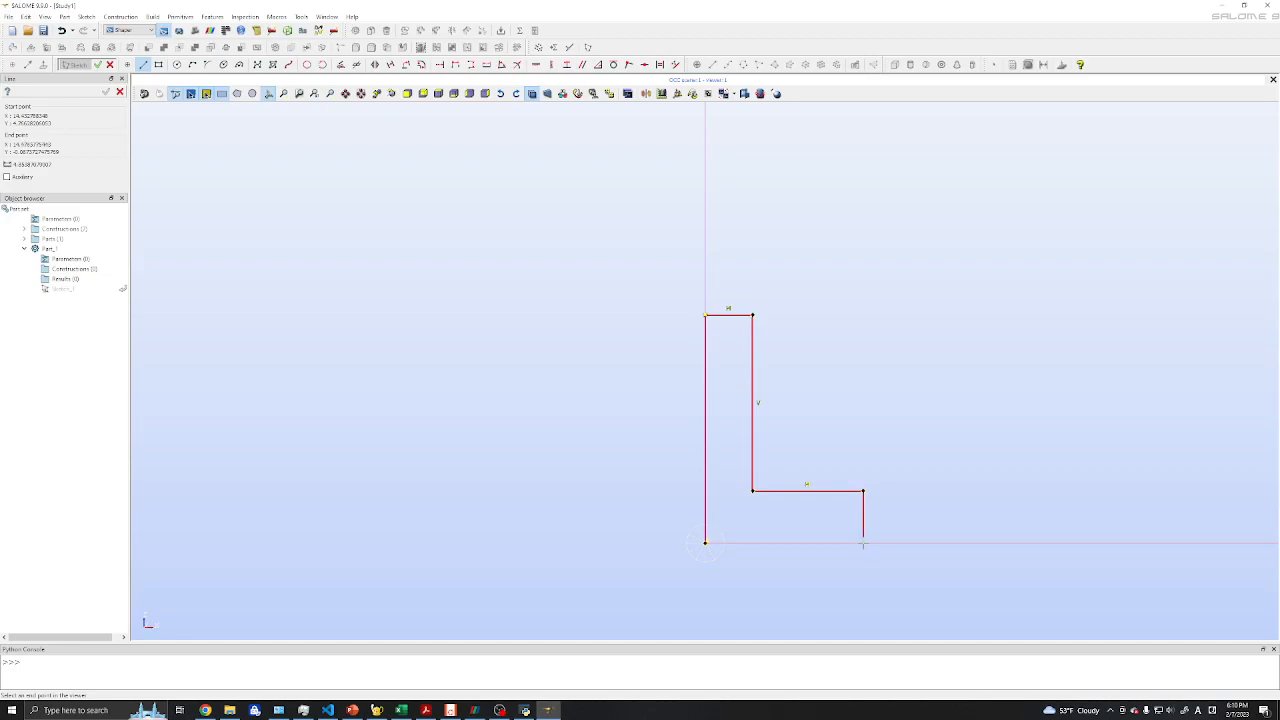
left_click(706, 543)
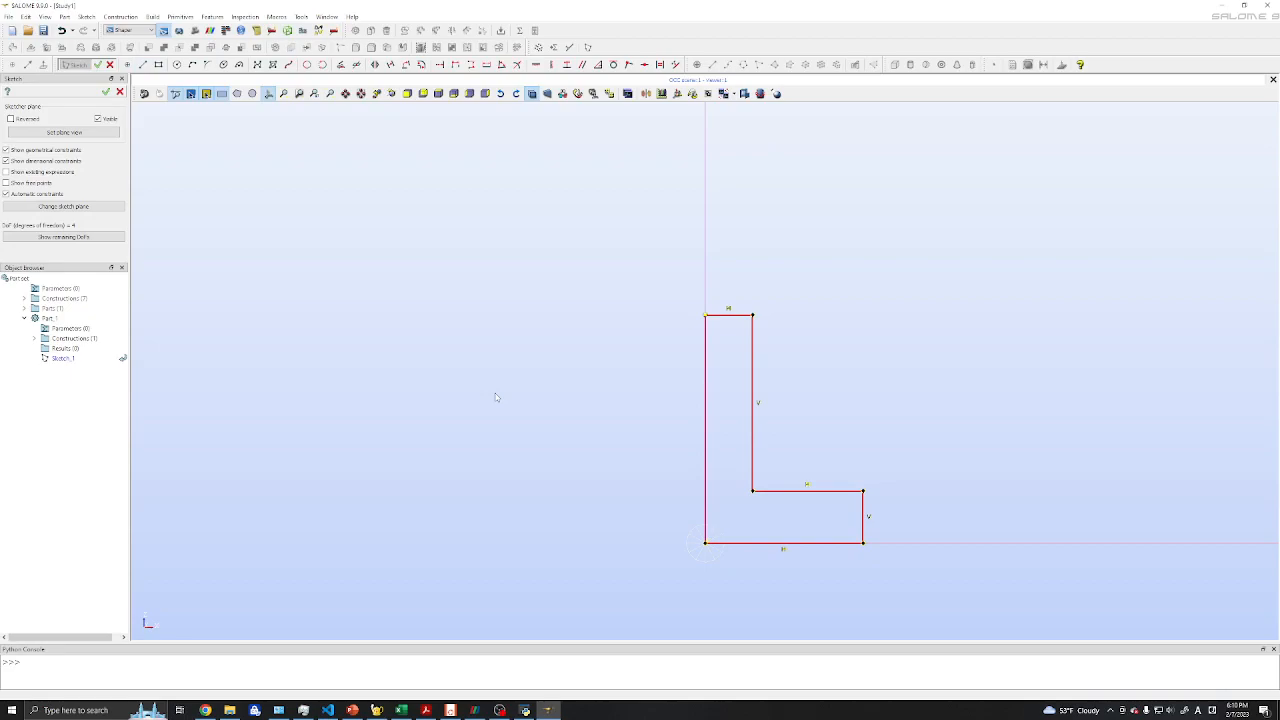
mouse_move(653, 393)
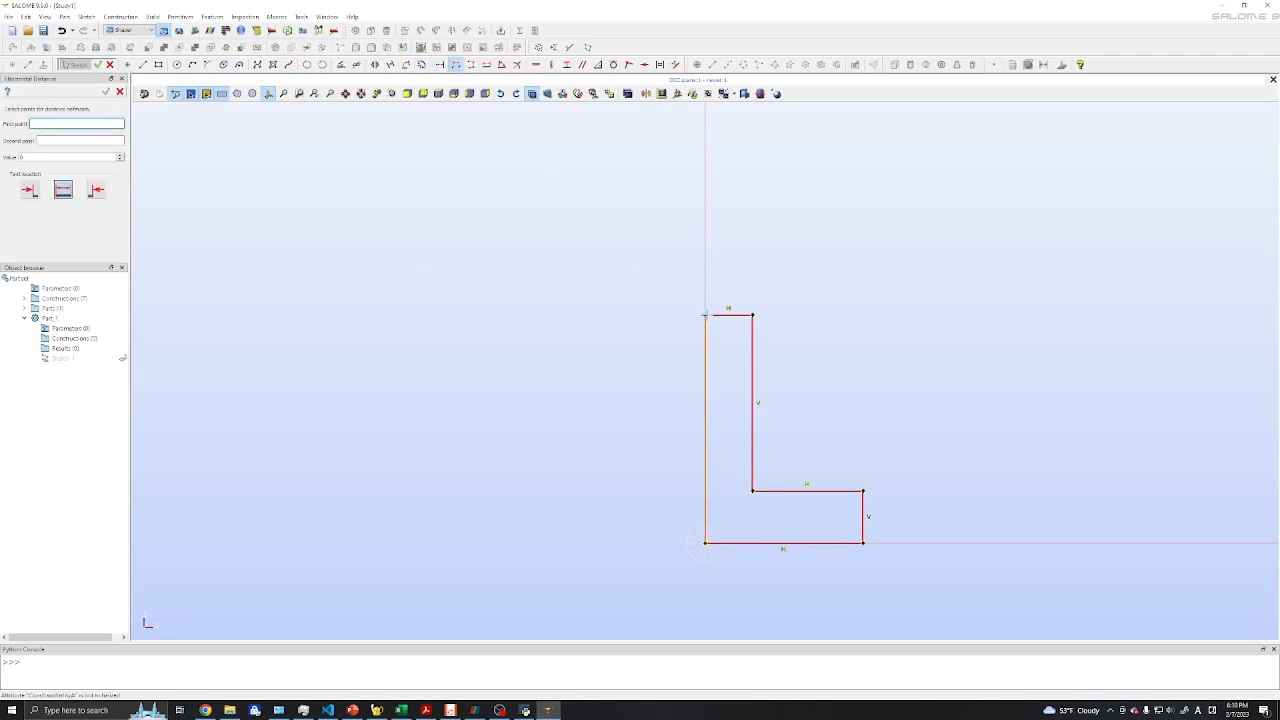
- Add a horizontal distance across the wall's top and start the next distance dimension
left_click(705, 317)
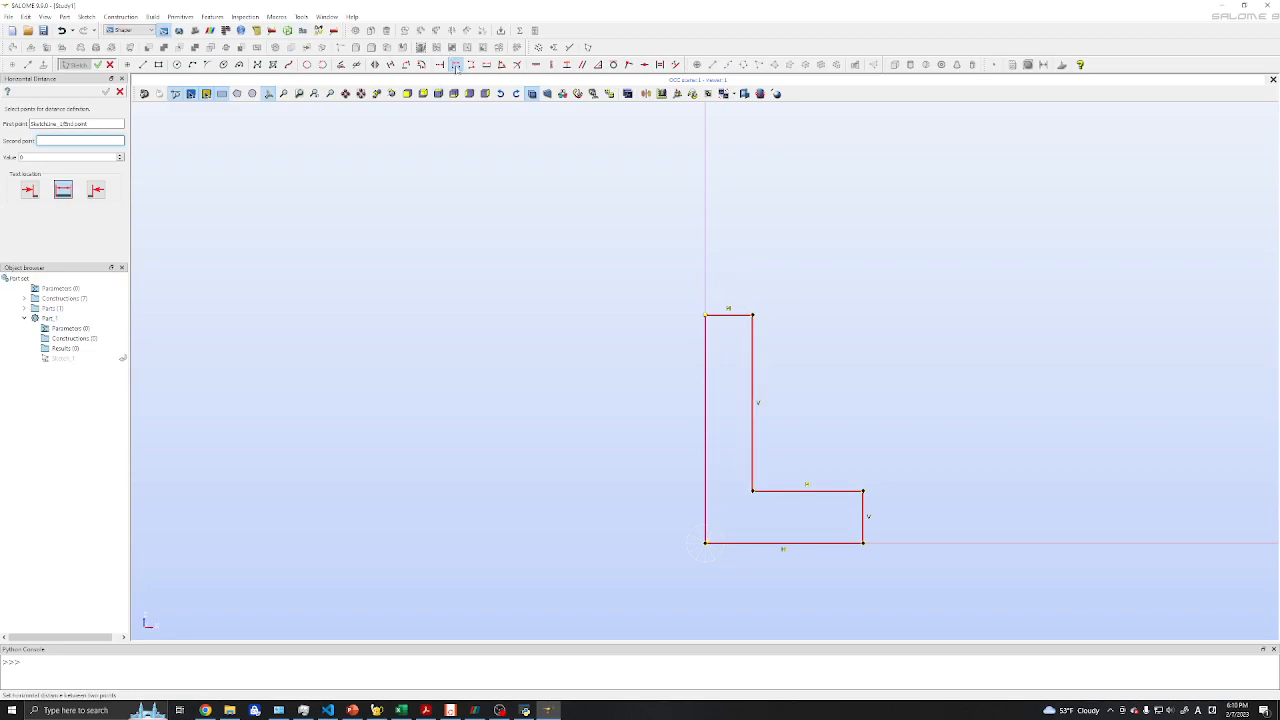
left_click(755, 313)
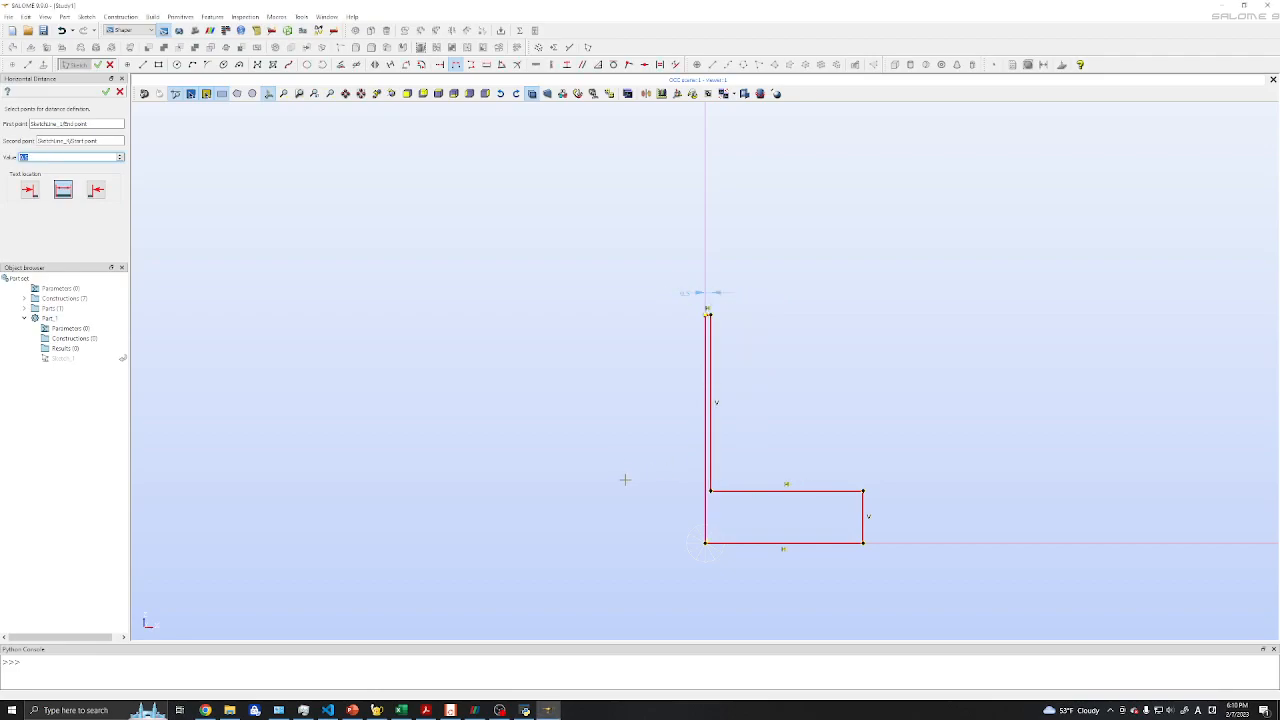
mouse_move(688, 350)
type("1")
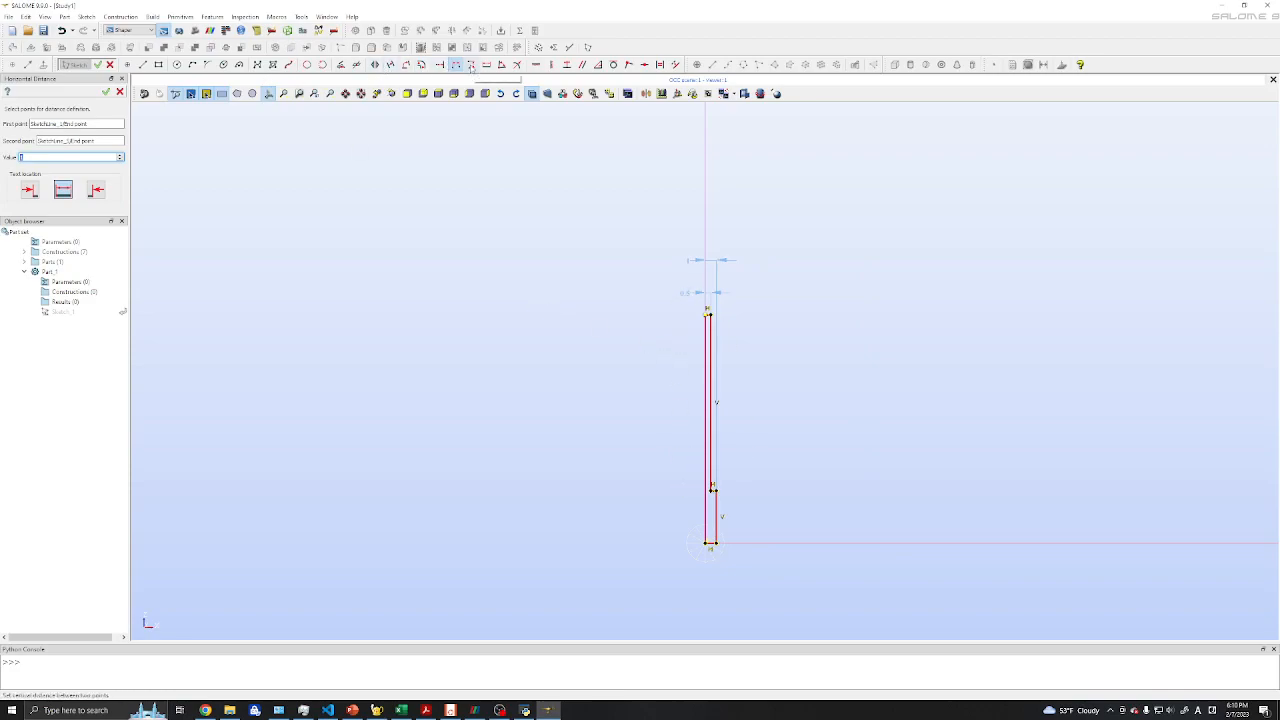
left_click(460, 64)
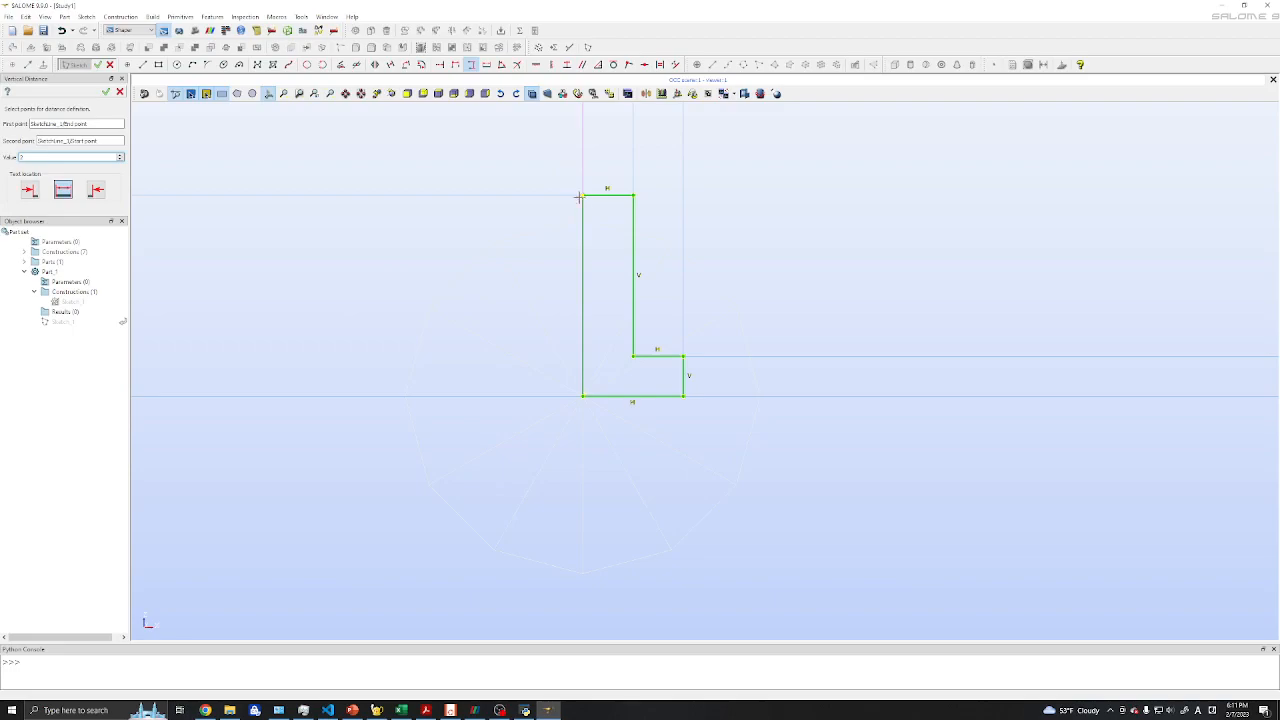
mouse_move(431, 259)
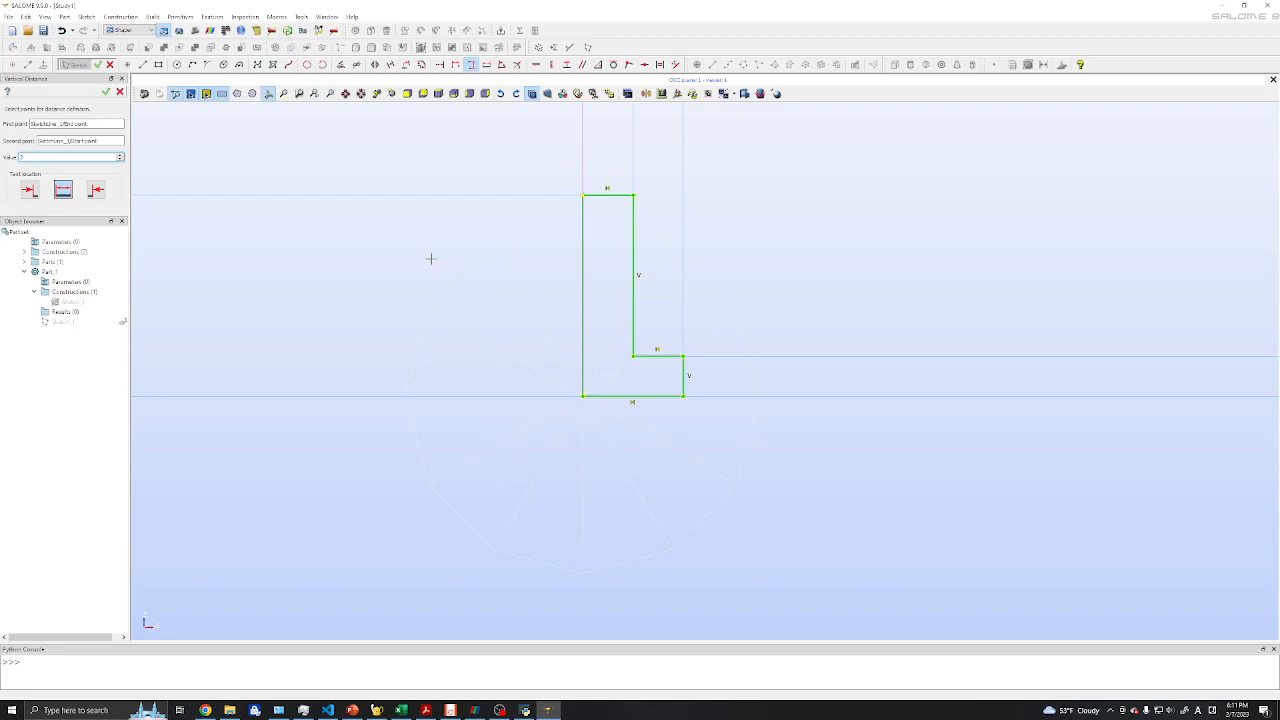
mouse_move(308, 169)
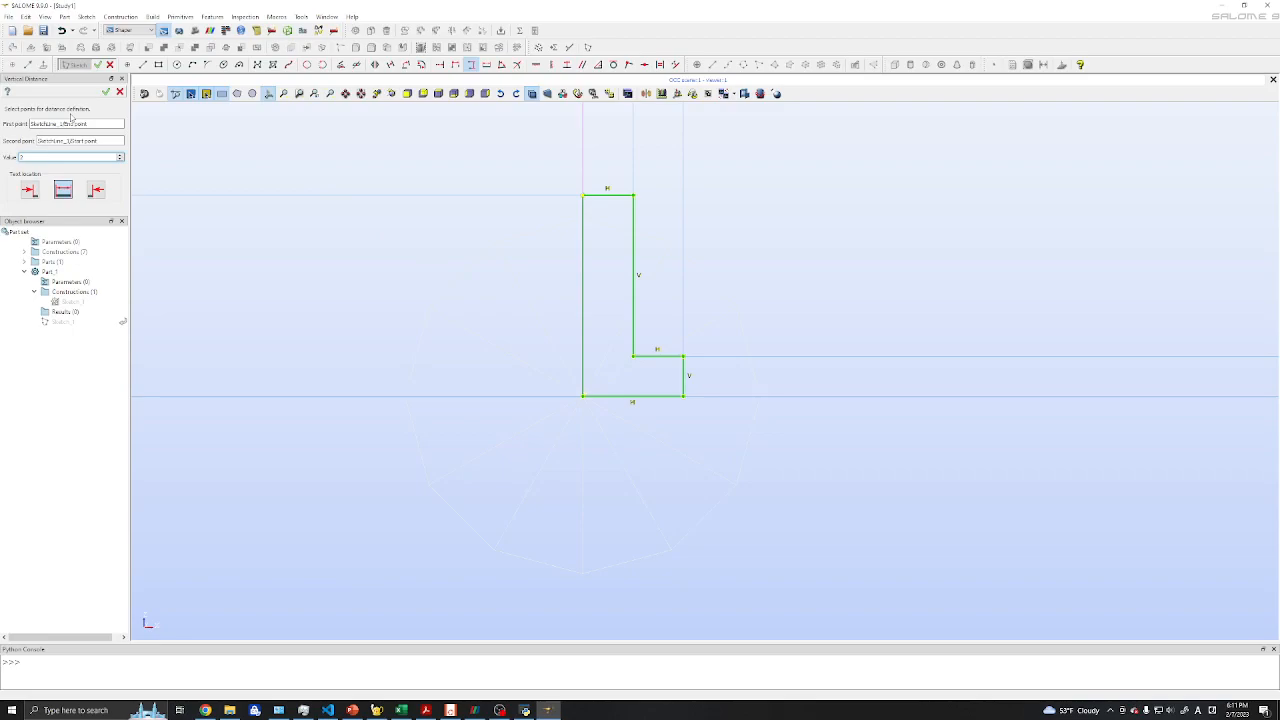
mouse_move(533, 170)
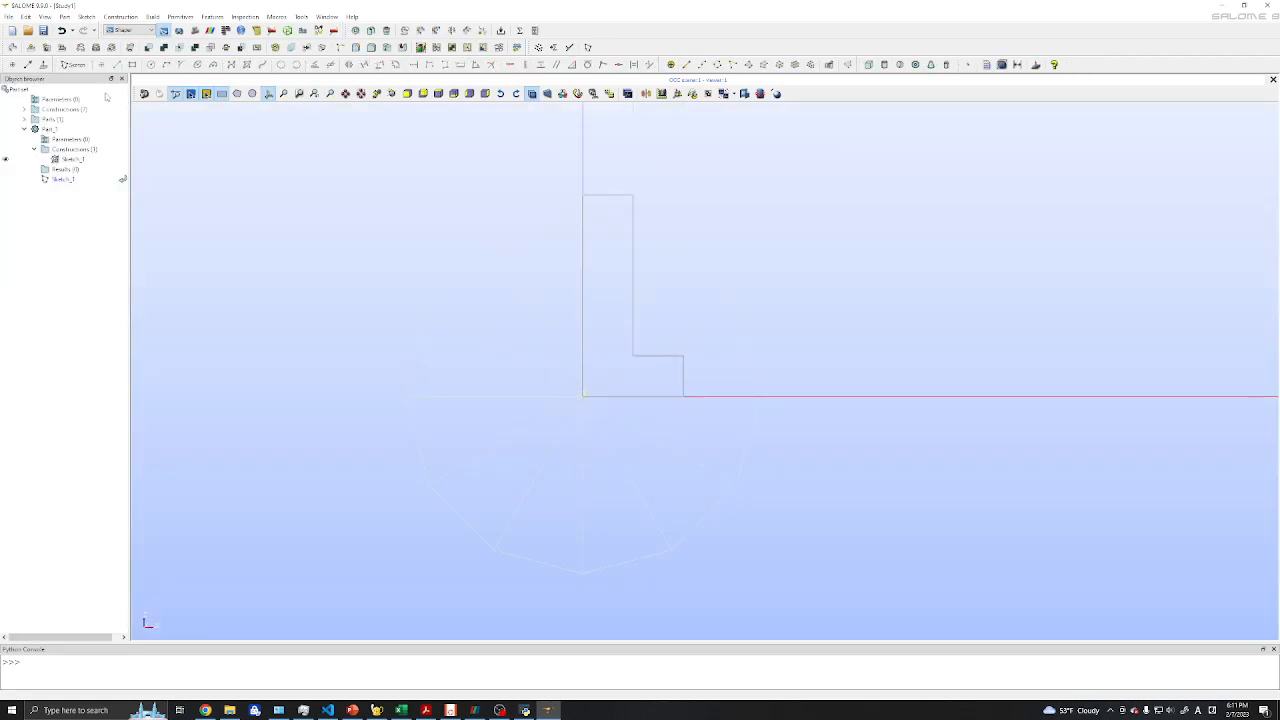
left_click(62, 179)
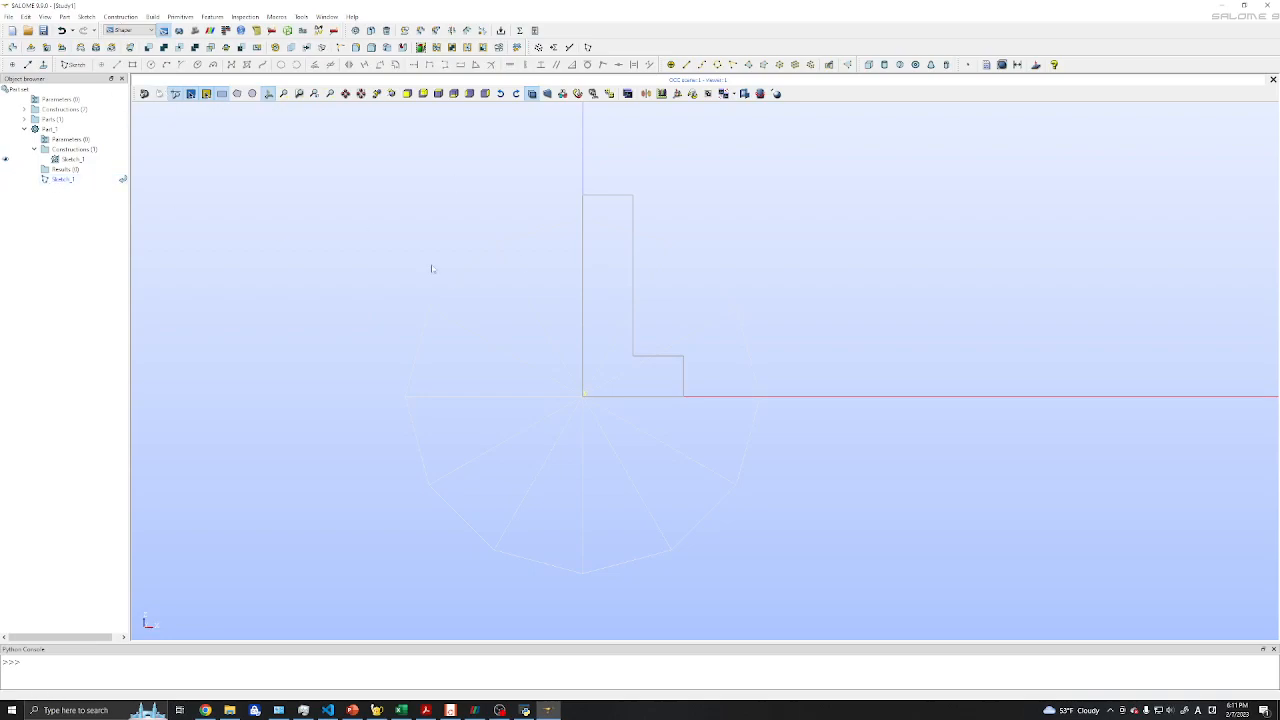
mouse_move(468, 244)
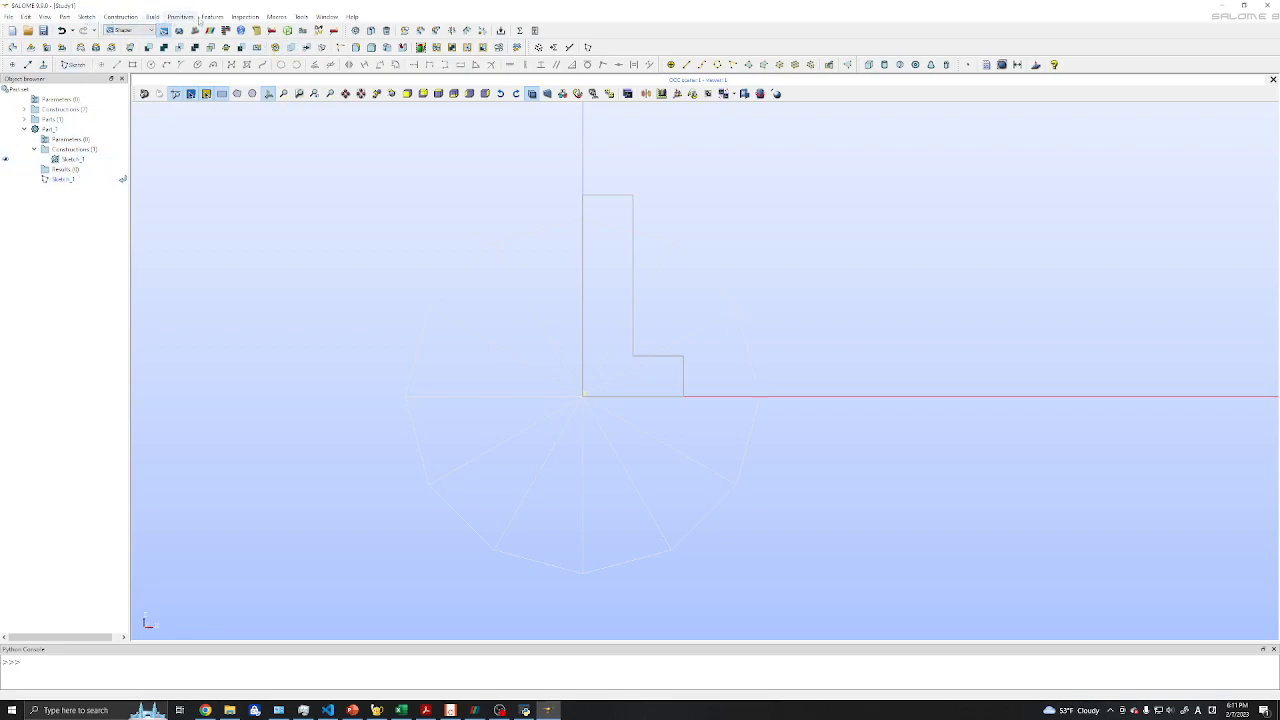
- Start a Revolution feature from the Features menu to revolve the L-shaped Sketch_1
left_click(211, 17)
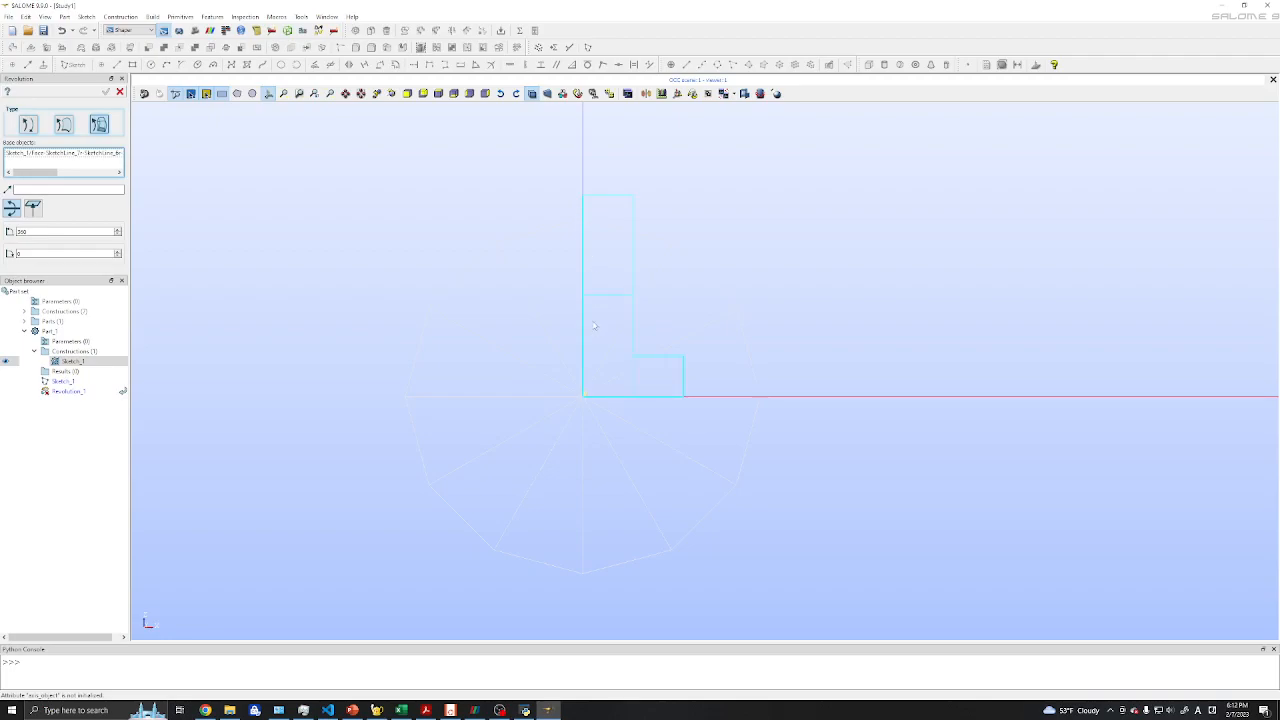
mouse_move(606, 299)
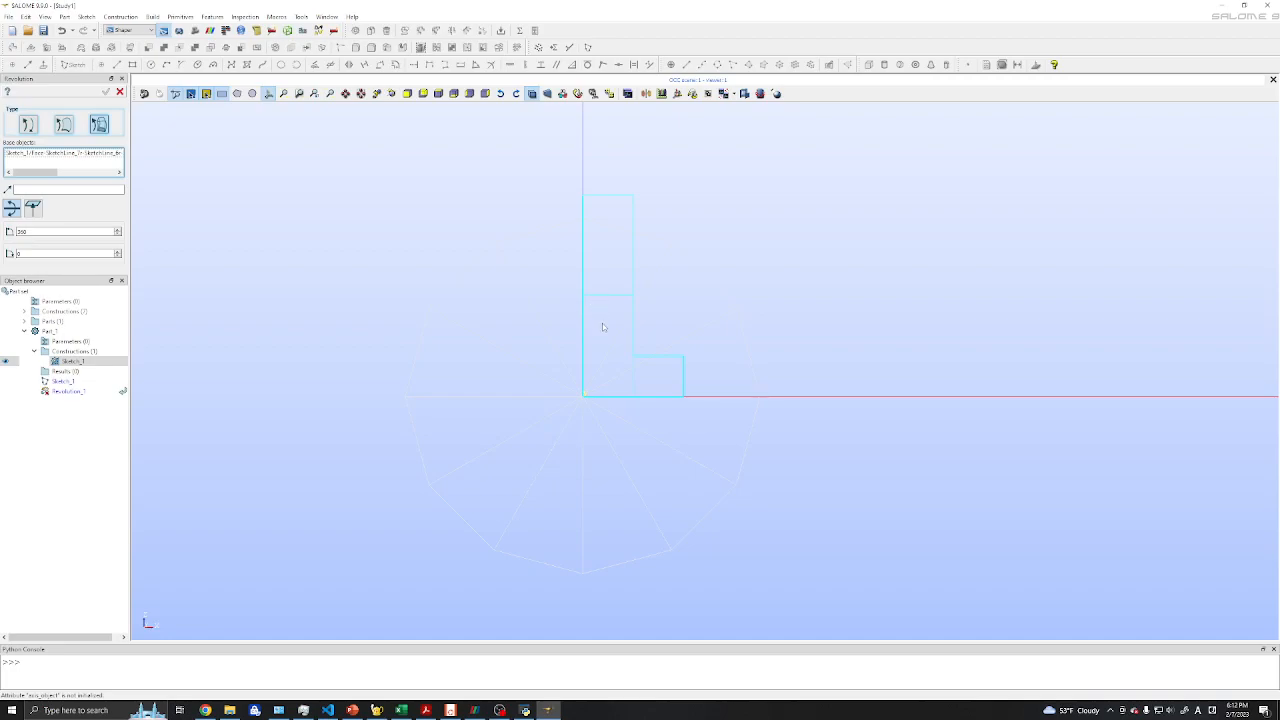
mouse_move(608, 301)
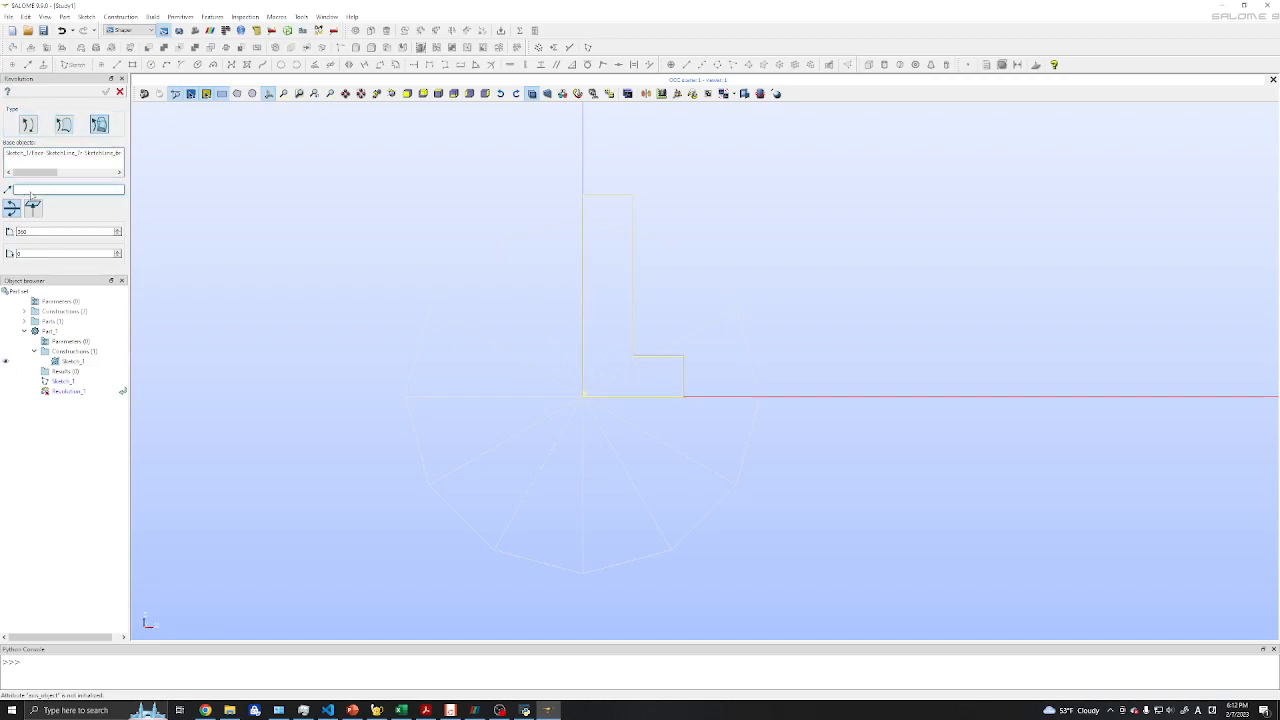
mouse_move(566, 206)
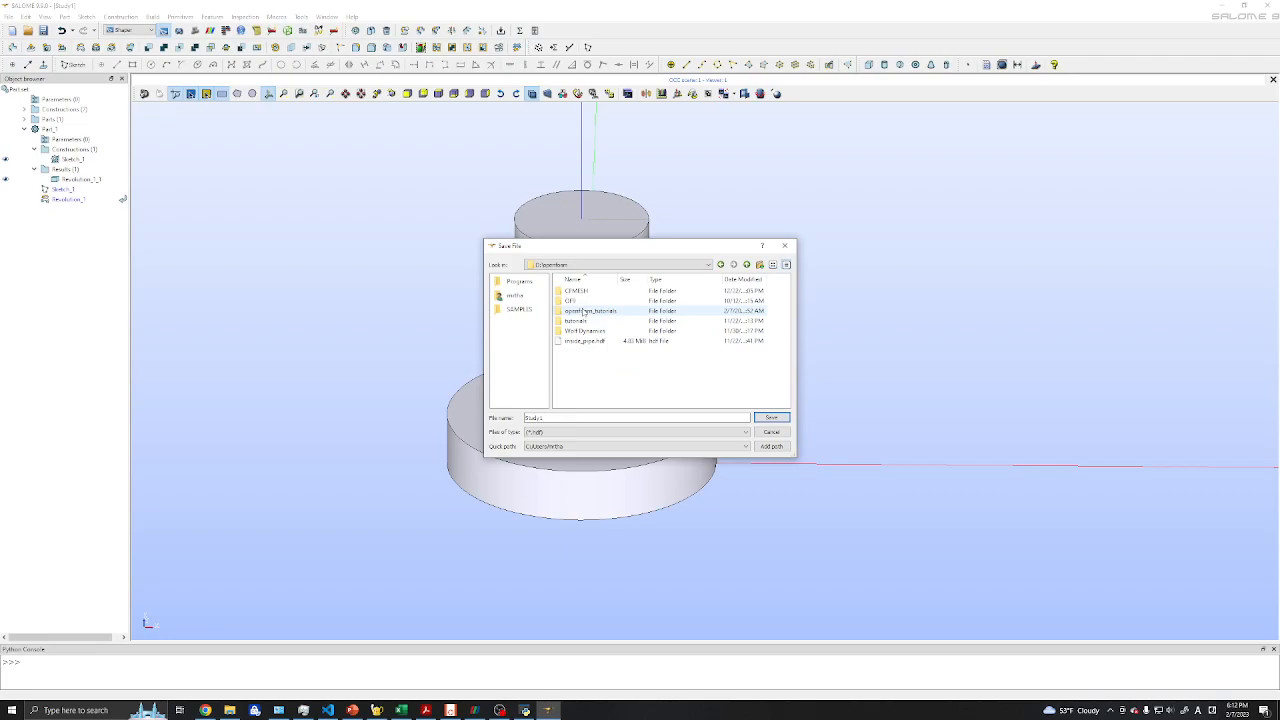
- Save the study as HDF into the empty project folder under openfoam_tutorials/cylinder
double_click(589, 310)
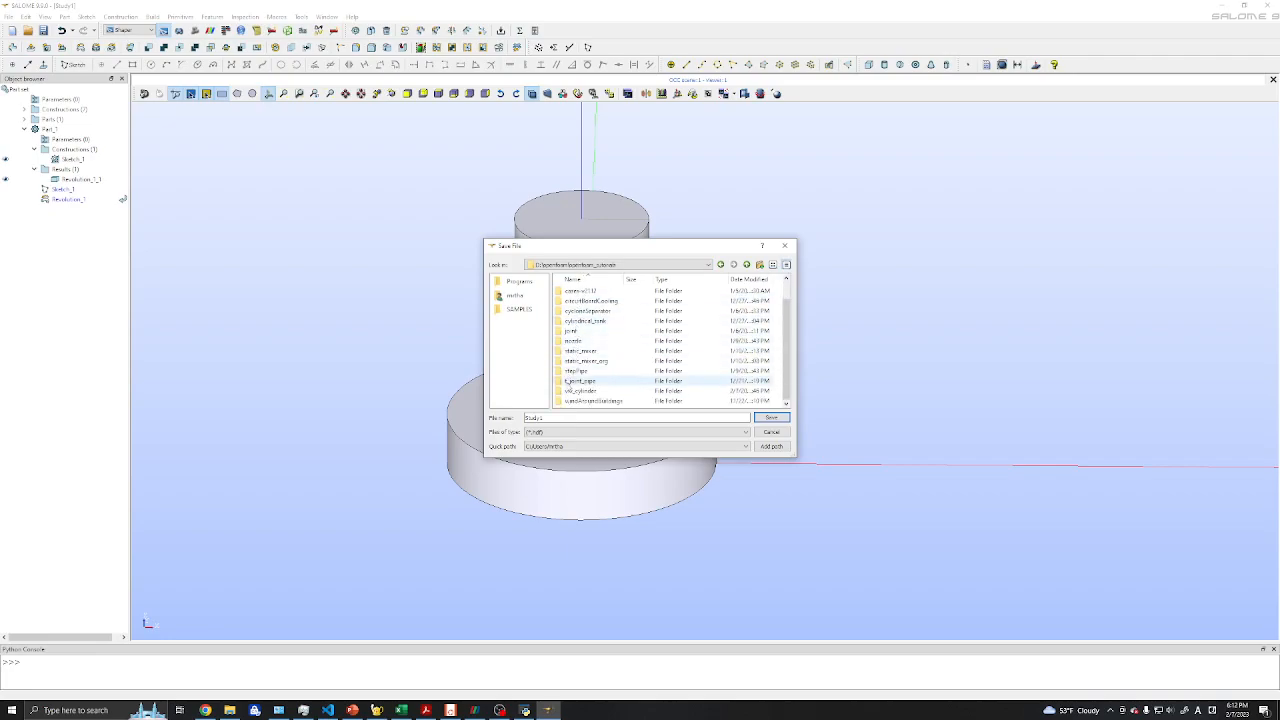
double_click(581, 390)
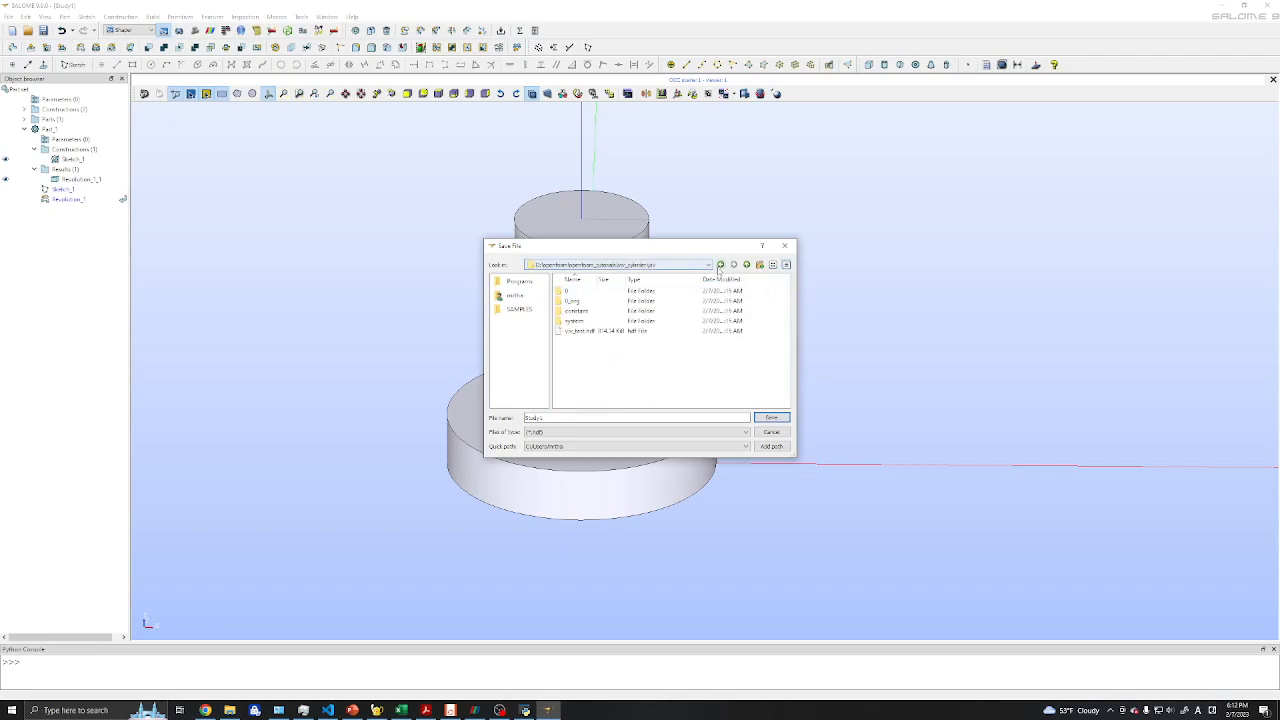
double_click(590, 301)
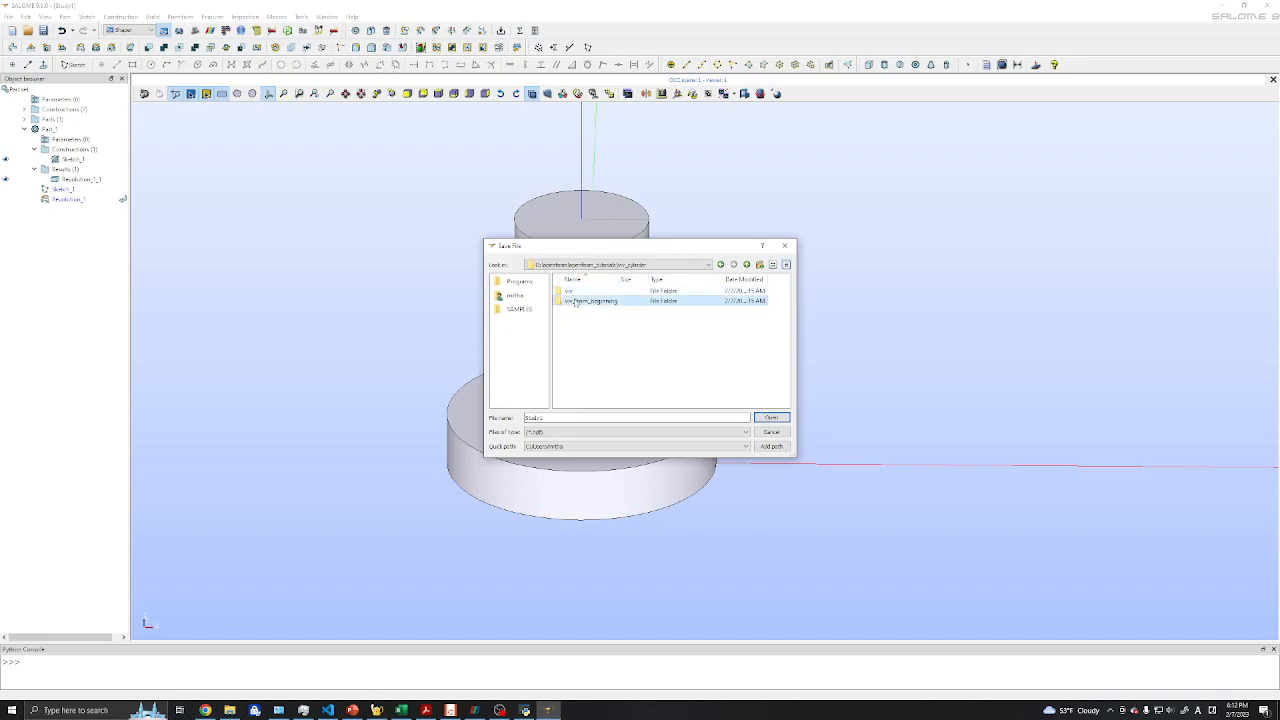
double_click(591, 301)
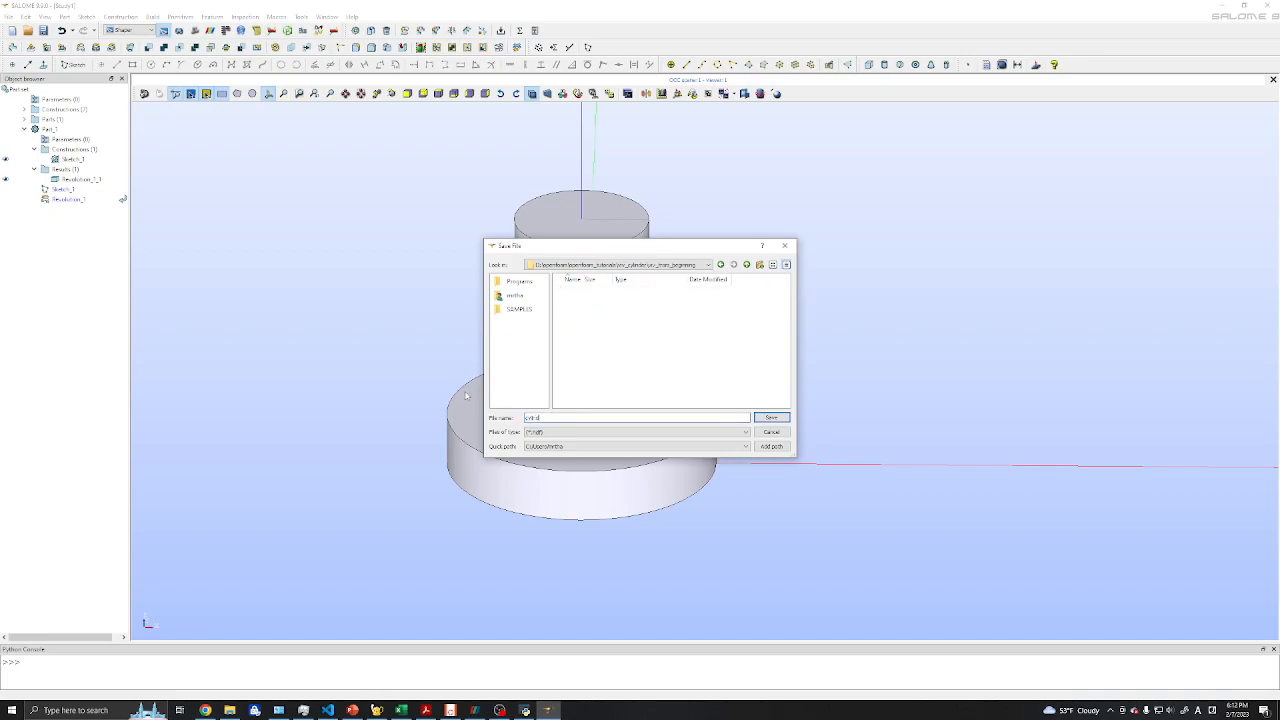
left_click(771, 417)
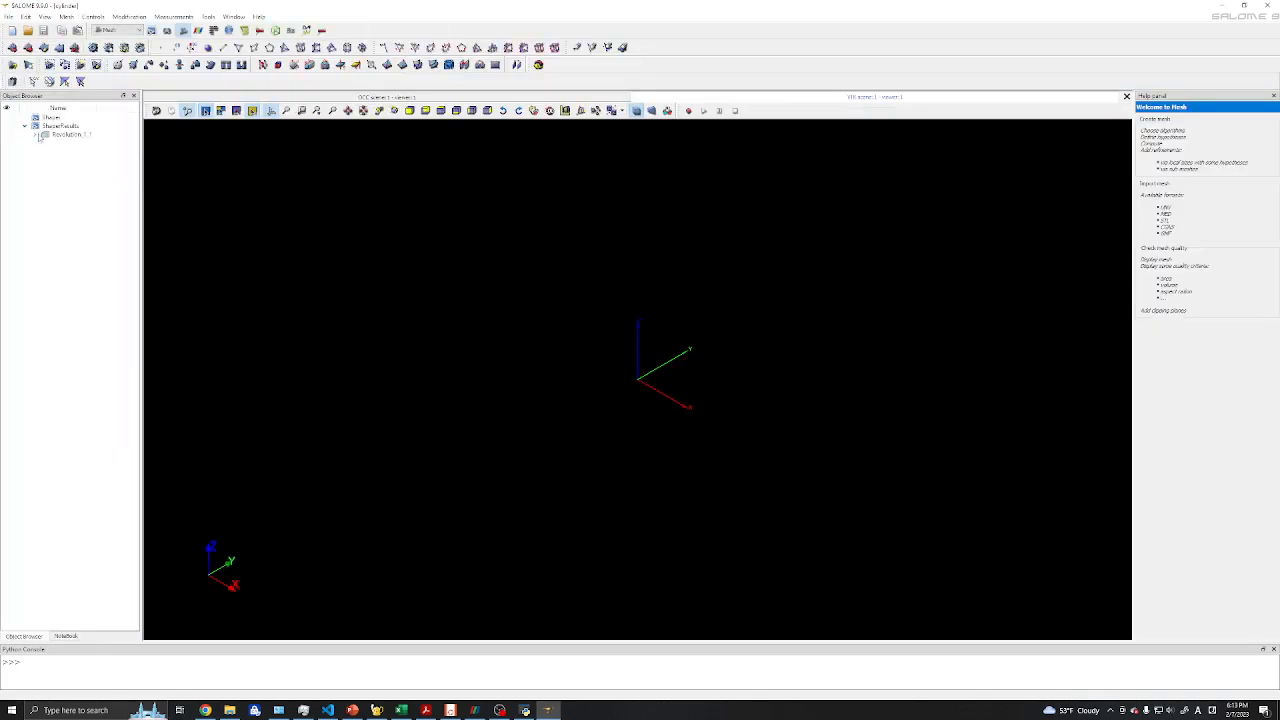
- Show Revolution_1_1 in the Mesh module viewer and bring up the Mesh menu
right_click(248, 212)
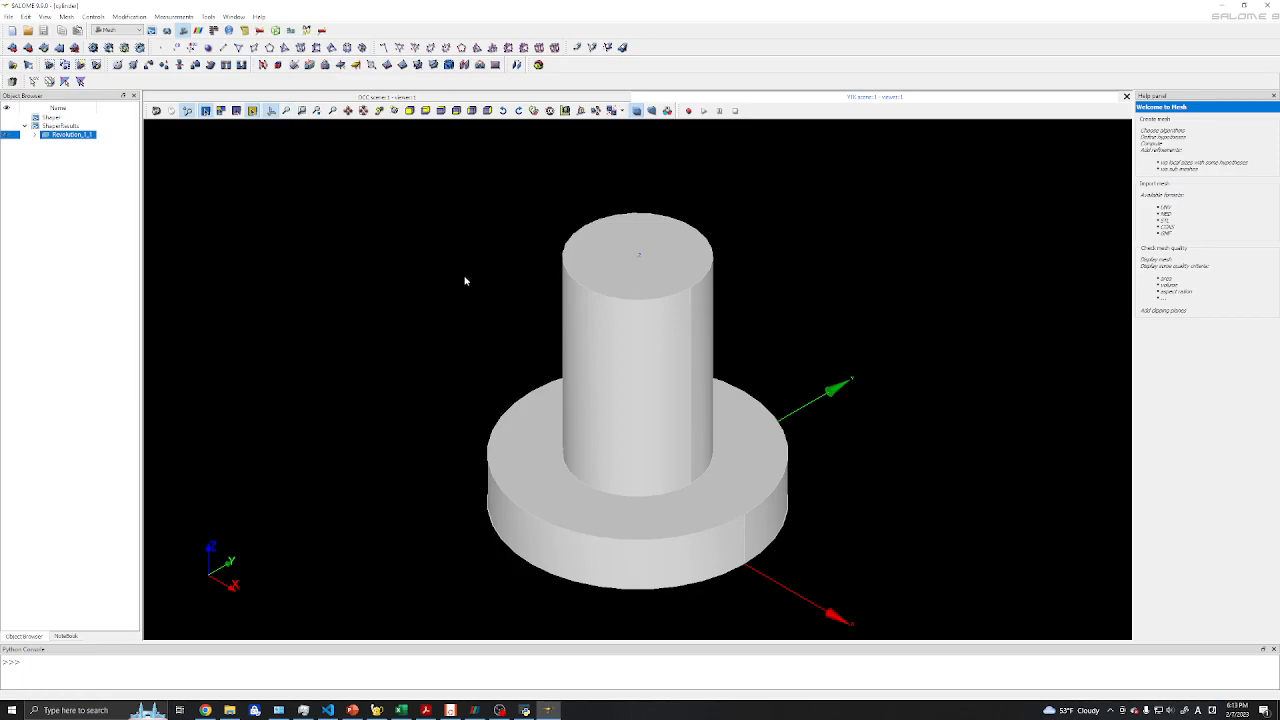
mouse_move(93, 206)
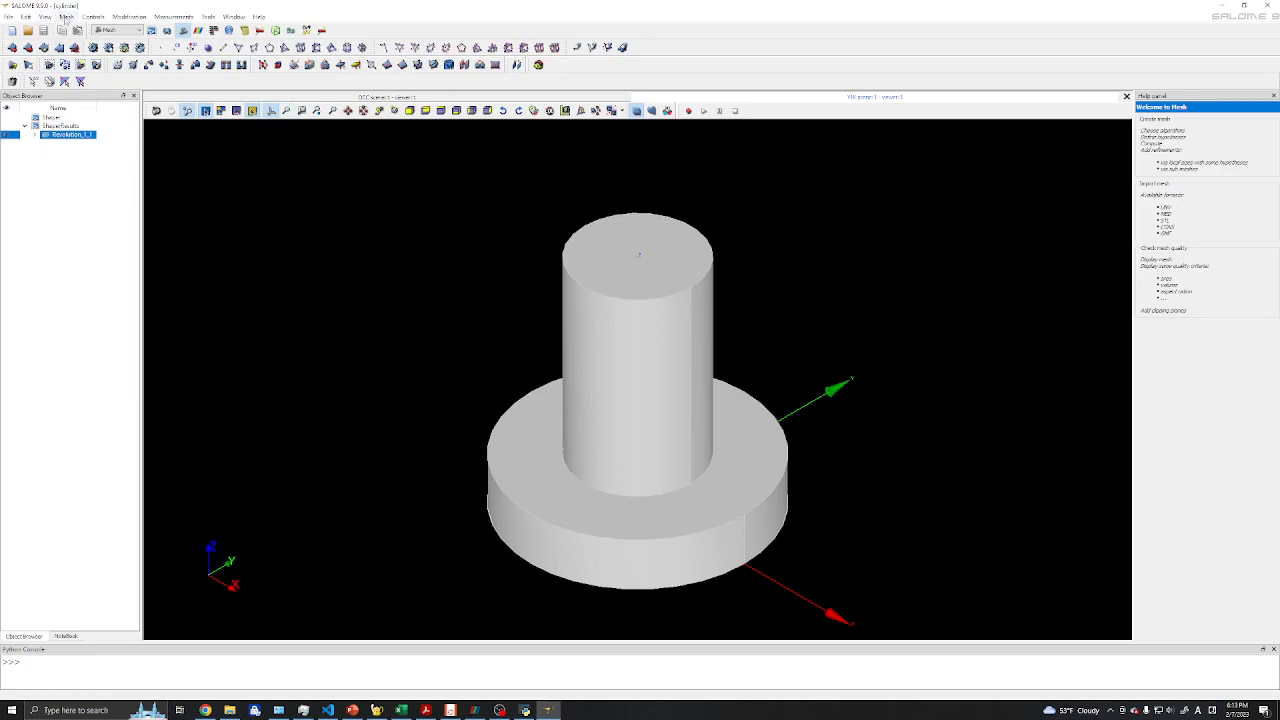
left_click(66, 16)
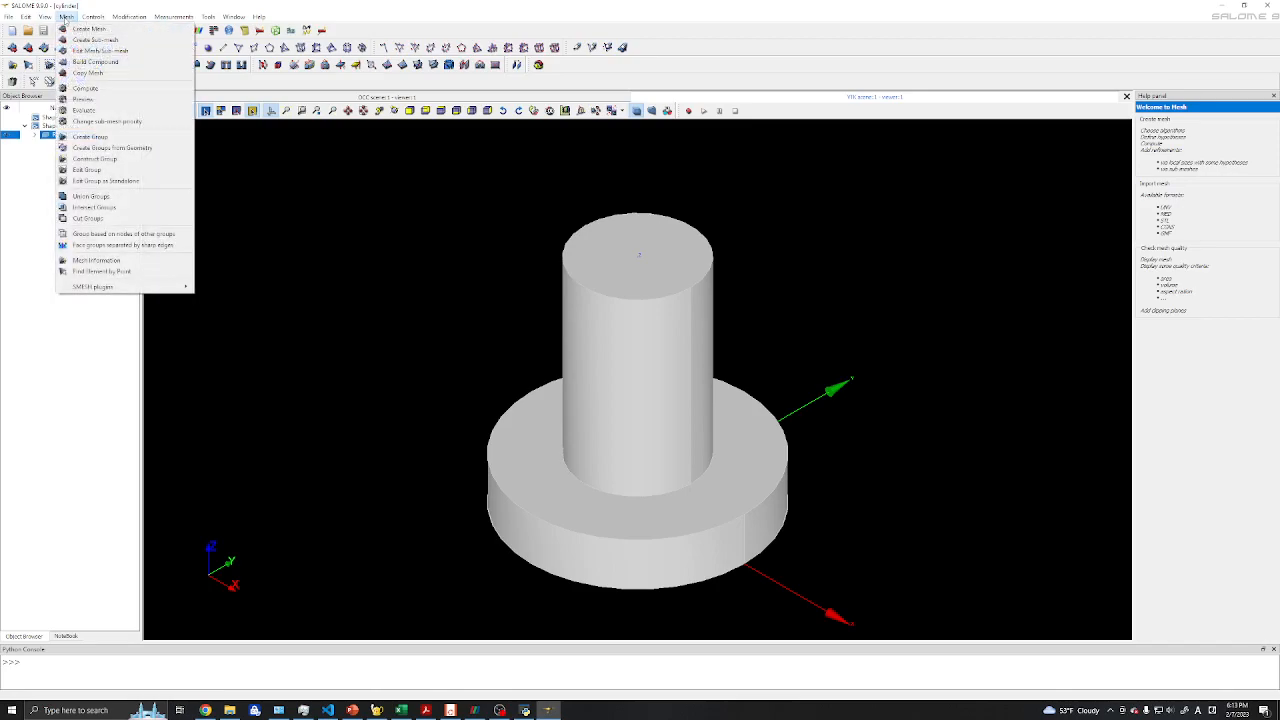
- Create a mesh named cylinder on Revolution_1_1 with the NETGEN 1D-2D-3D algorithm, then select it
left_click(89, 27)
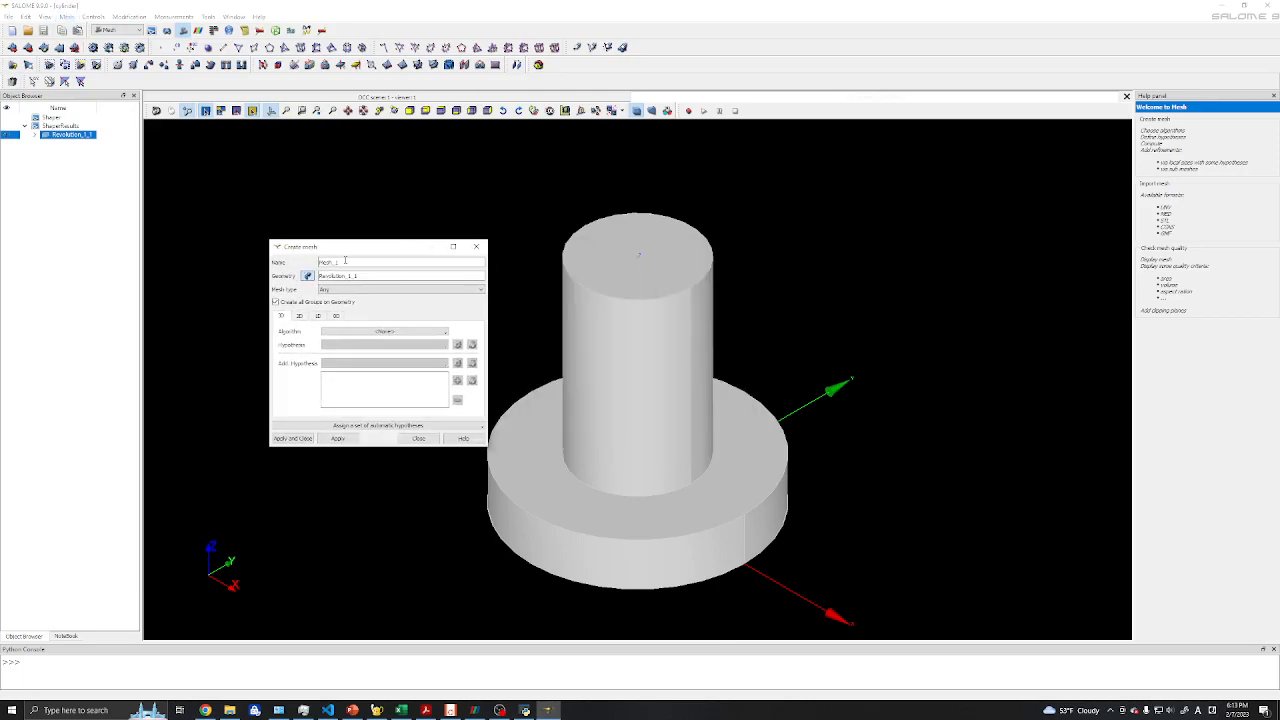
triple_click(340, 262)
type("cylinder")
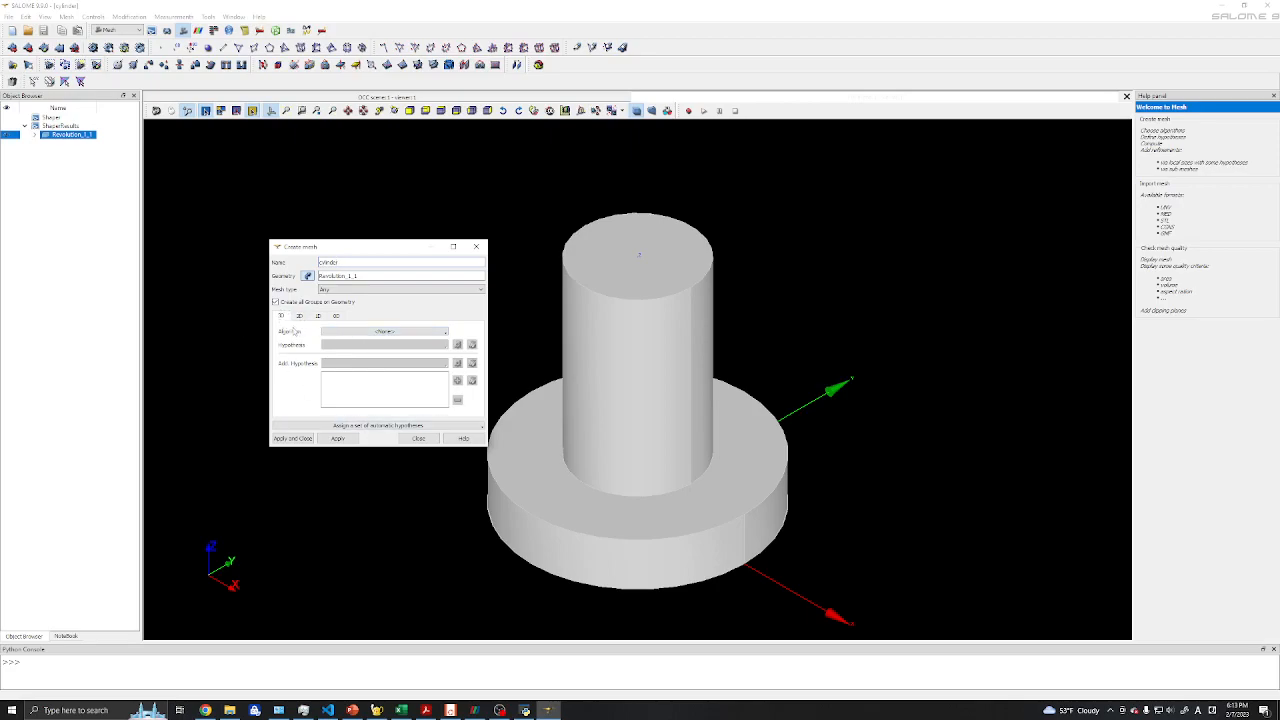
left_click(384, 331)
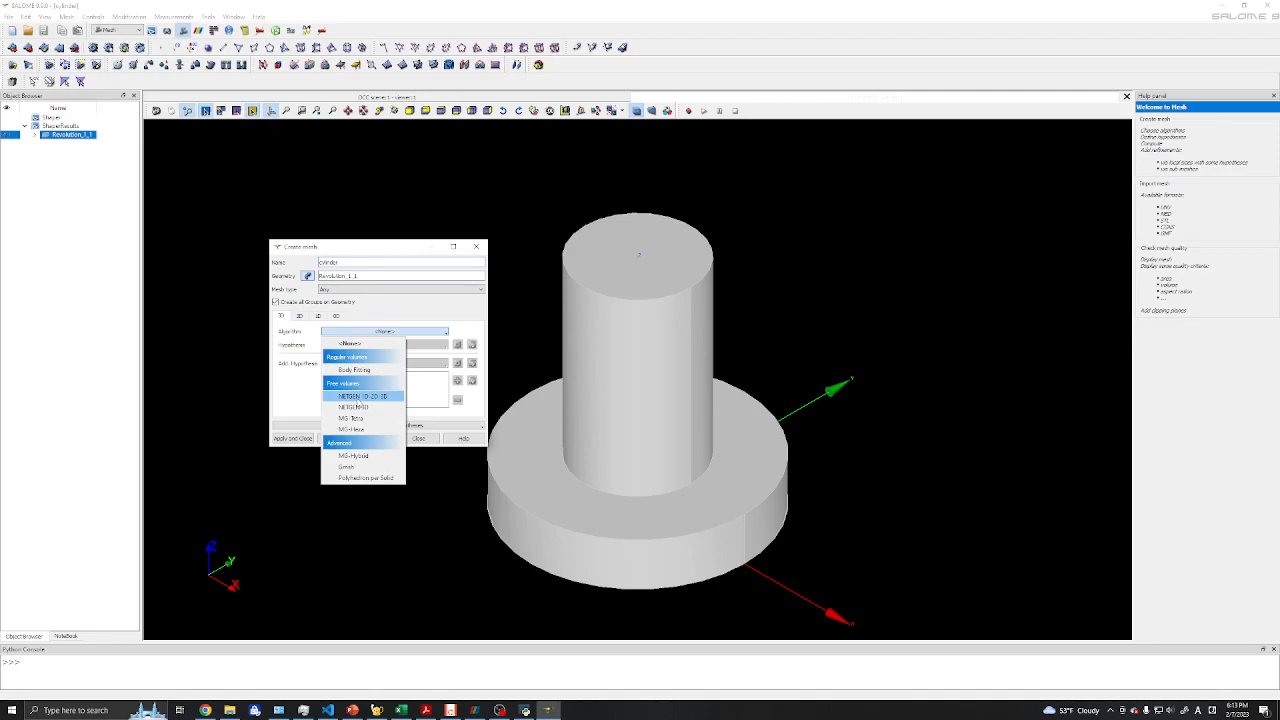
left_click(362, 395)
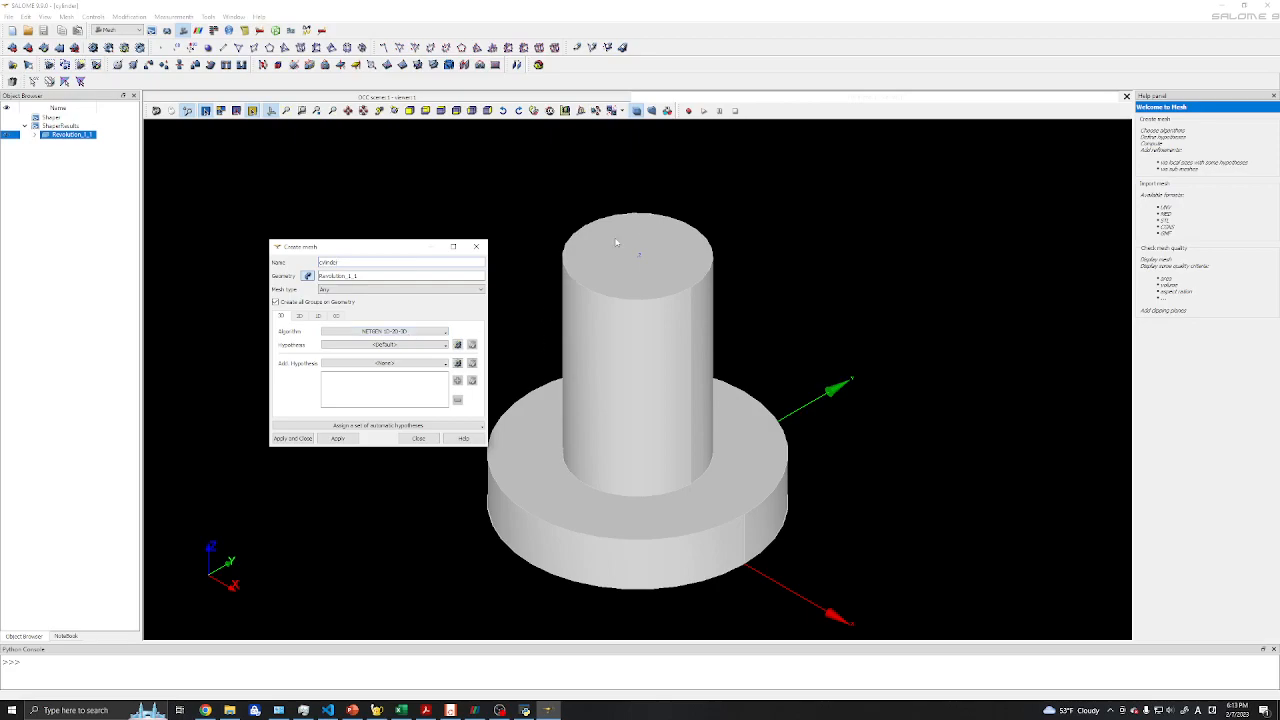
mouse_move(552, 298)
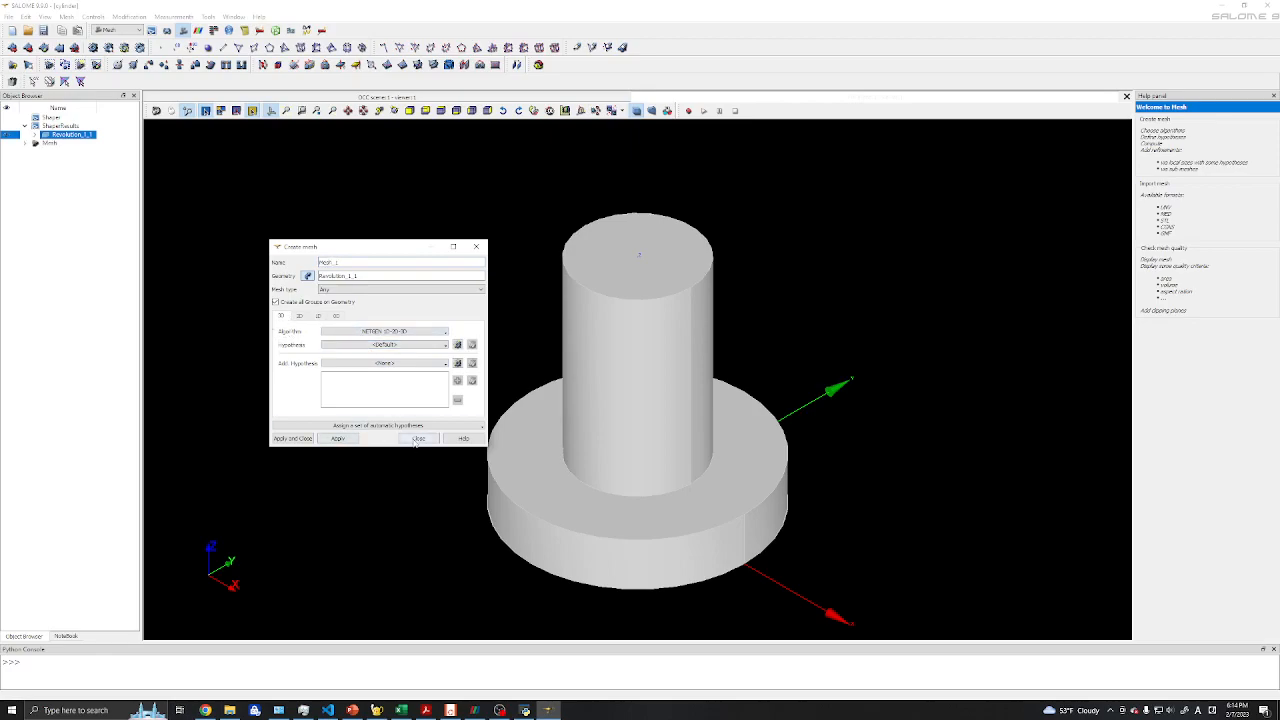
left_click(419, 438)
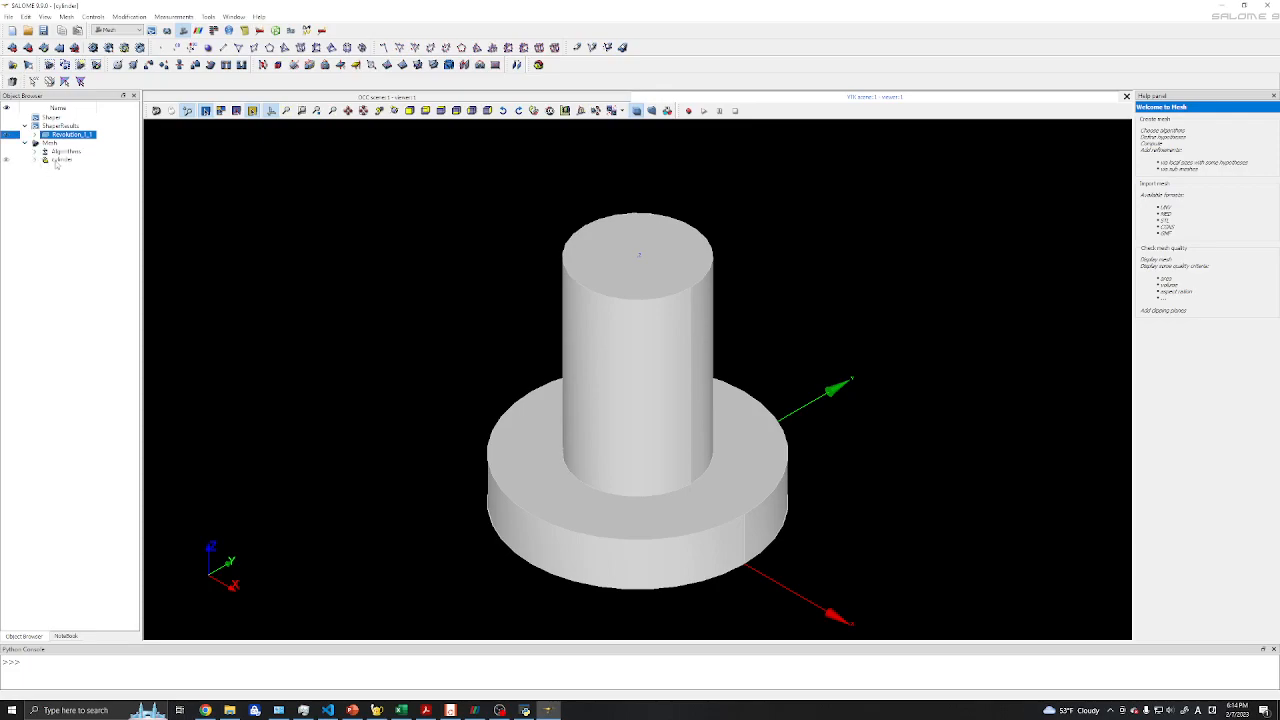
left_click(63, 159)
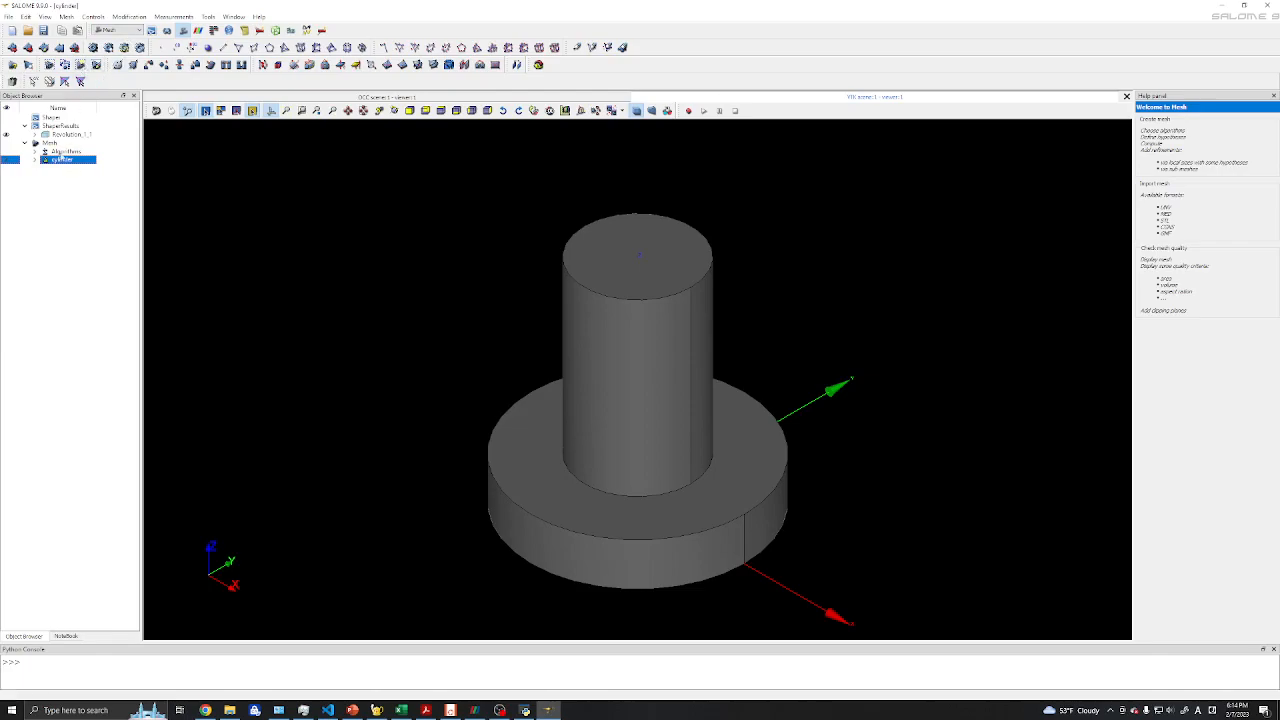
- Compute the cylinder mesh into a coarse NETGEN triangular mesh
right_click(60, 159)
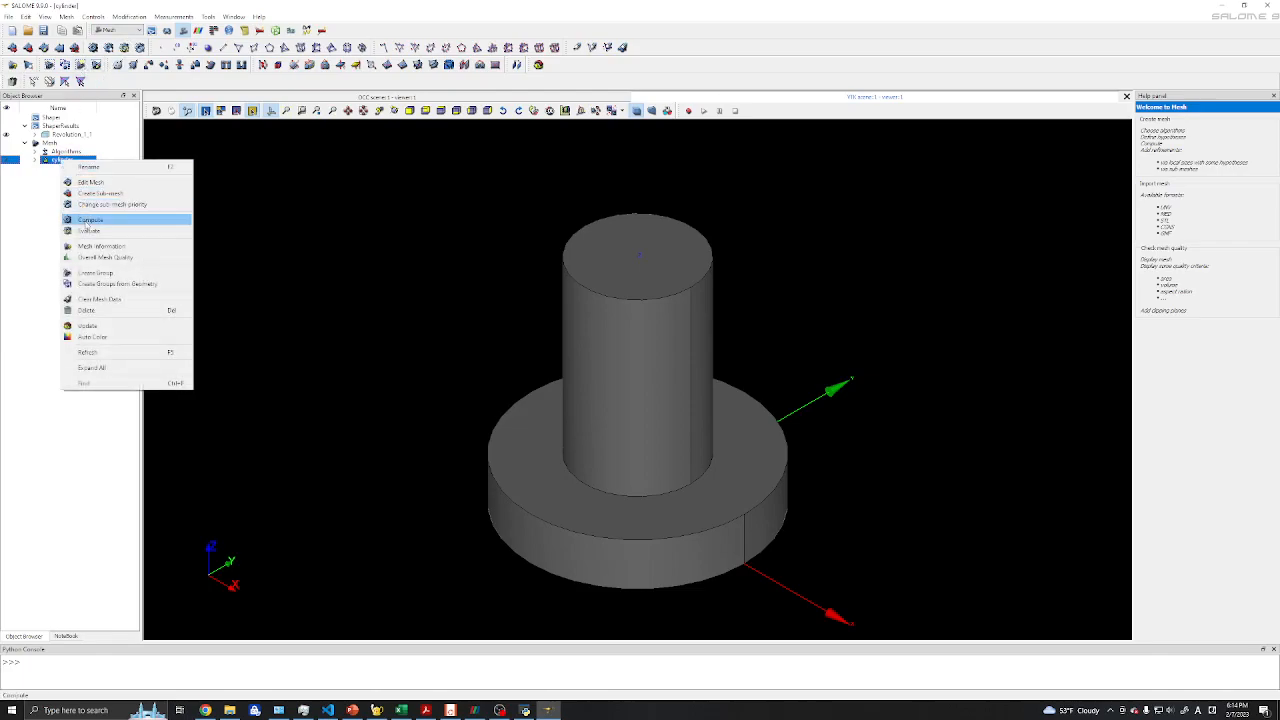
left_click(90, 219)
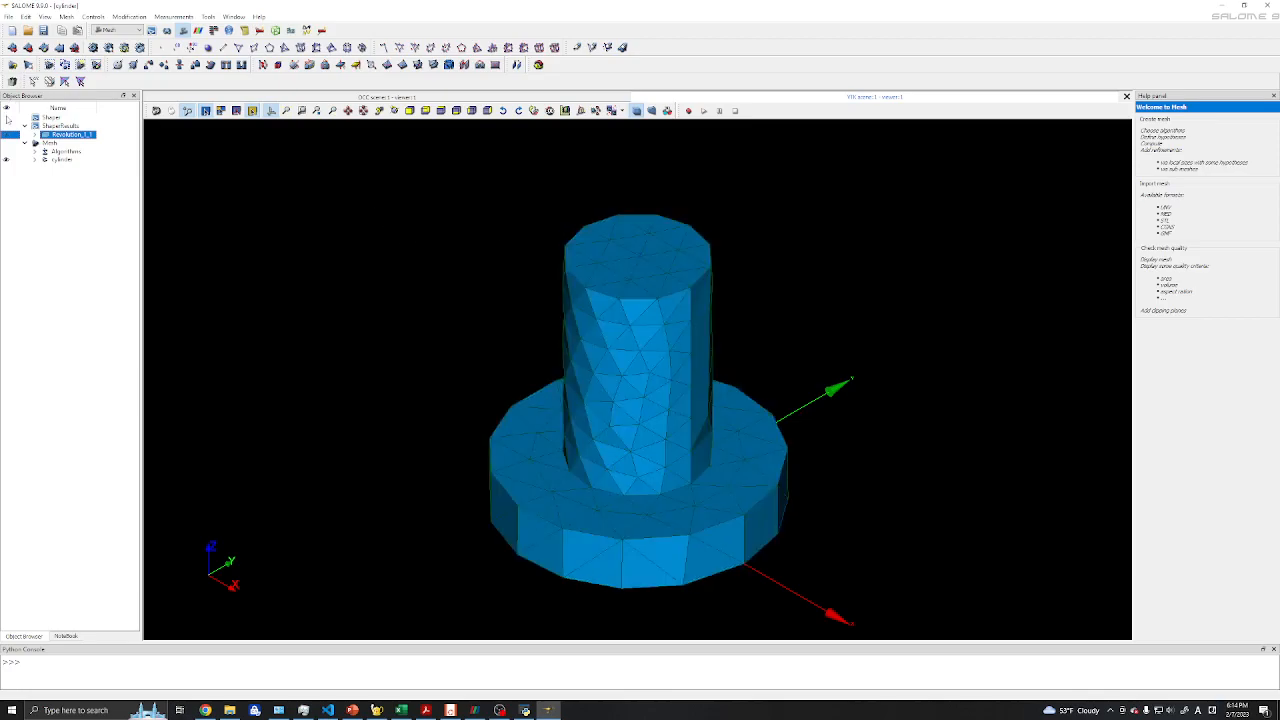
- Edit the cylinder mesh to add a NETGEN 3D Parameters hypothesis with custom max/min sizes
right_click(50, 159)
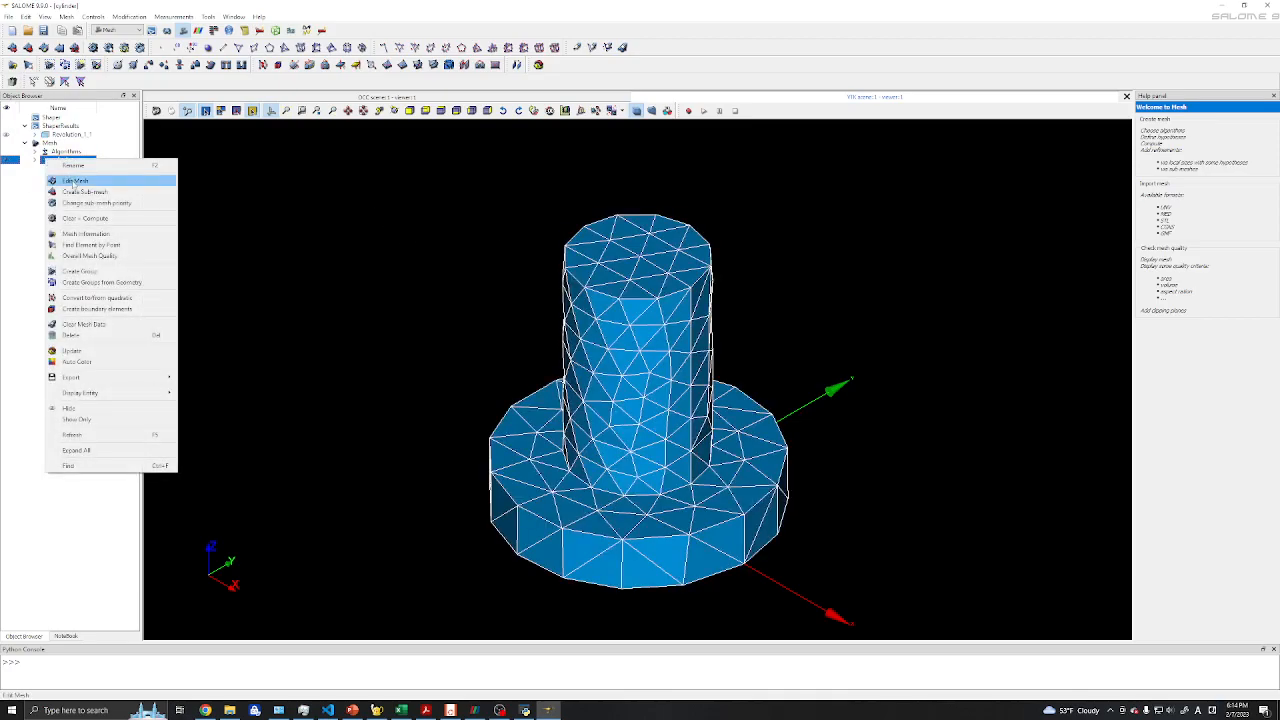
left_click(75, 181)
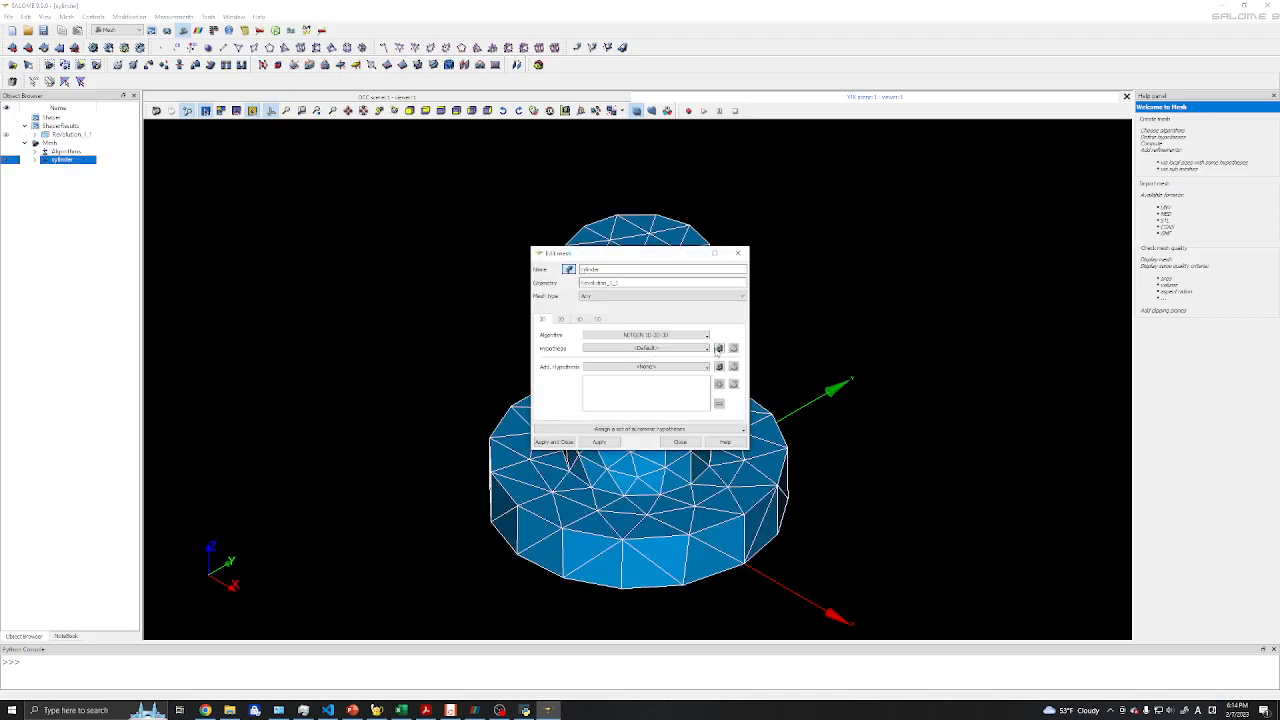
left_click(645, 347)
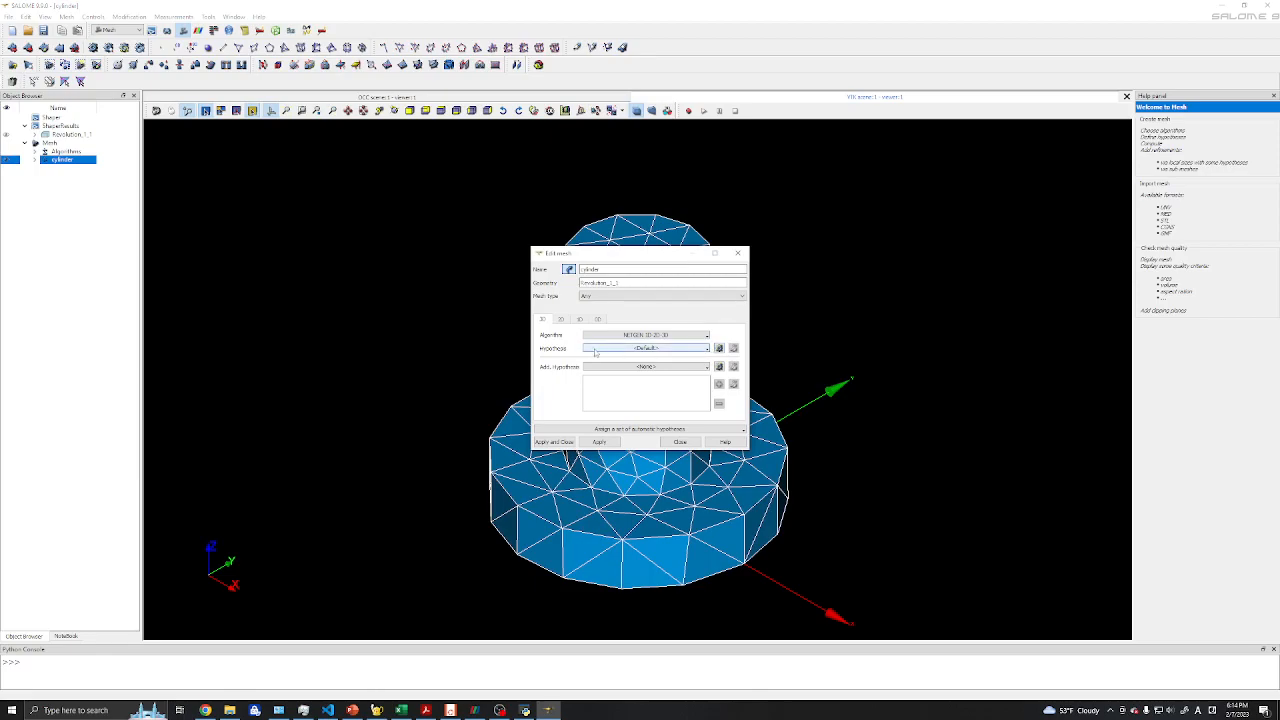
right_click(62, 160)
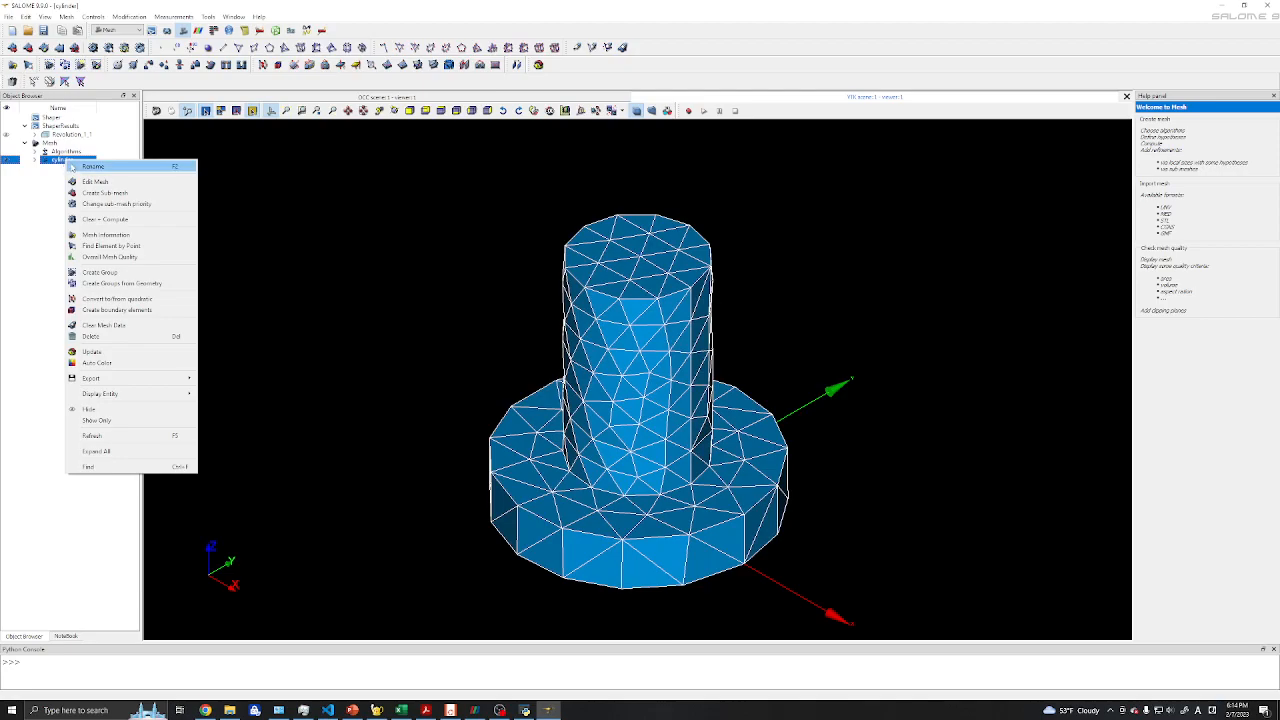
mouse_move(96, 181)
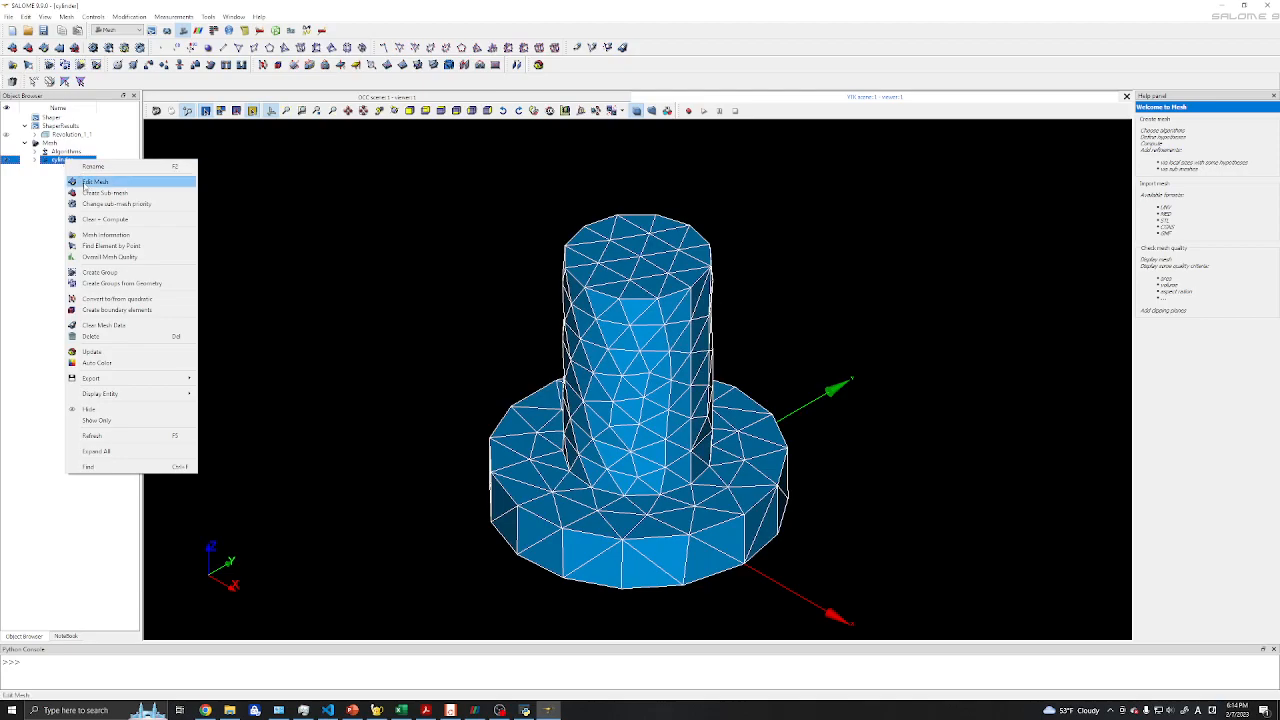
left_click(96, 181)
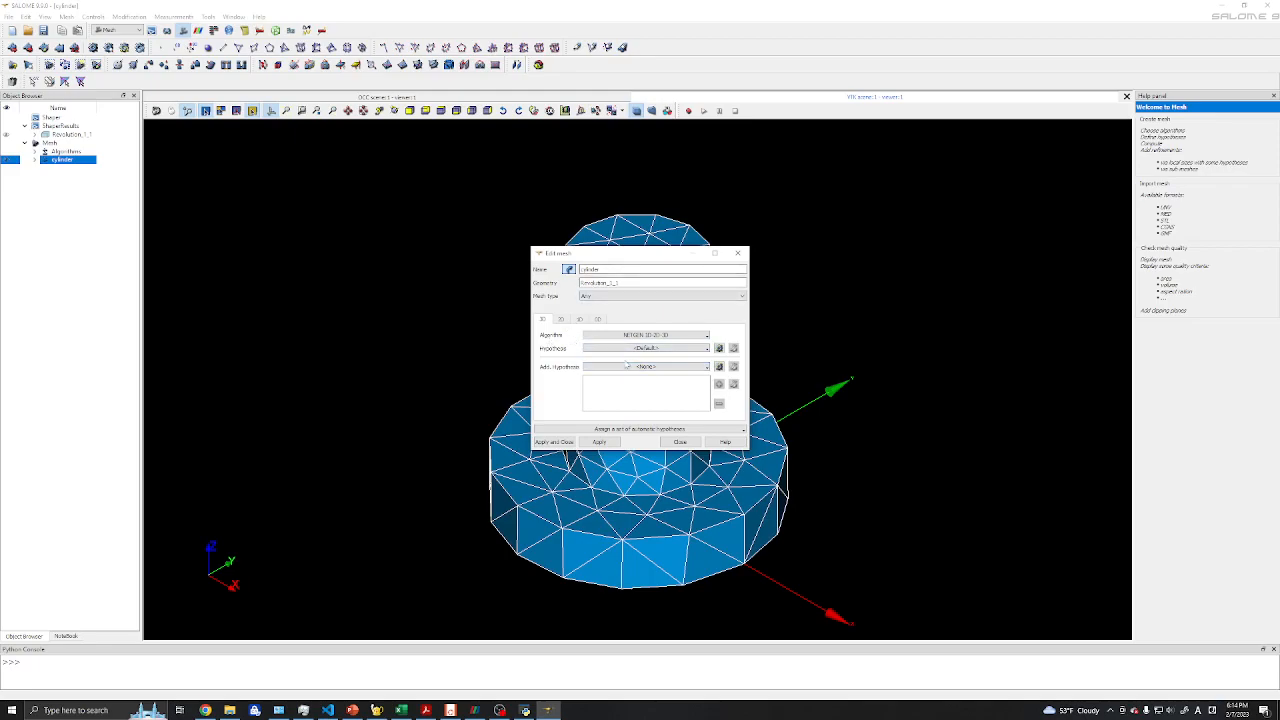
left_click(645, 347)
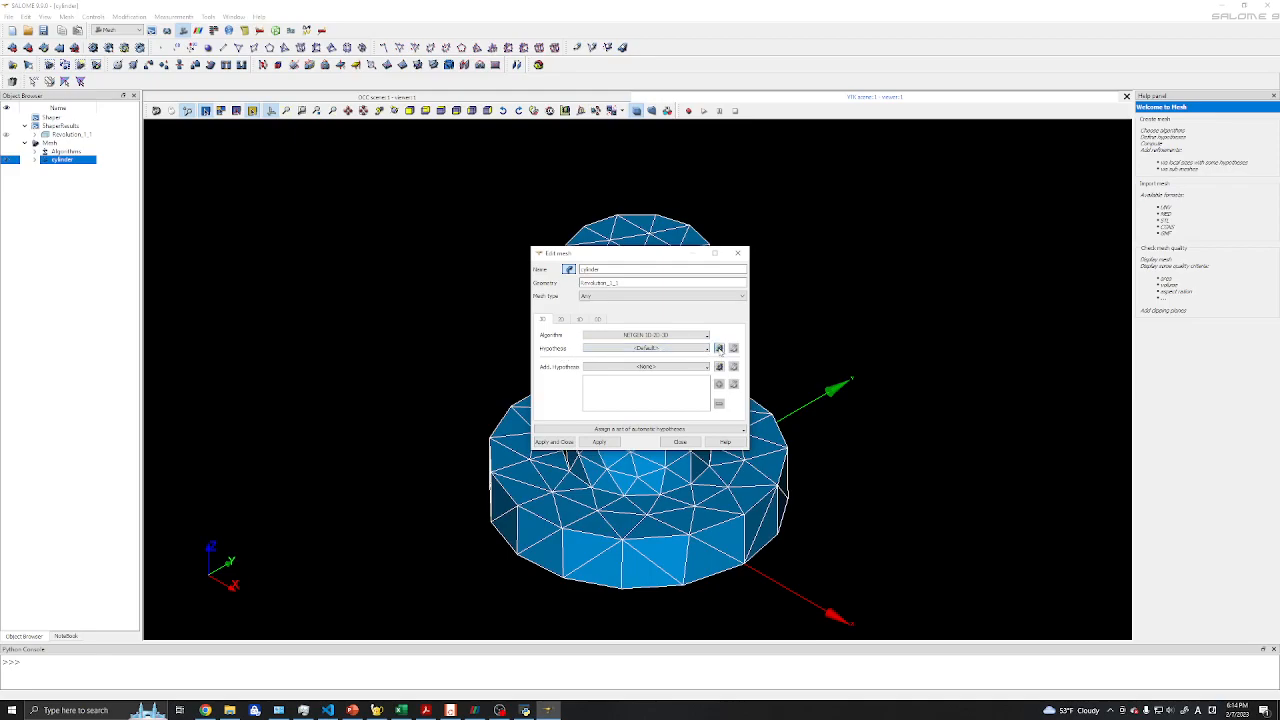
left_click(718, 347)
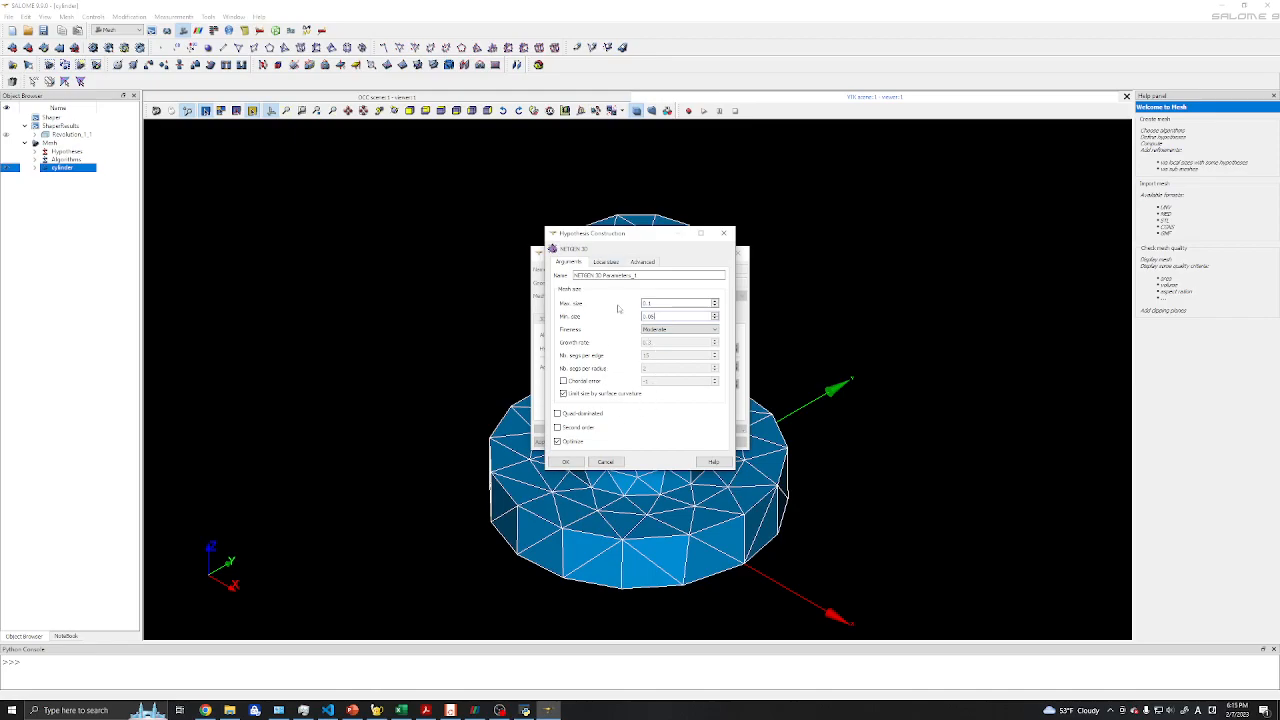
left_click(565, 461)
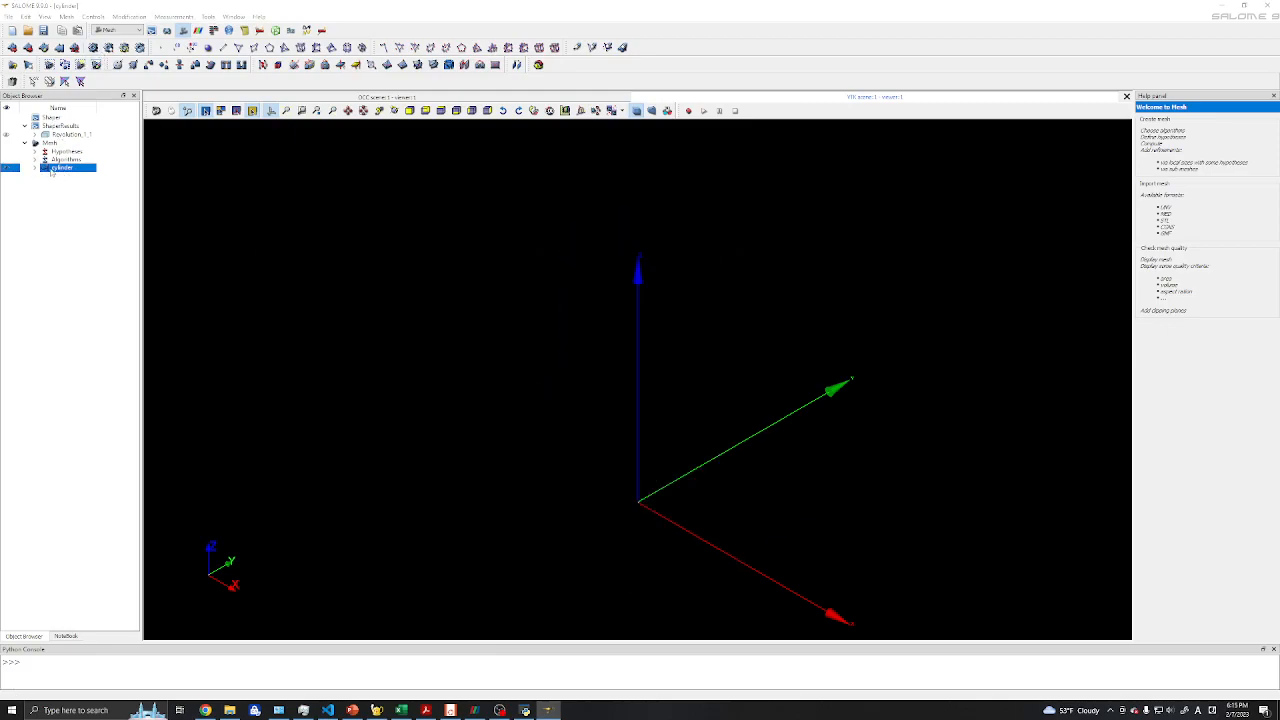
- Recompute the cylinder mesh with the new sizes and expand its entry to list hypotheses
right_click(62, 167)
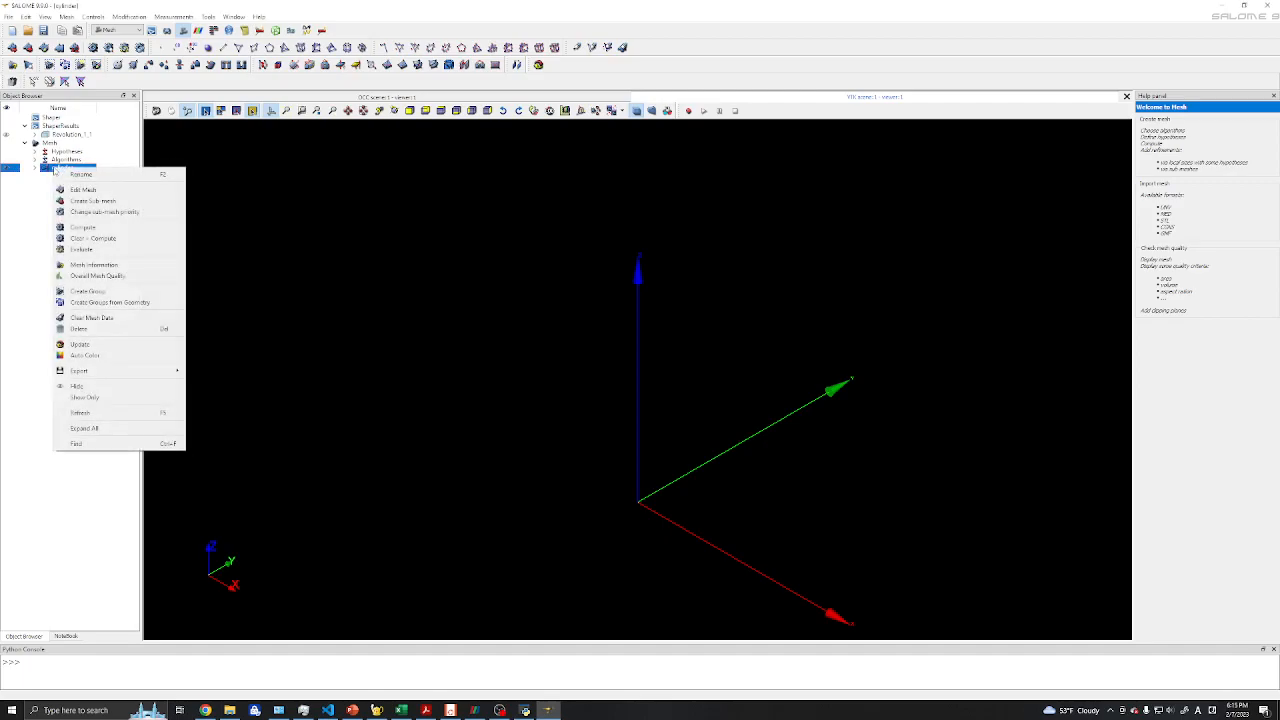
mouse_move(83, 227)
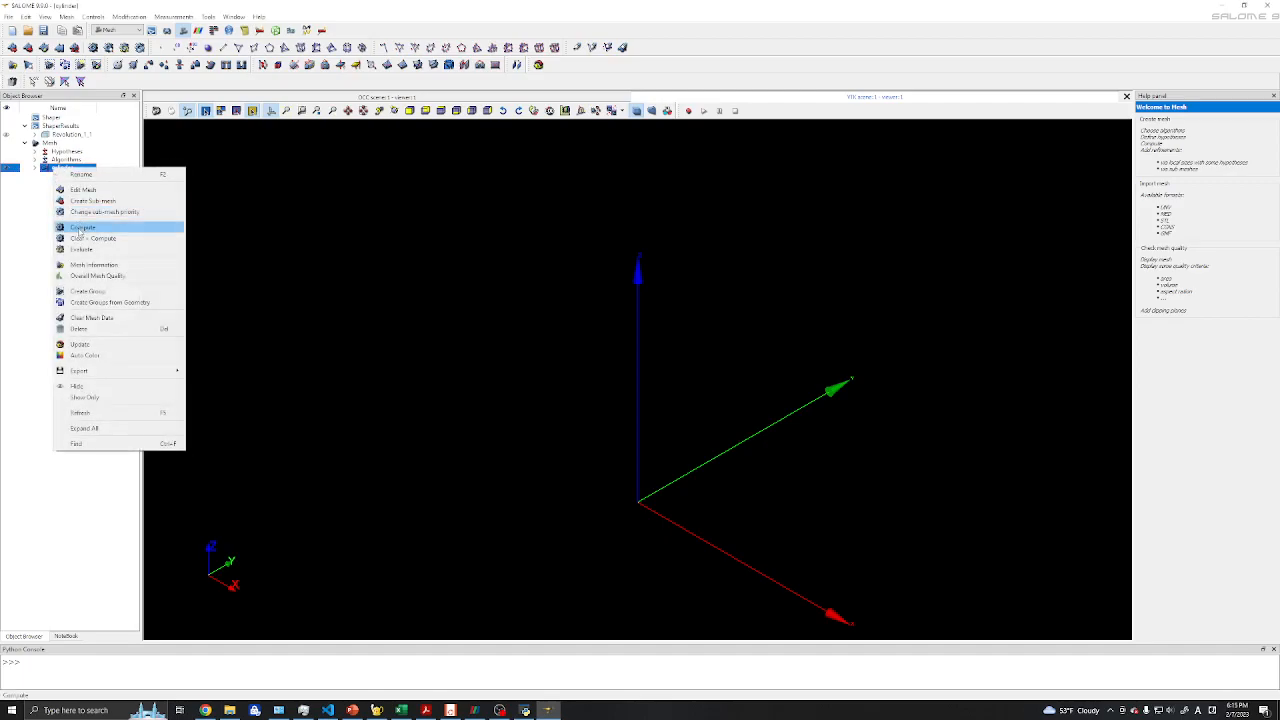
left_click(82, 227)
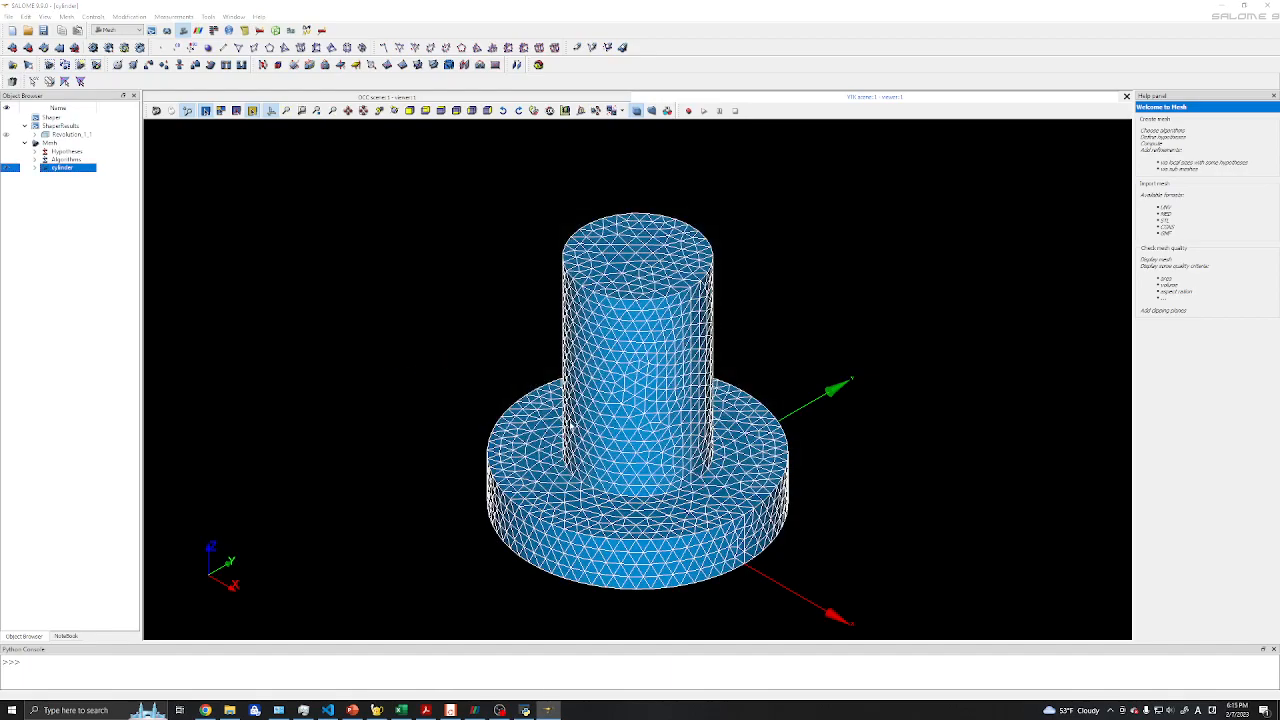
mouse_move(275, 208)
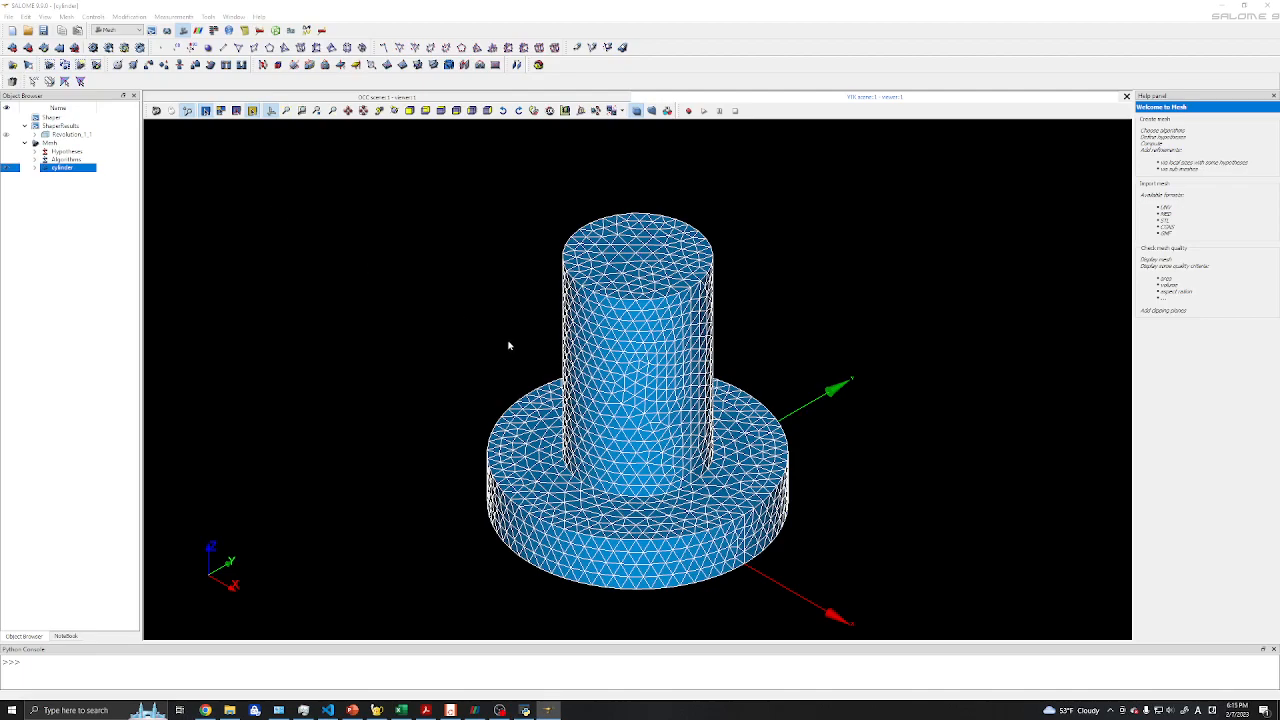
mouse_move(402, 302)
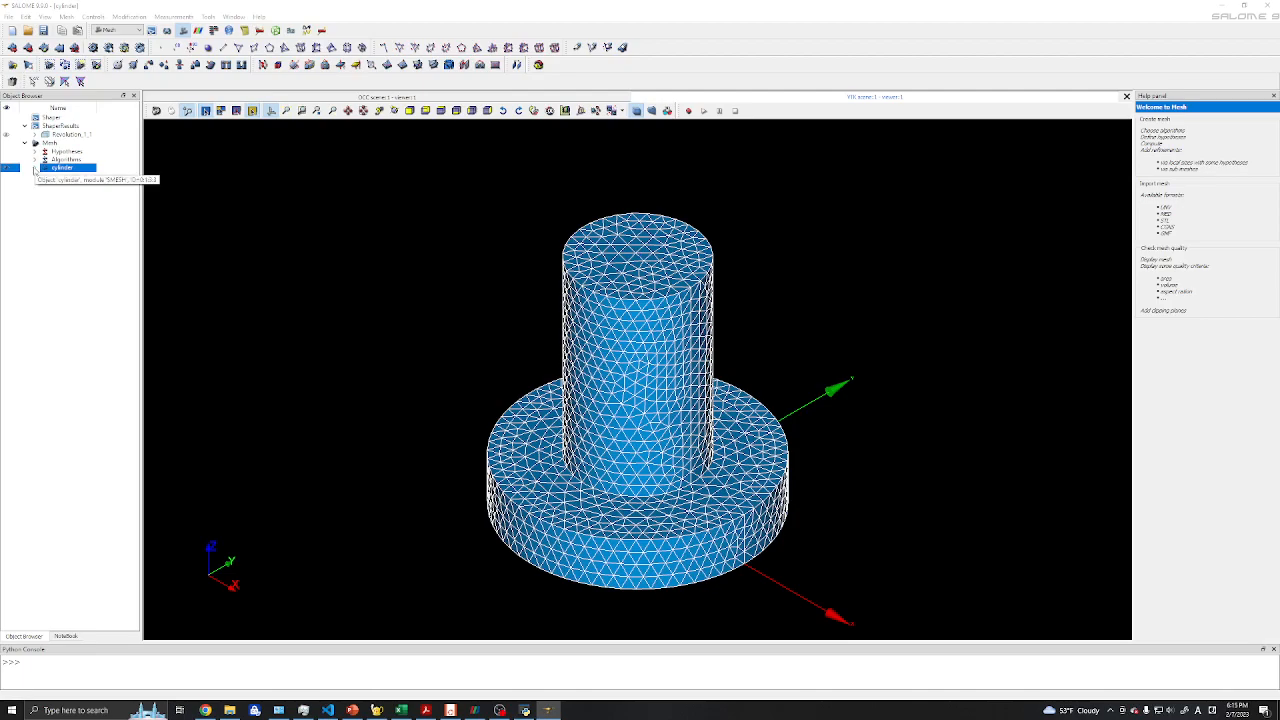
left_click(35, 167)
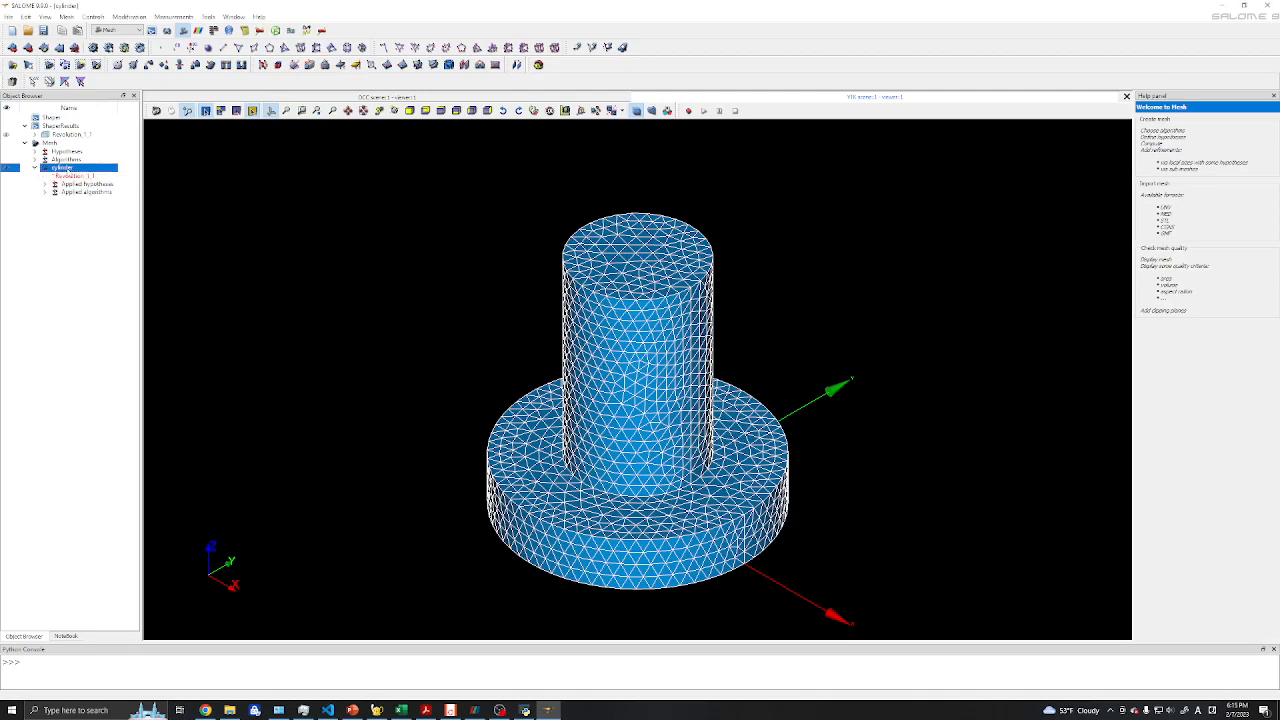
- Export the cylinder mesh as an ASCII STL file named cylinder, accepting the warning
right_click(62, 167)
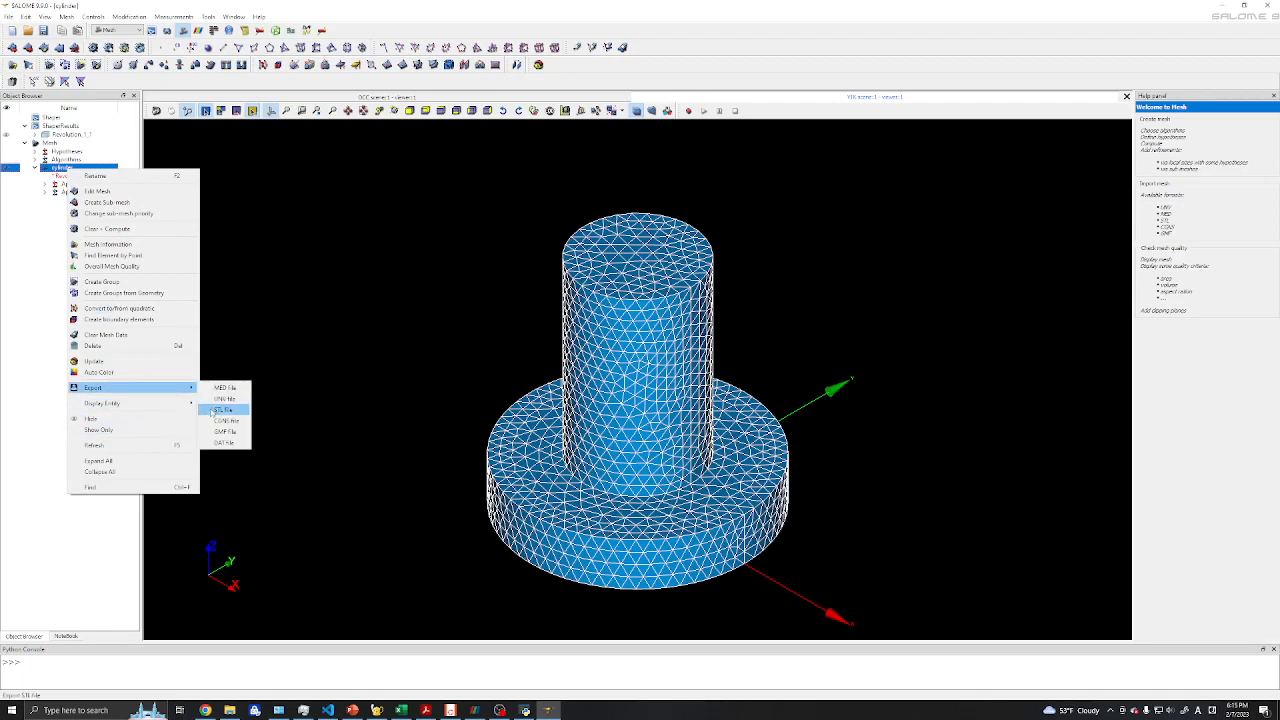
left_click(224, 409)
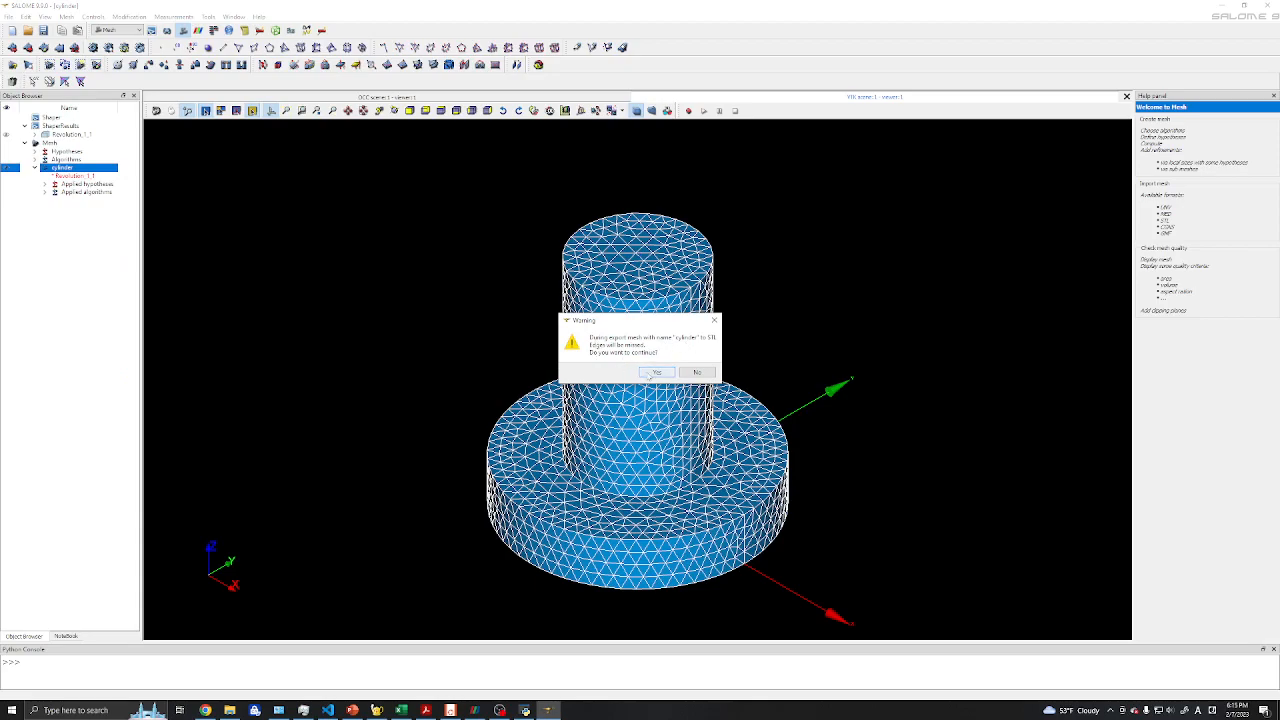
left_click(656, 372)
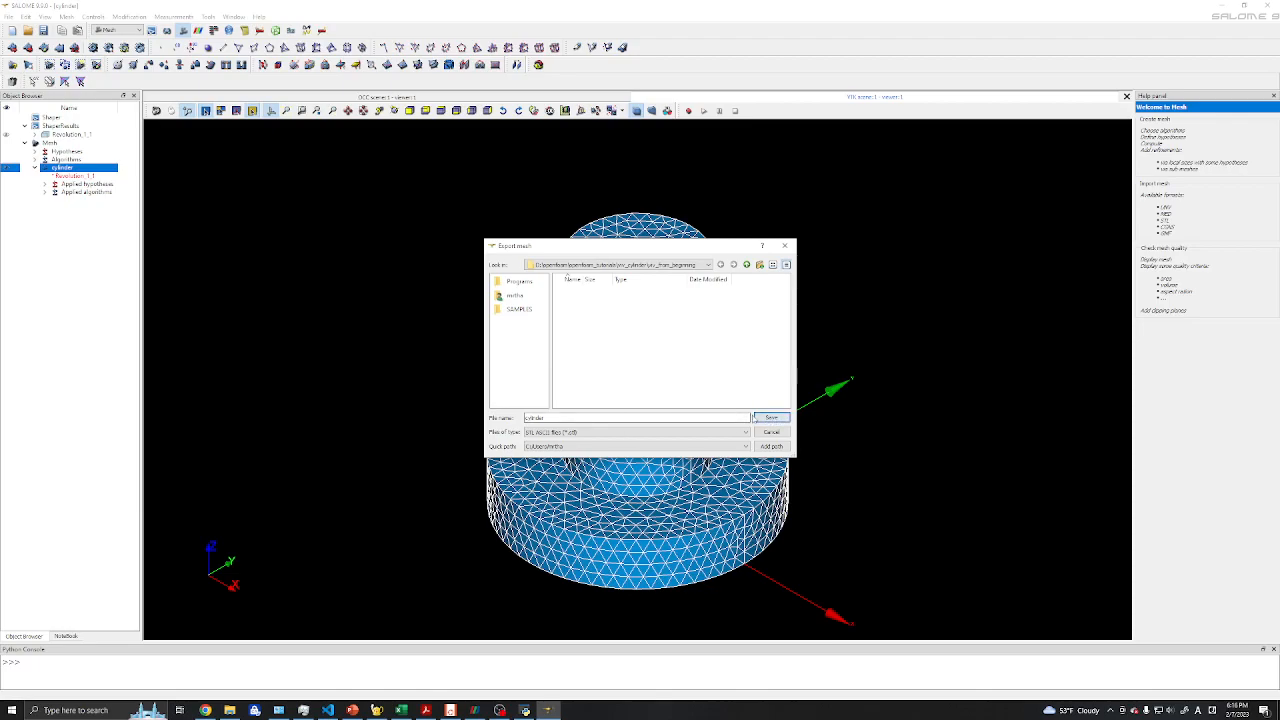
left_click(770, 431)
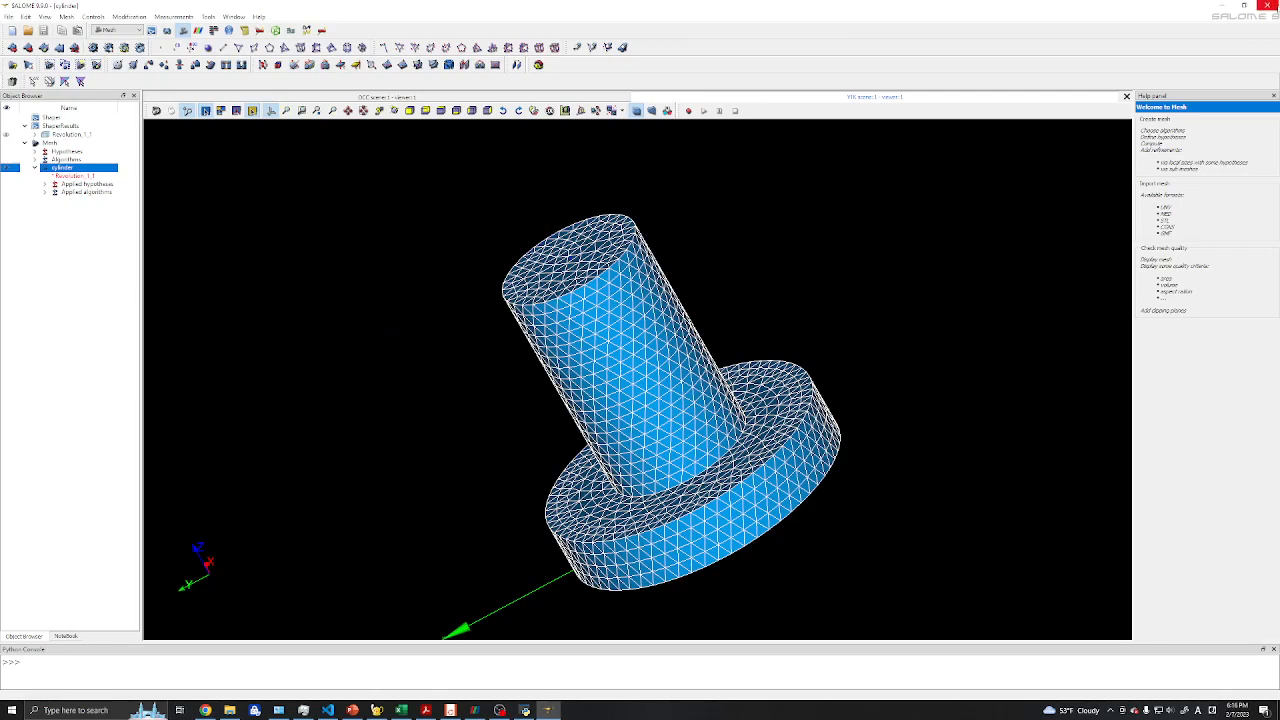
left_click(1272, 5)
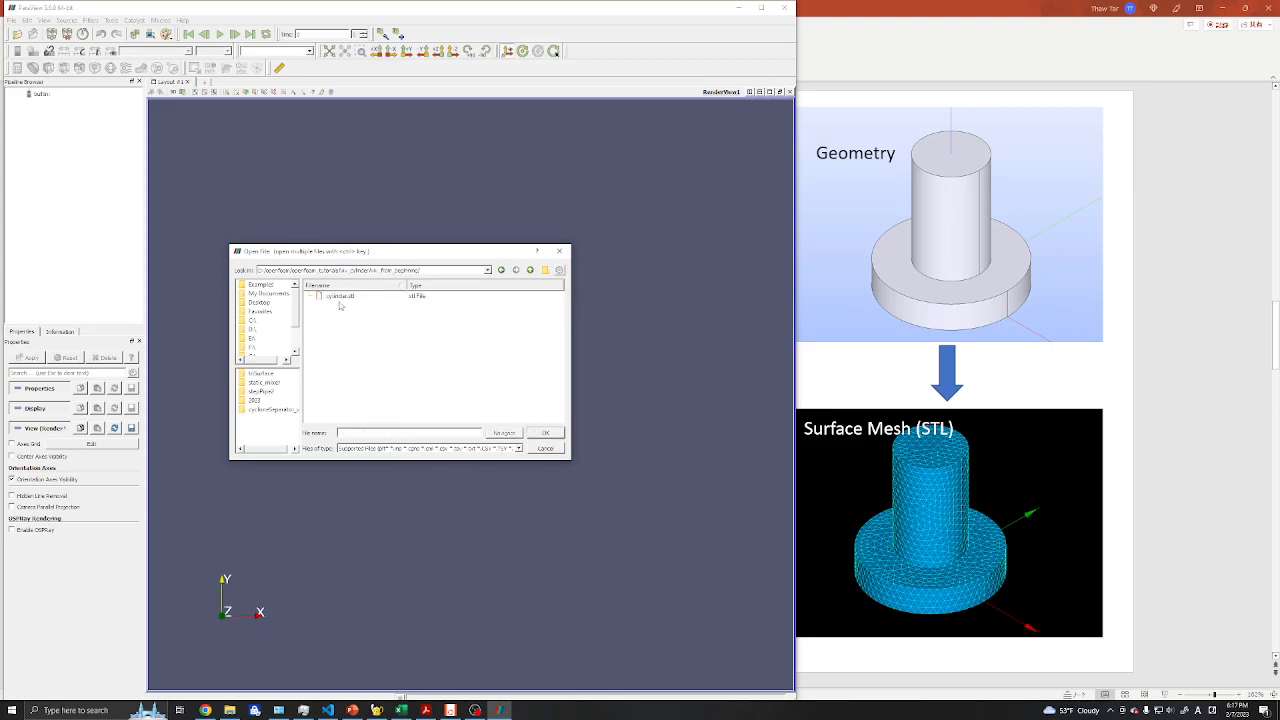
- Load and apply cylinder.stl, orbit the view slightly, and open the coloring dropdown
left_click(340, 296)
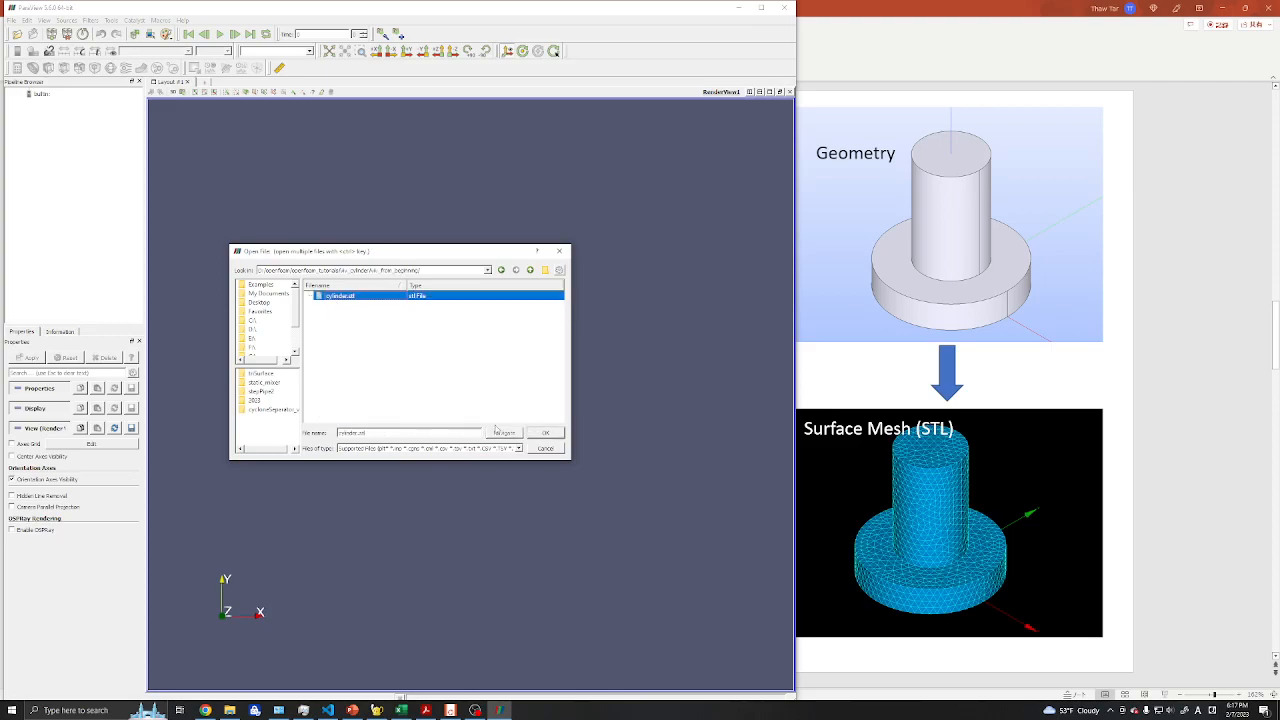
left_click(543, 432)
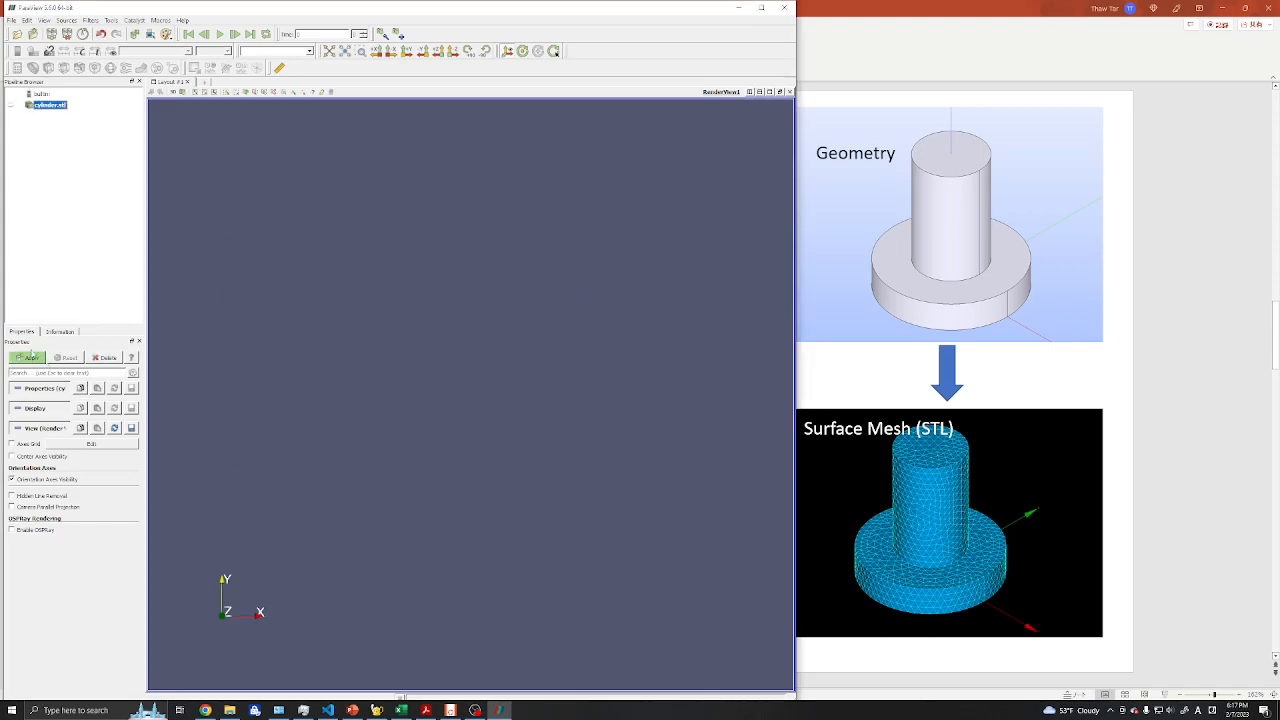
left_click(28, 357)
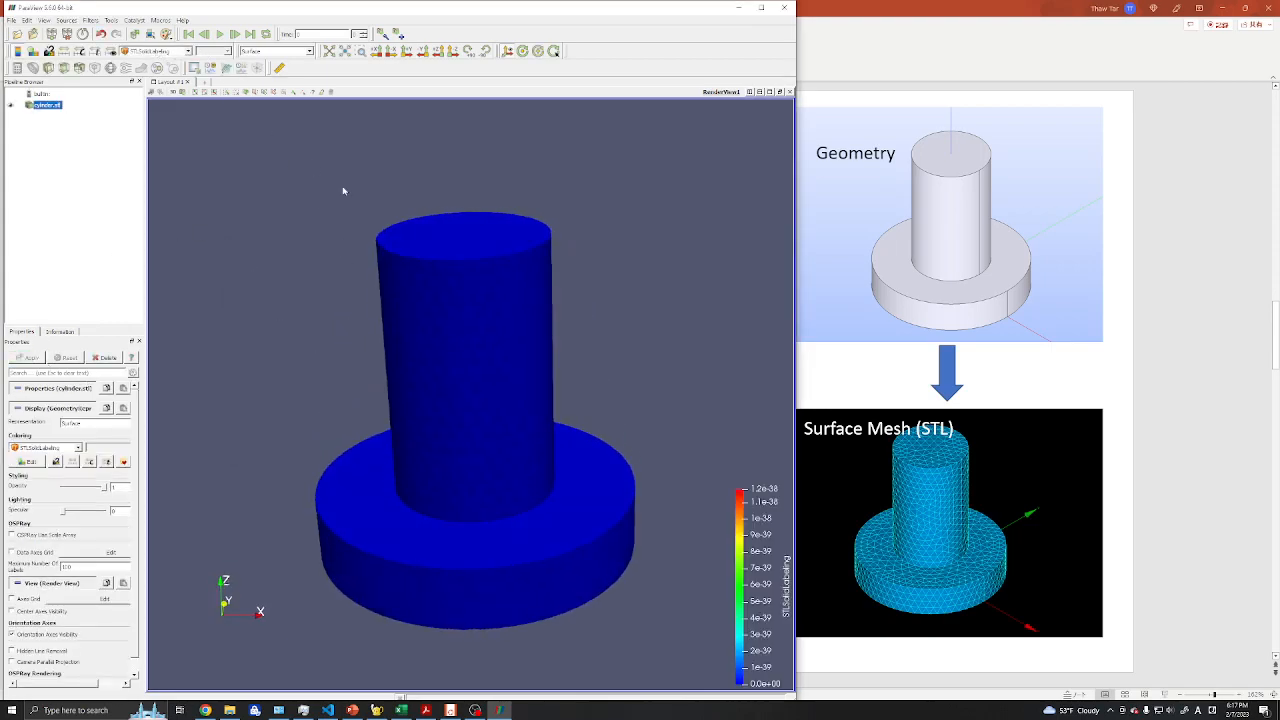
left_click_drag(343, 191, 343, 255)
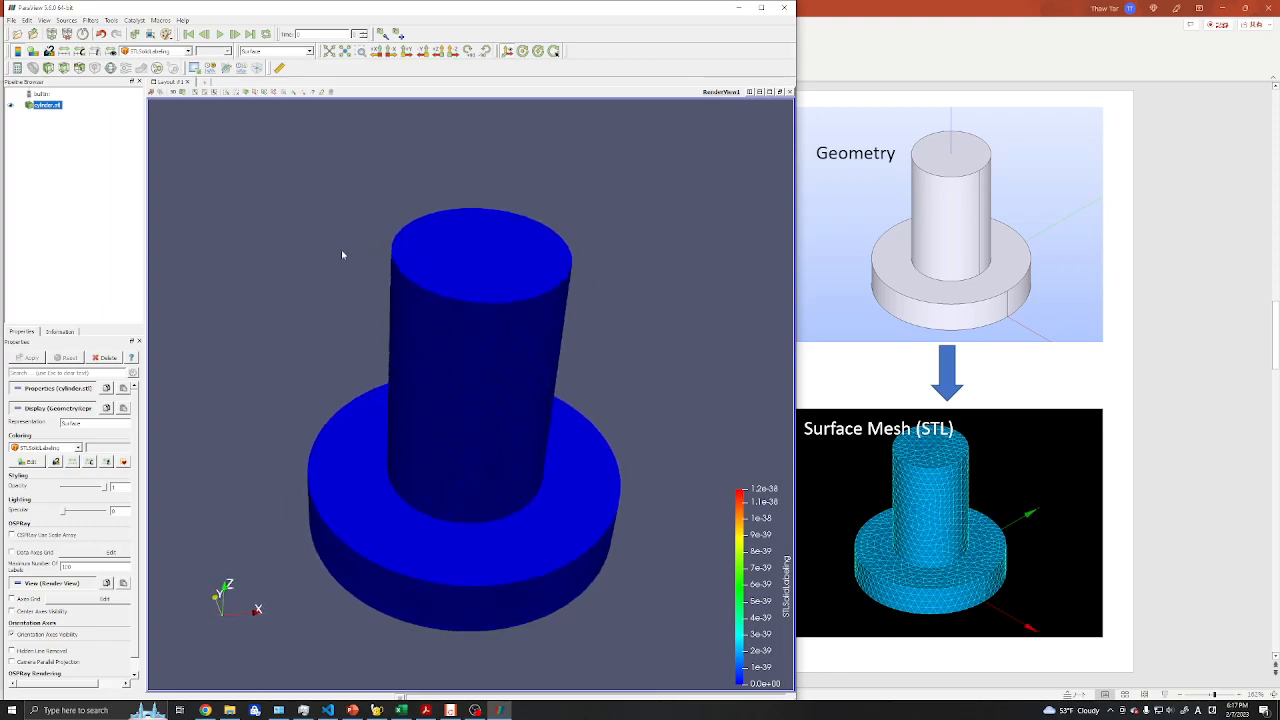
left_click(186, 51)
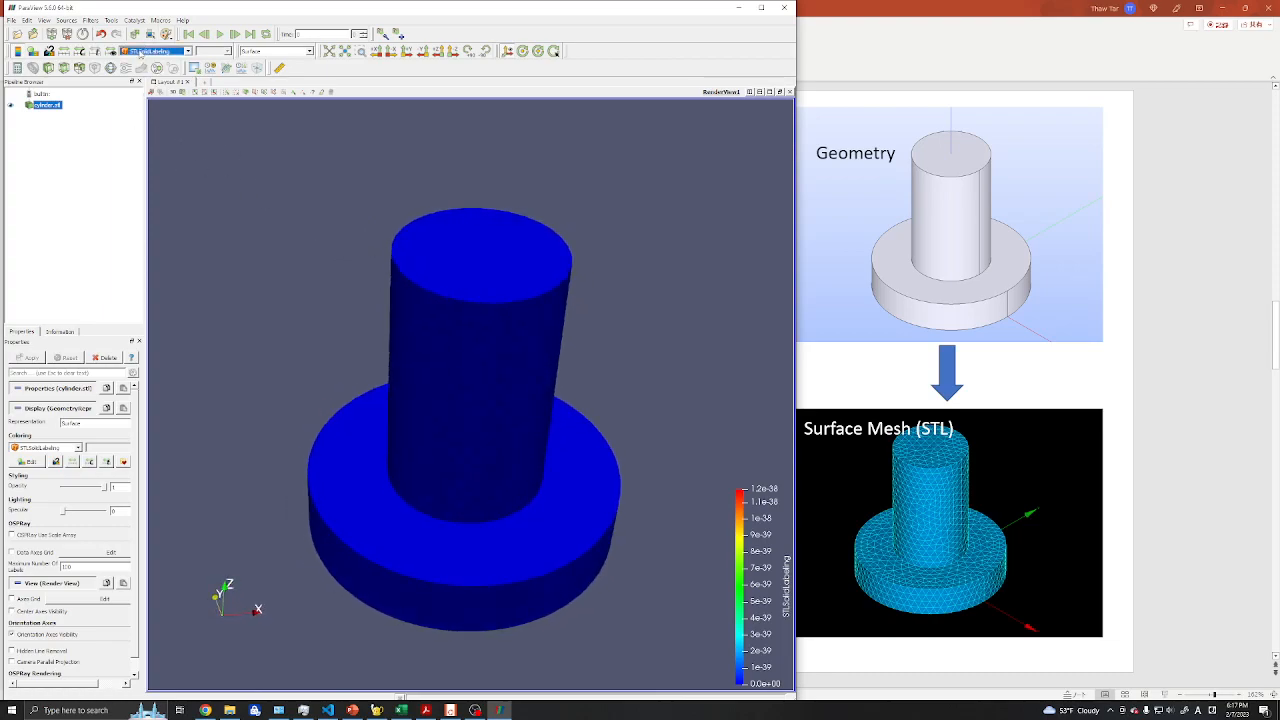